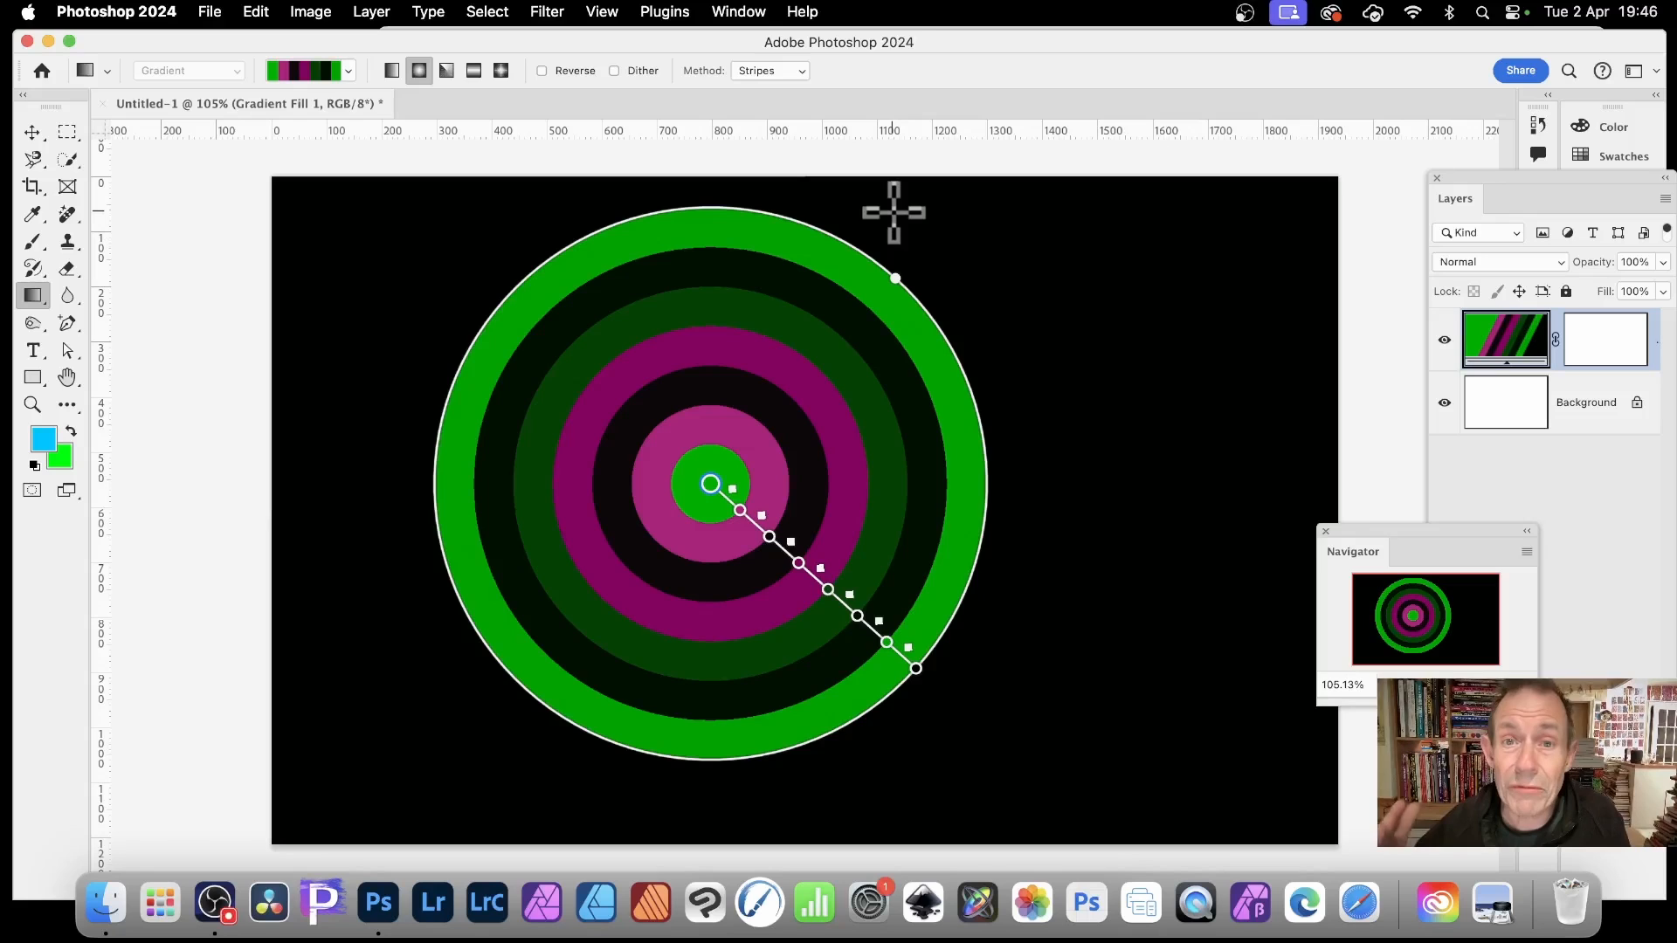
pyautogui.moveTo(701, 459)
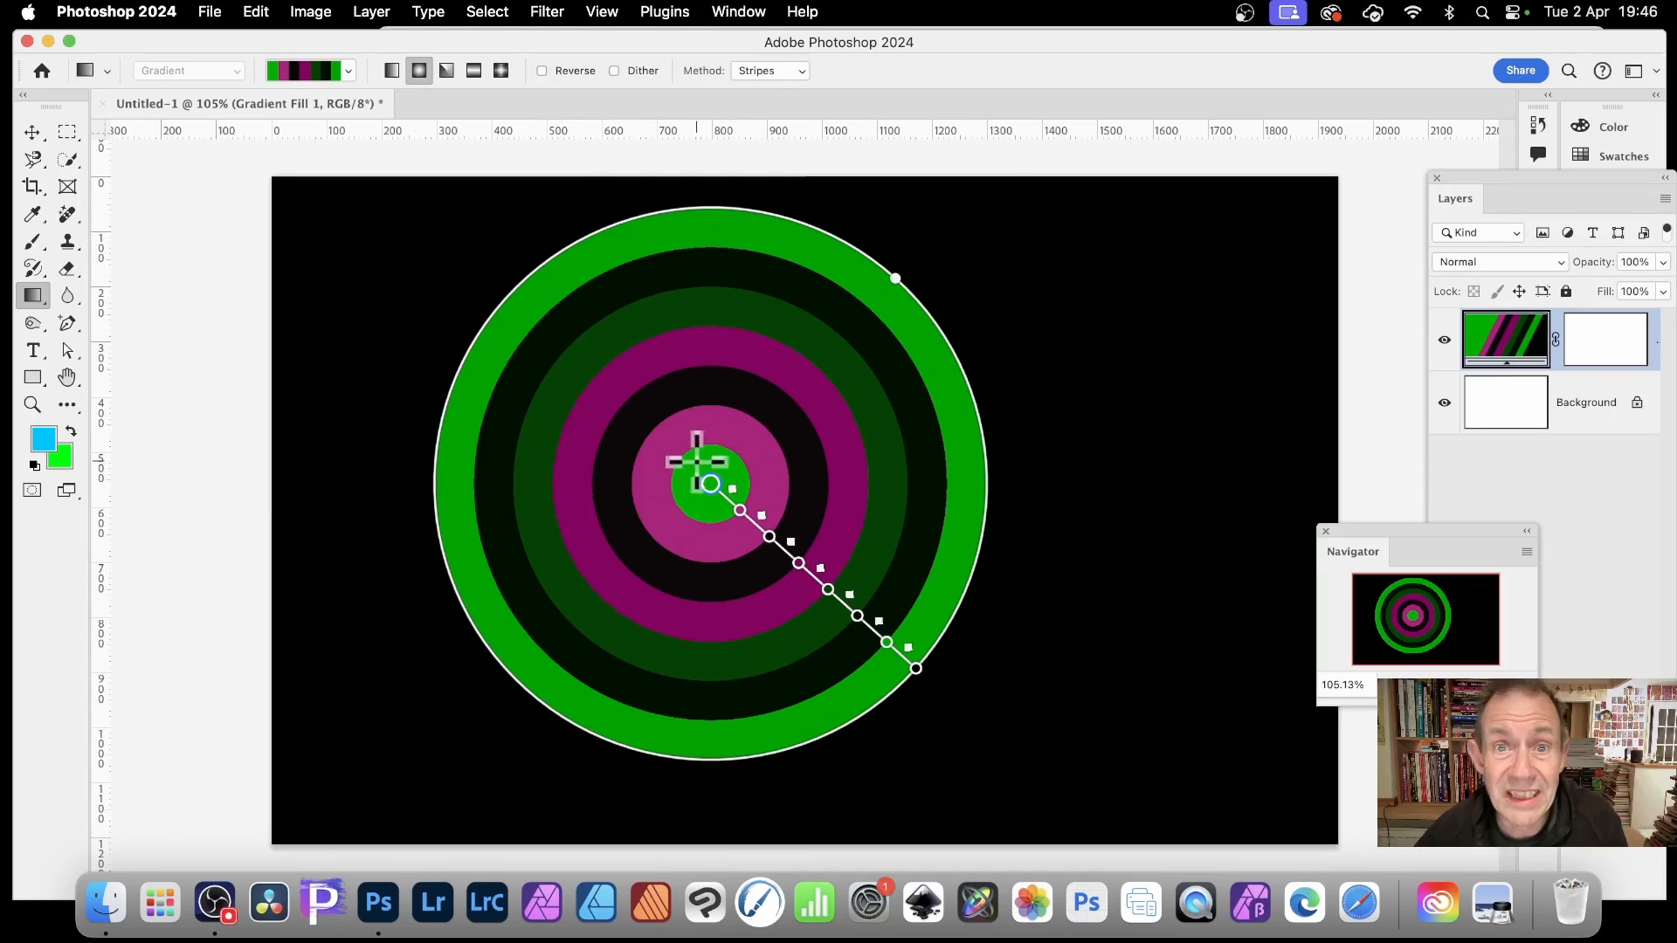
pyautogui.moveTo(763, 325)
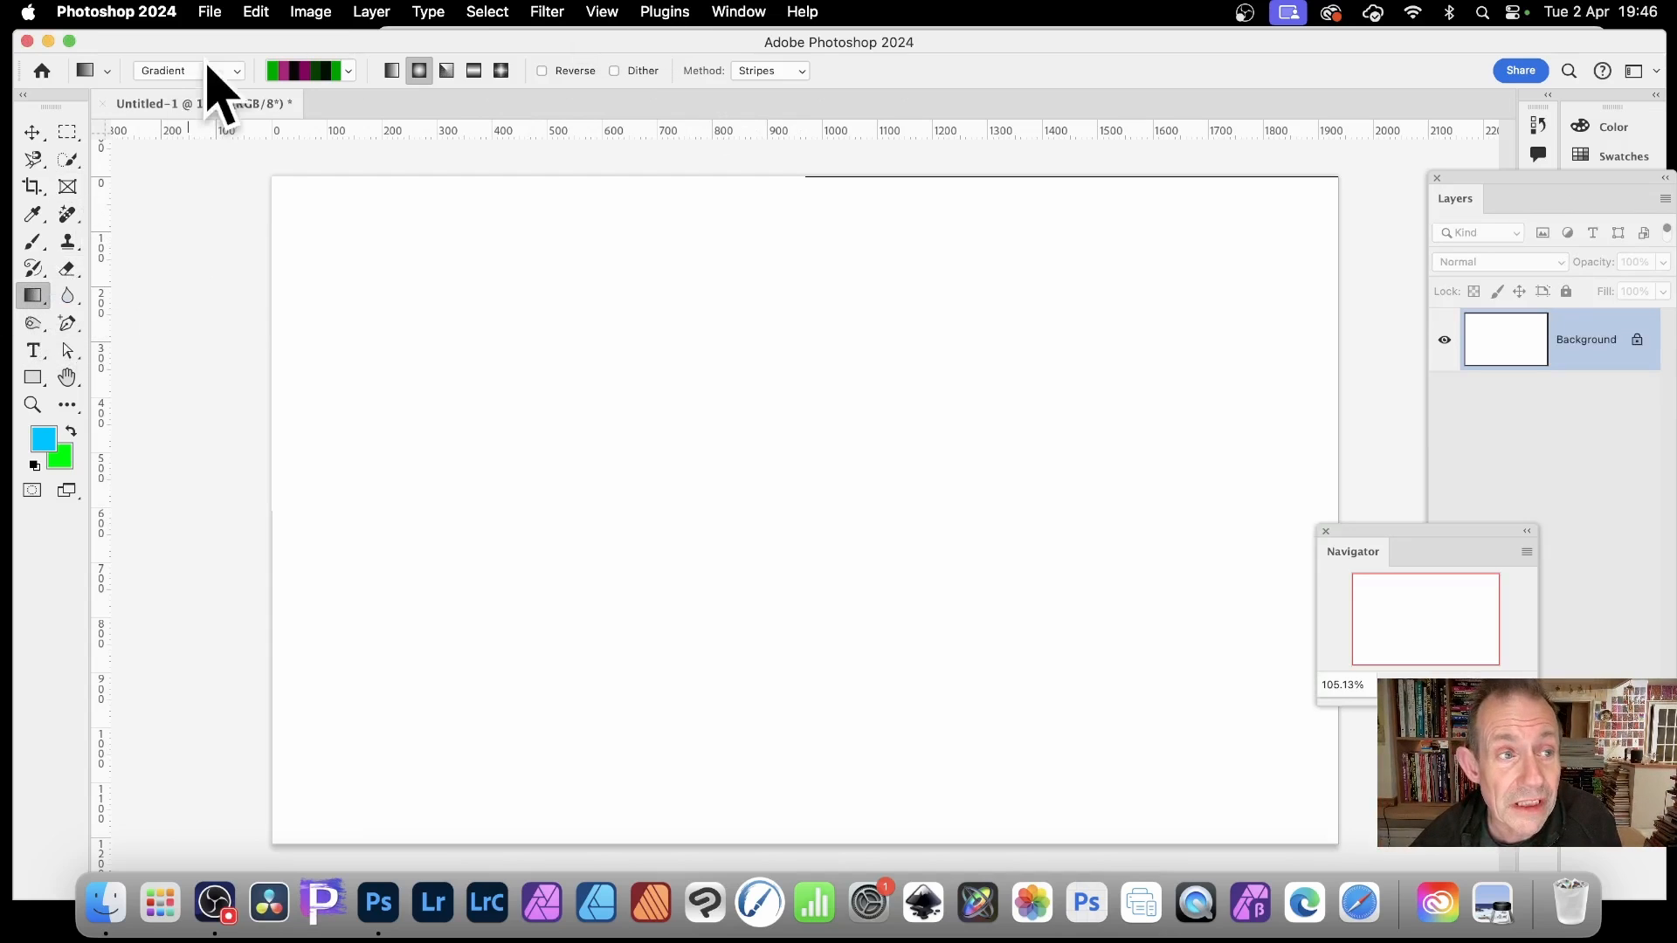
# Step: Set the Gradient tool to a multicolour preset with the Stripes method for hard-edged radial rings
pyautogui.click(225, 70)
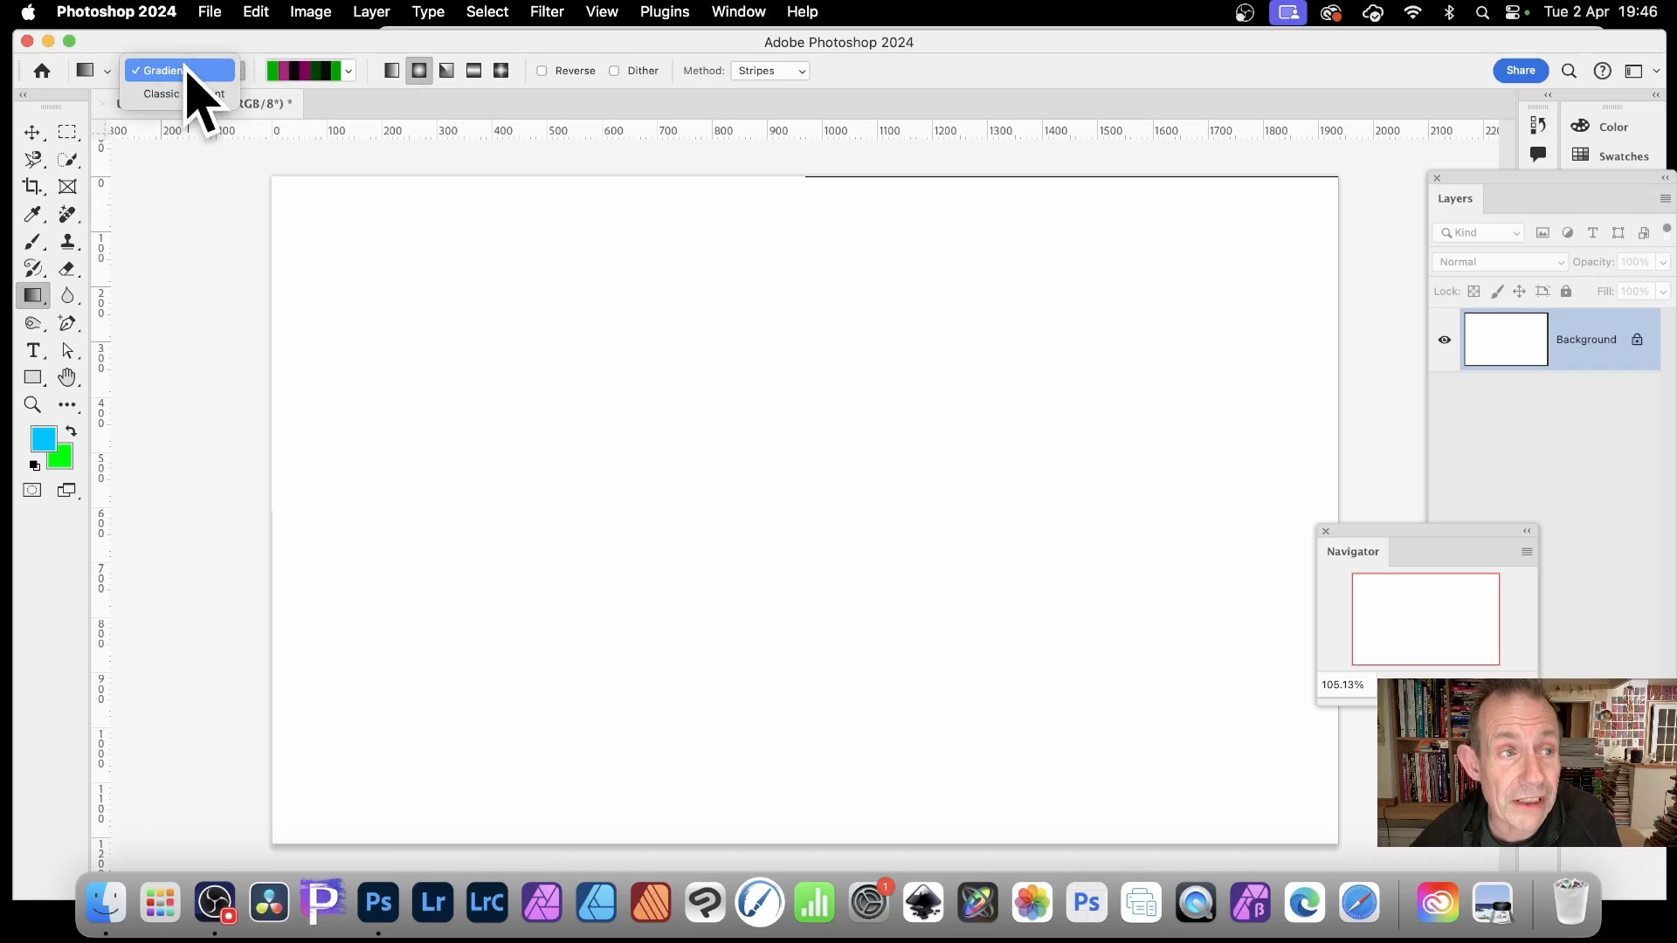
pyautogui.click(159, 69)
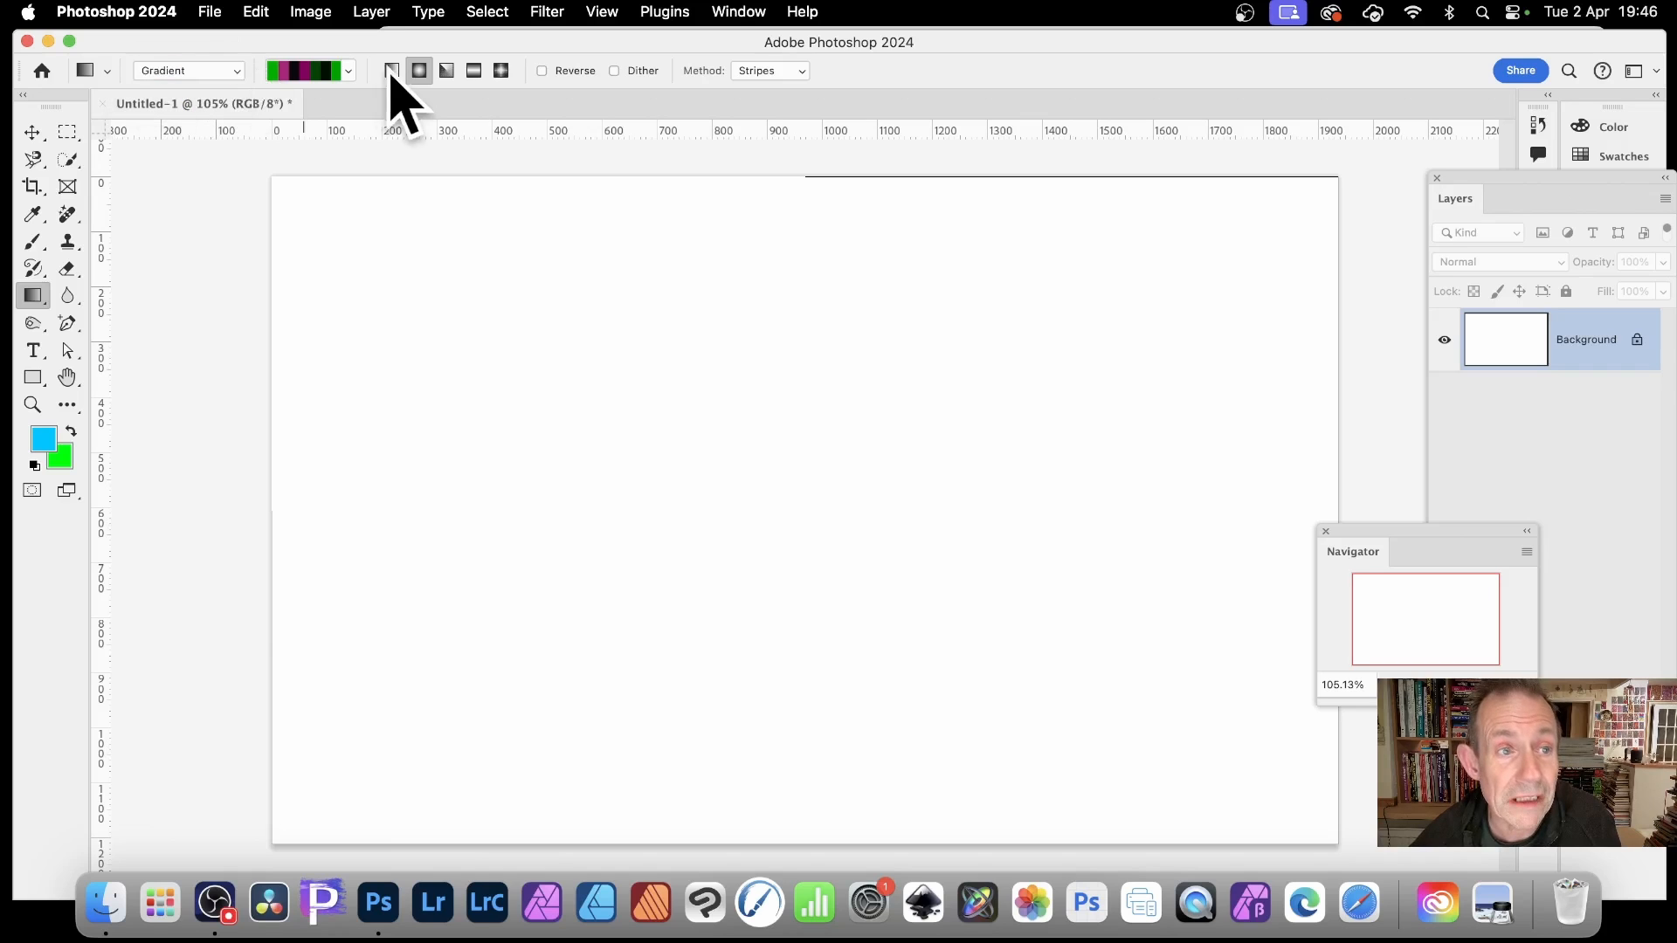
pyautogui.click(345, 70)
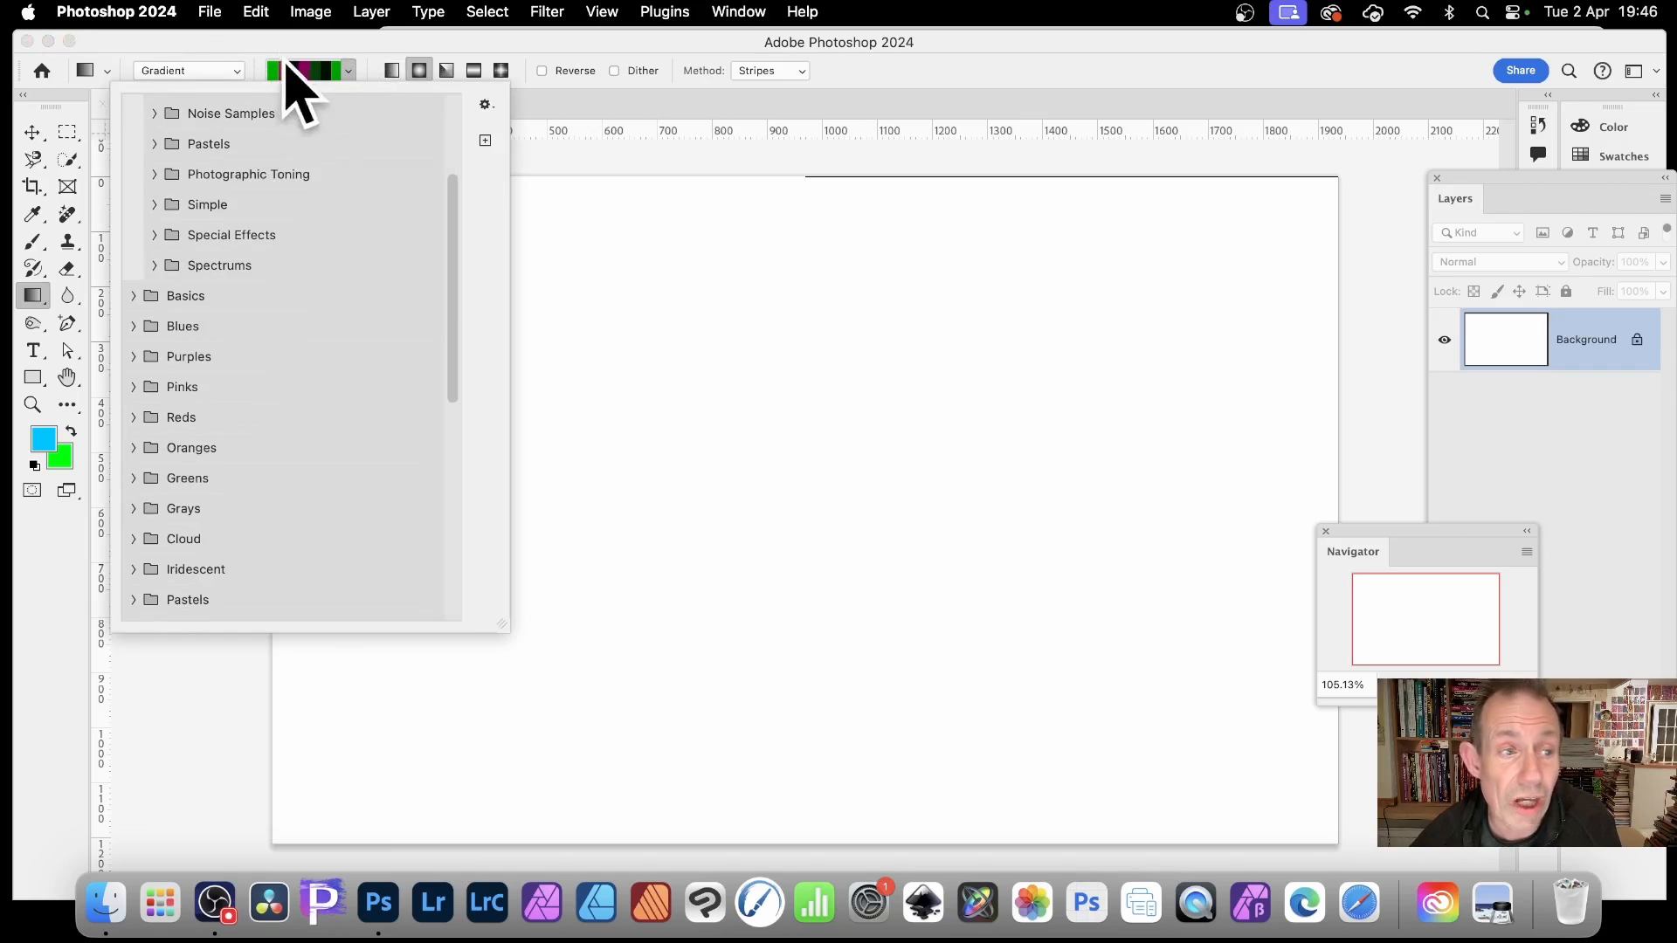
pyautogui.moveTo(218, 492)
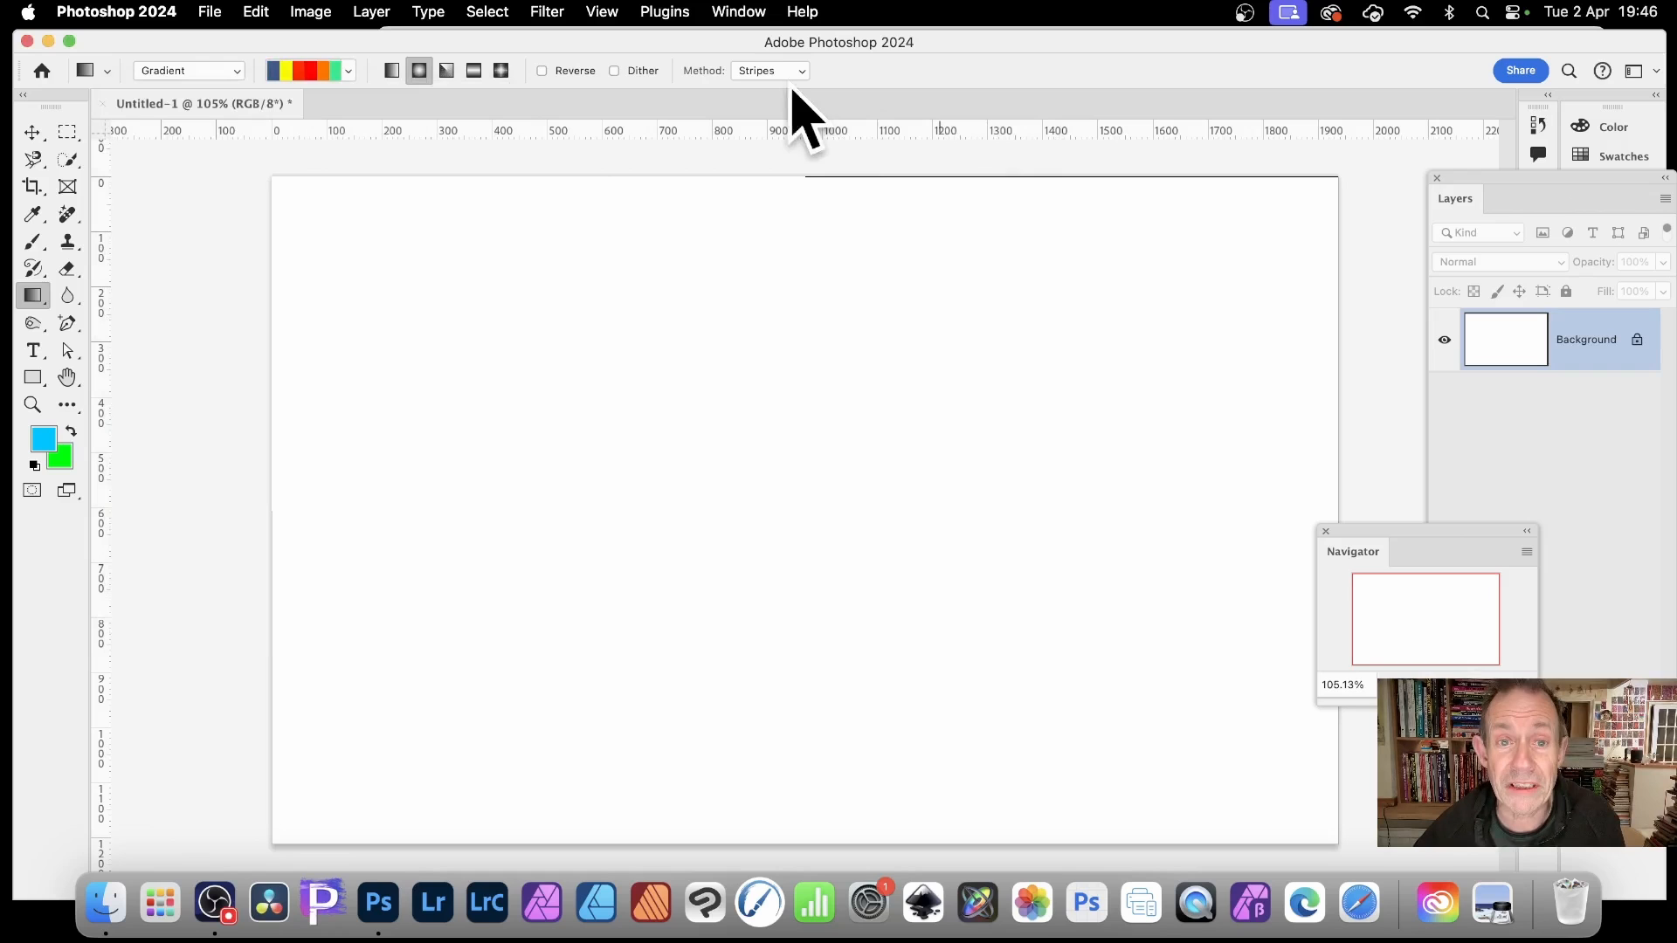
pyautogui.click(768, 69)
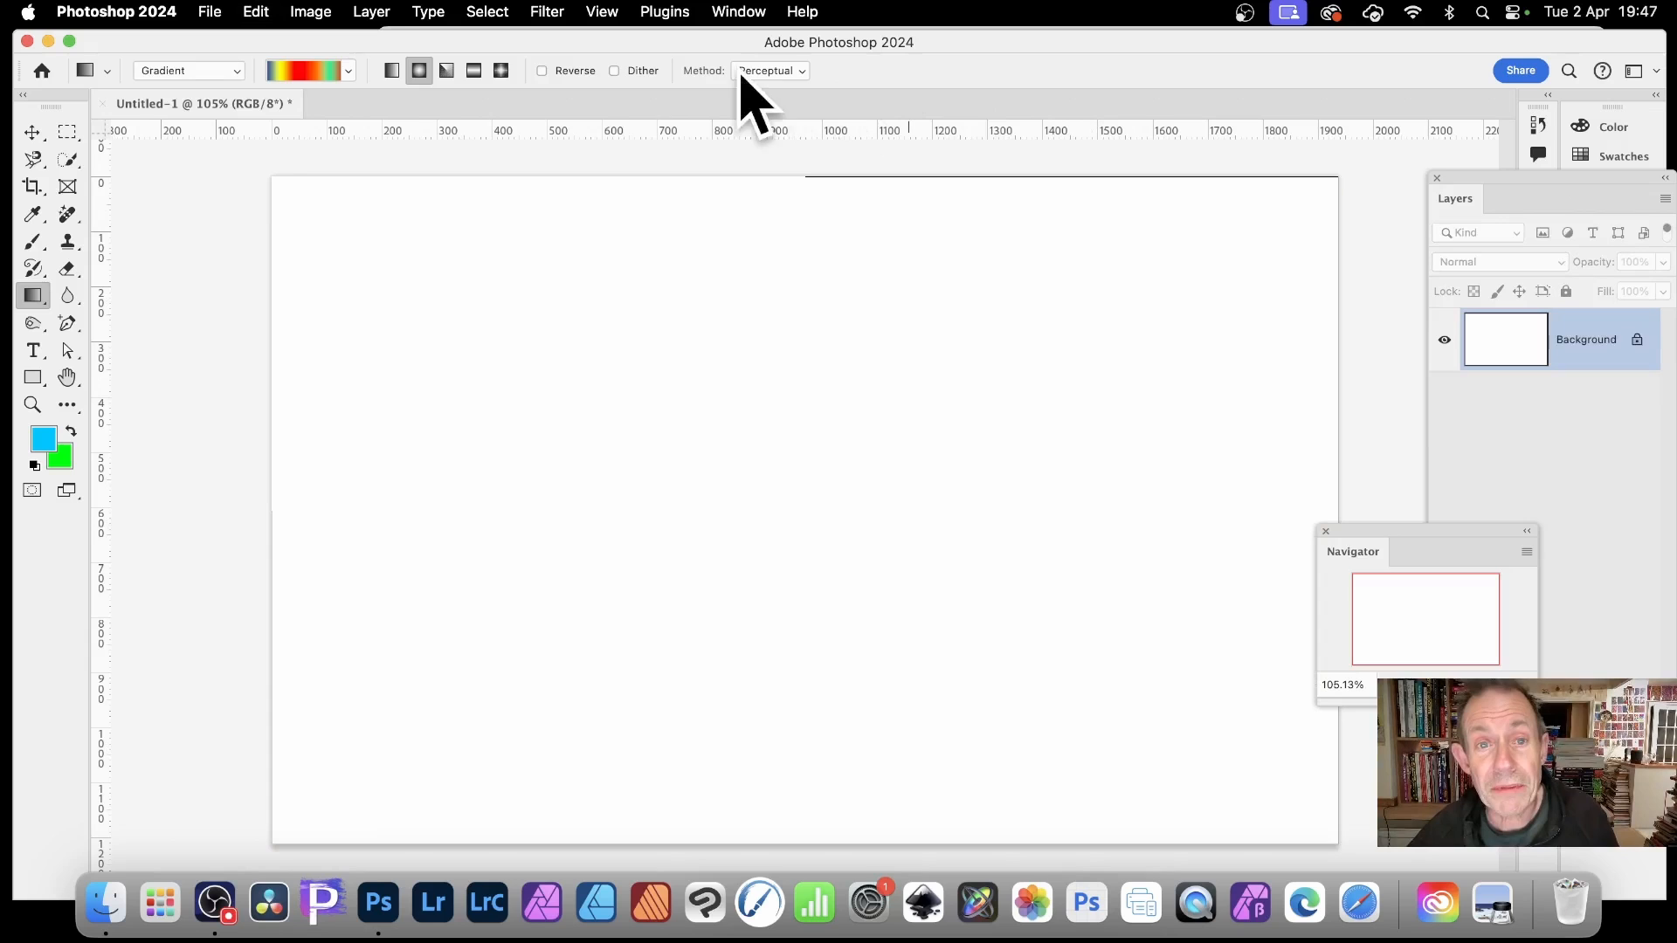
pyautogui.click(769, 70)
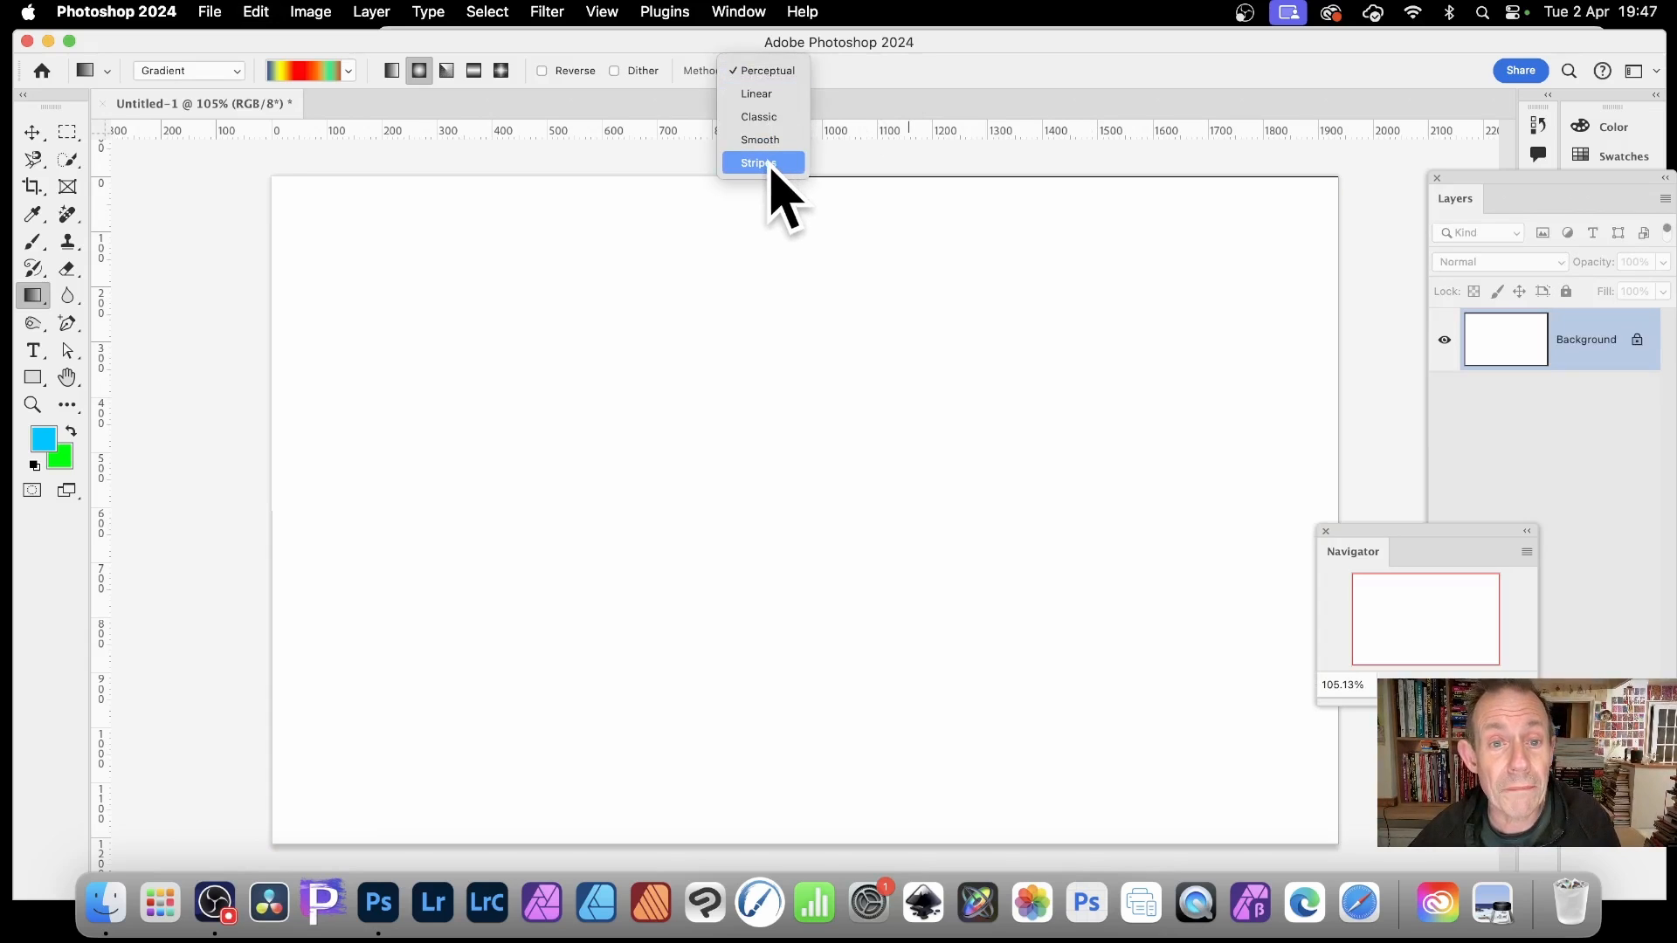
pyautogui.click(757, 162)
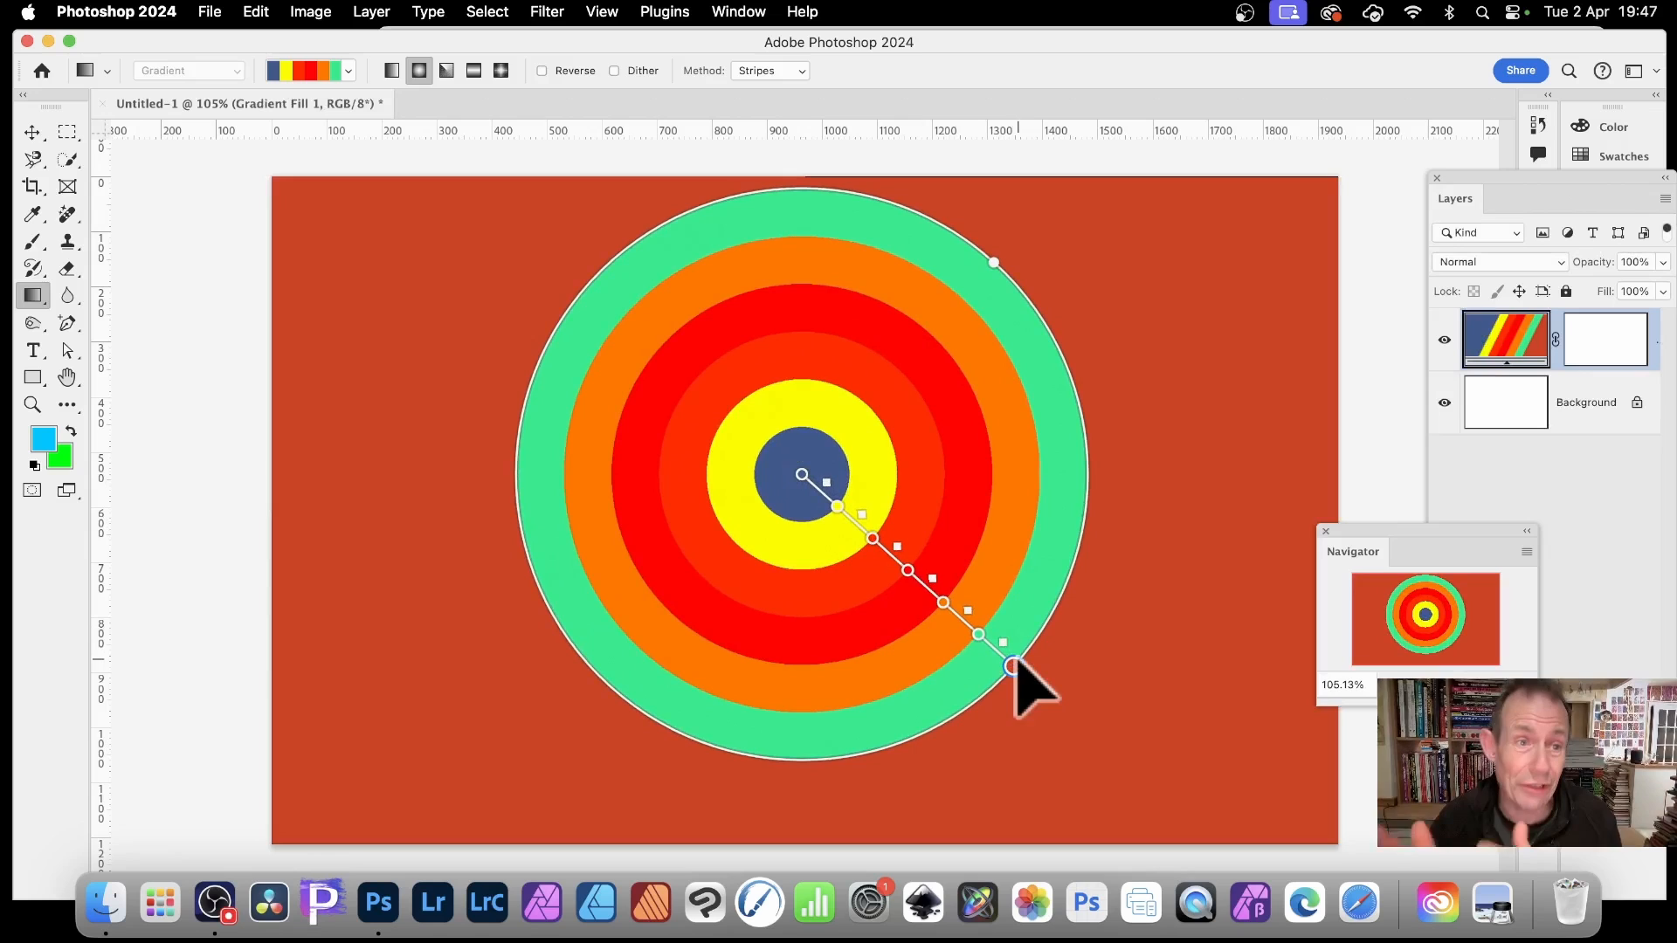
pyautogui.moveTo(1056, 222)
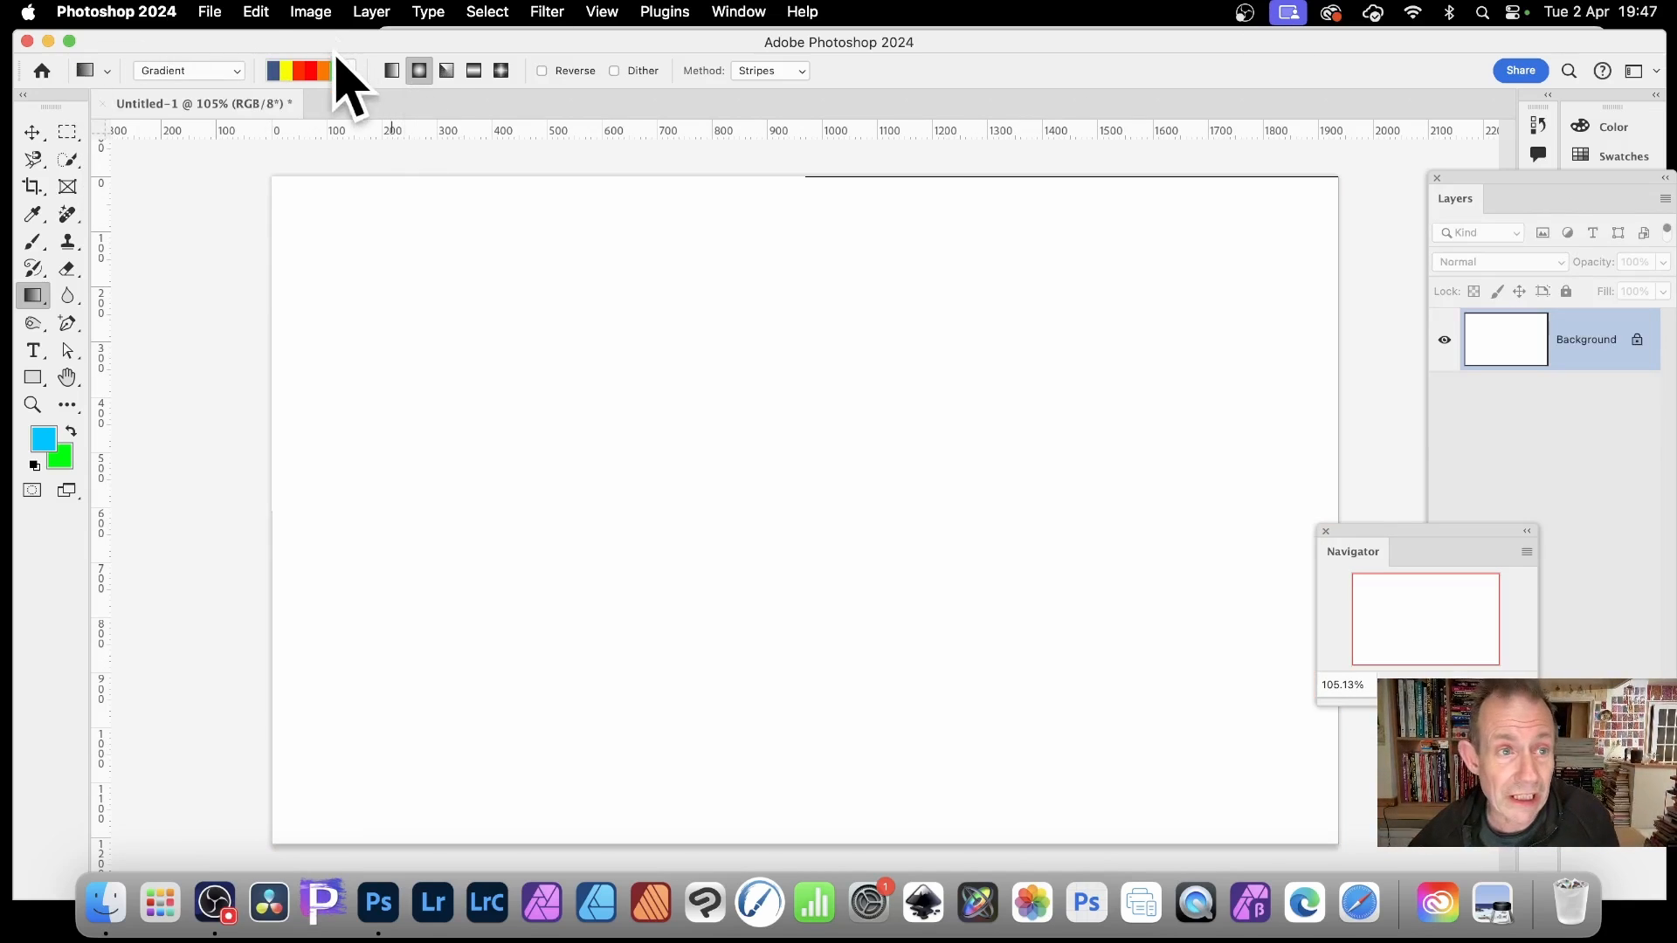
# Step: Try several many-colour gradient presets to get narrow striped rings on magenta
pyautogui.click(342, 70)
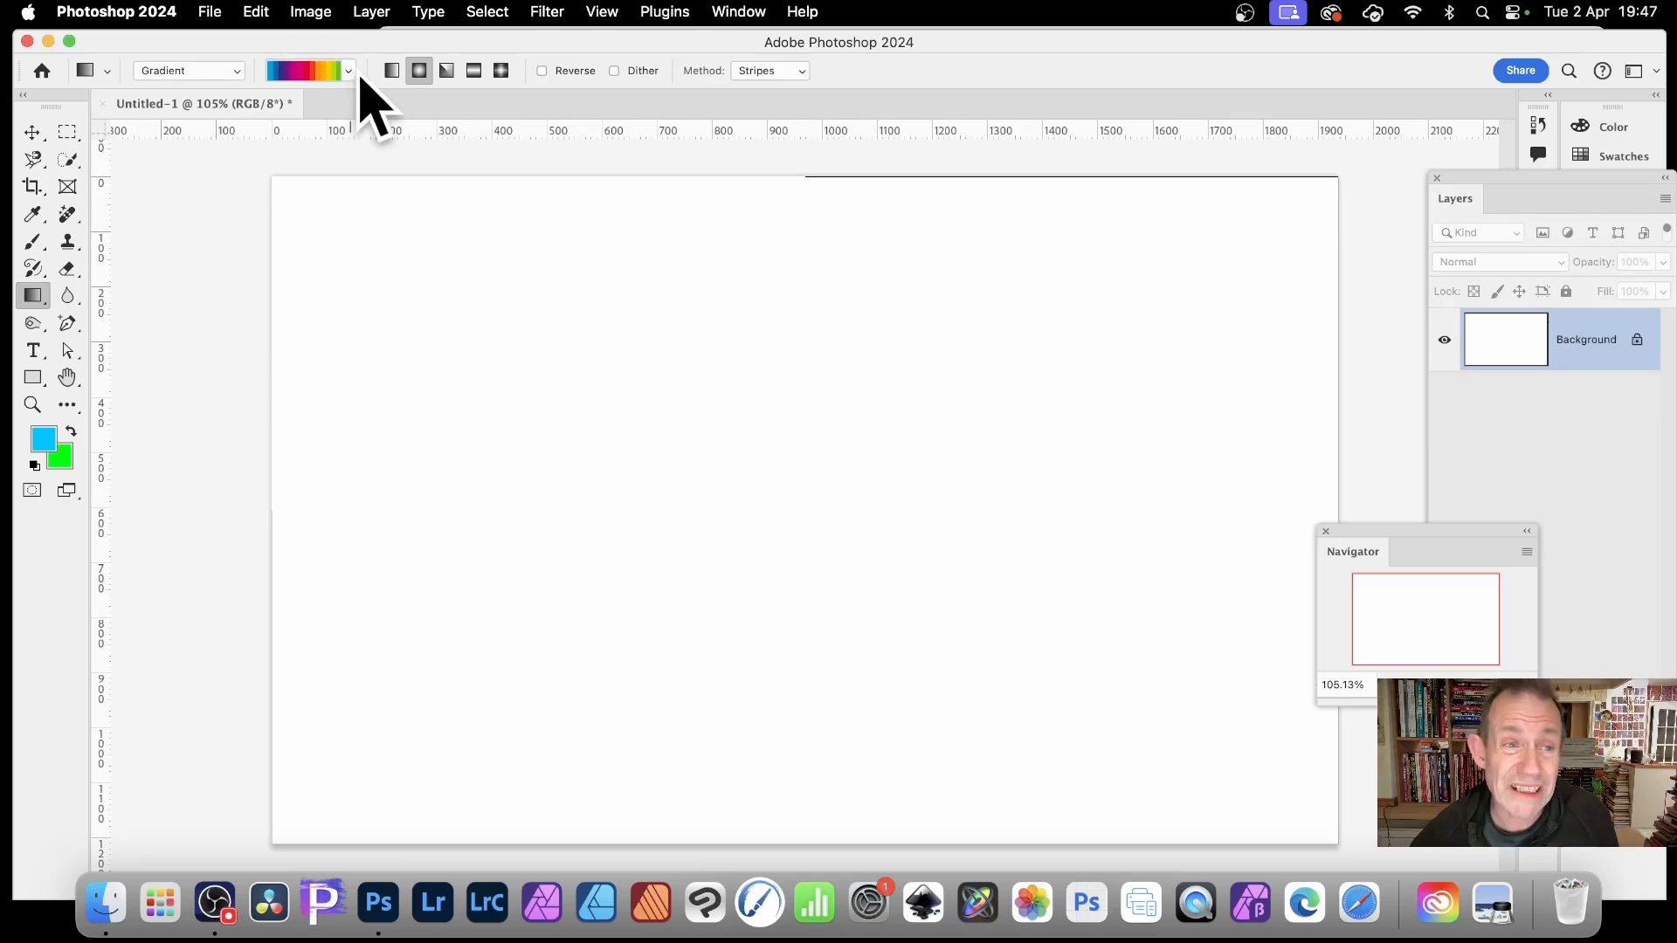
pyautogui.click(346, 70)
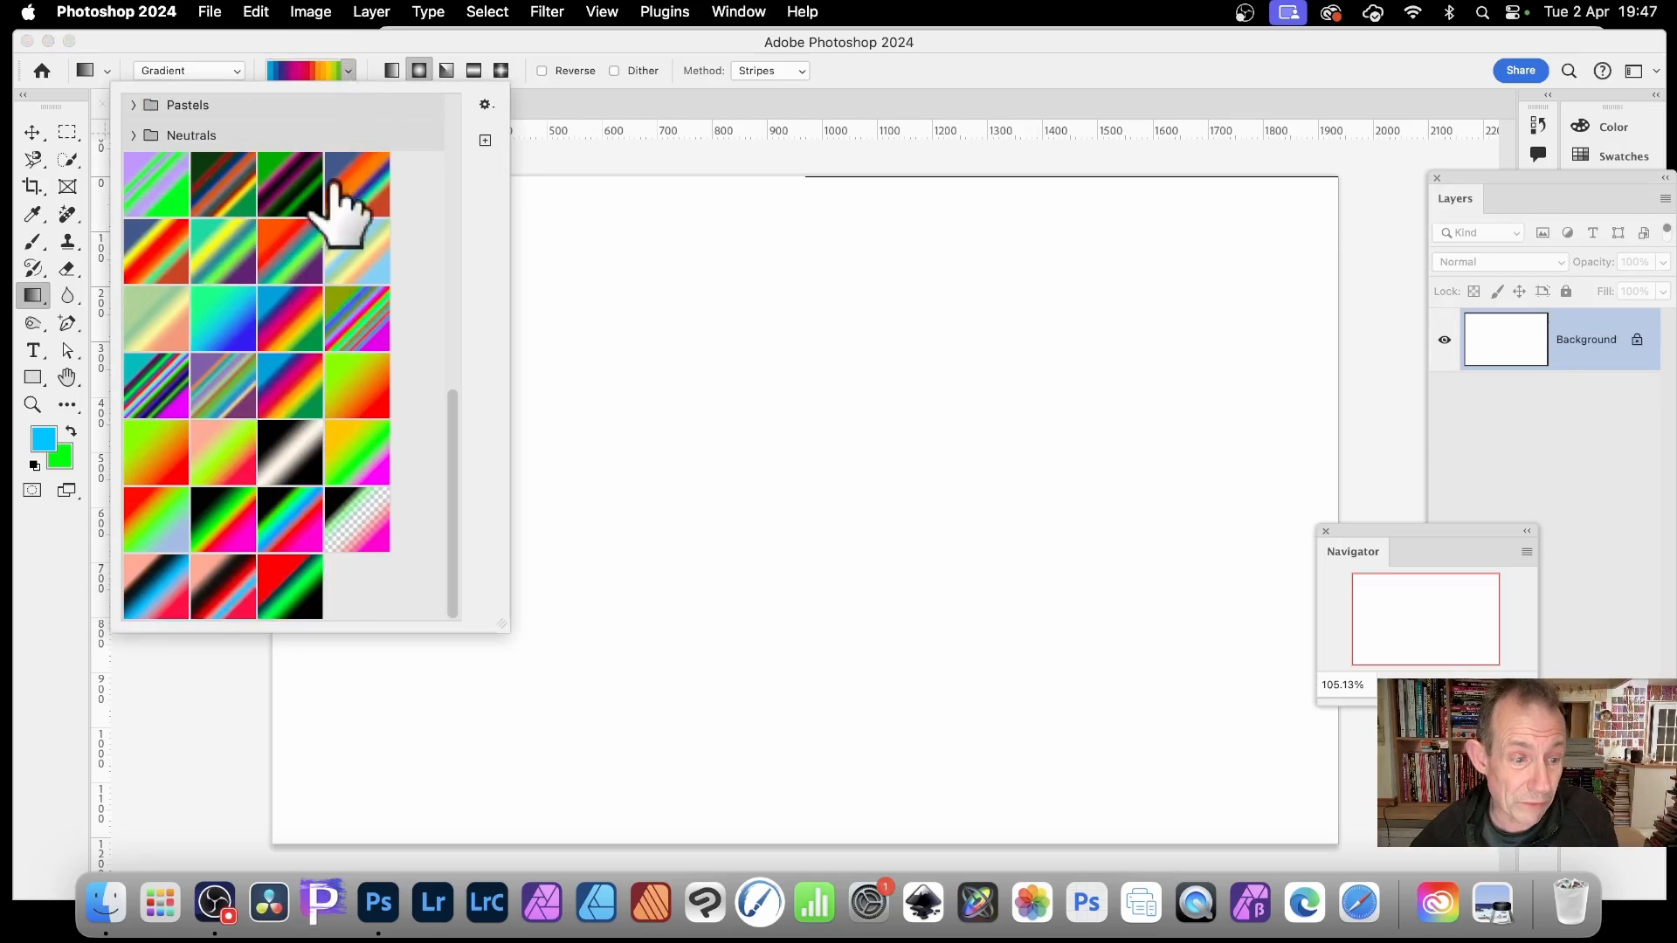
pyautogui.moveTo(283, 470)
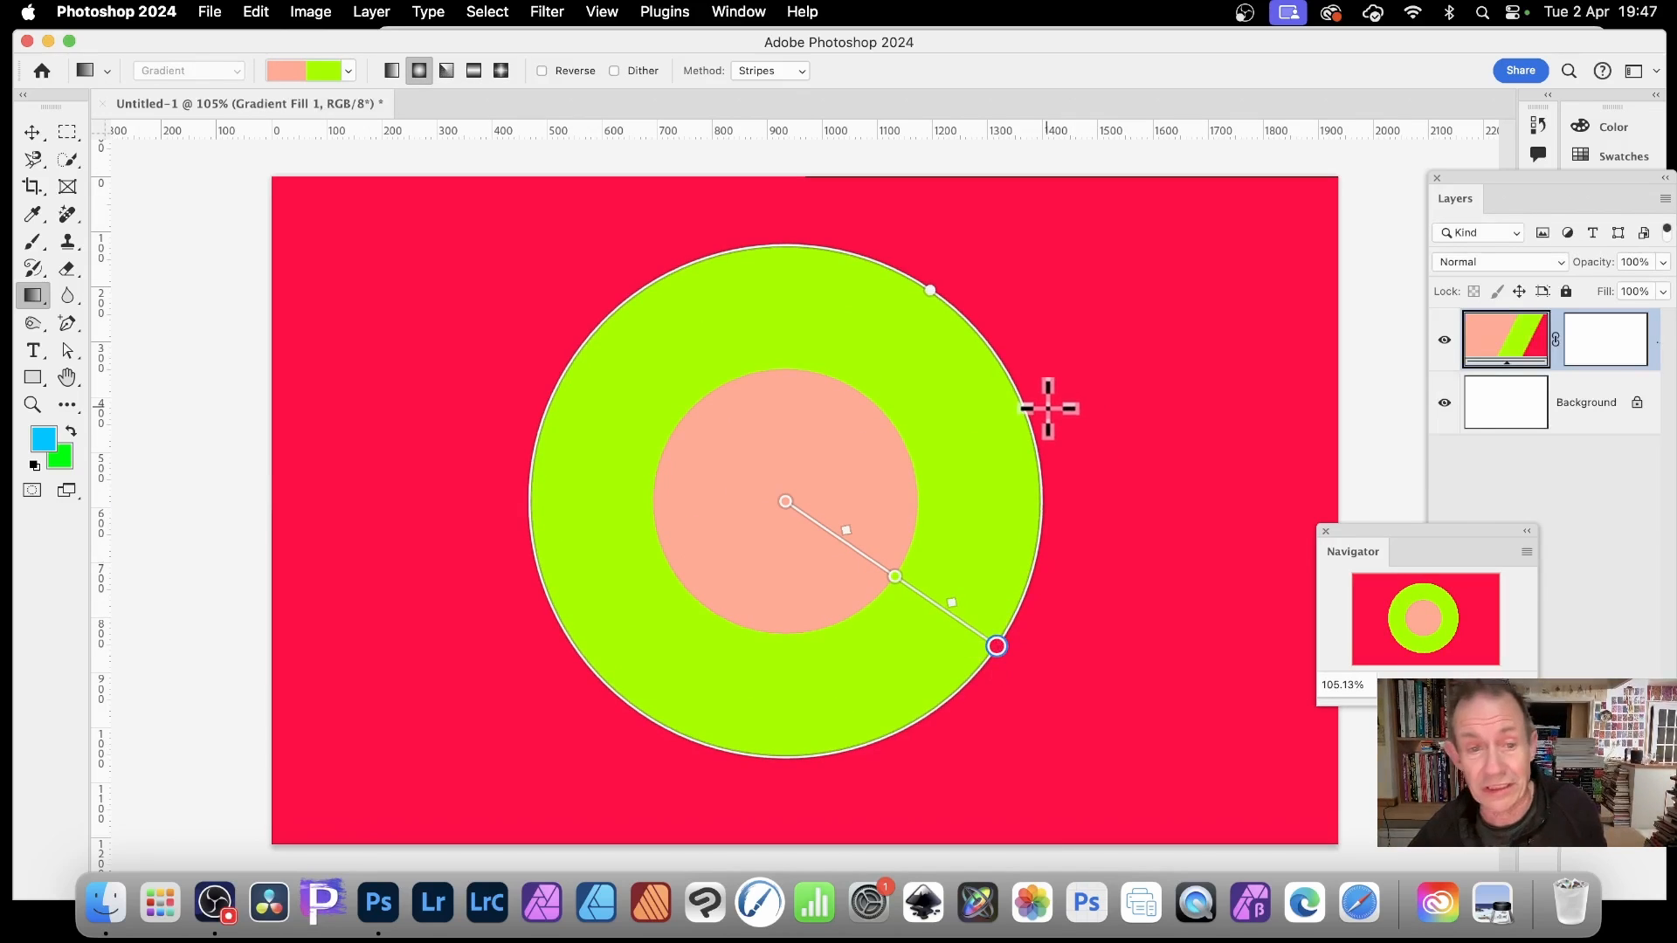
pyautogui.click(346, 70)
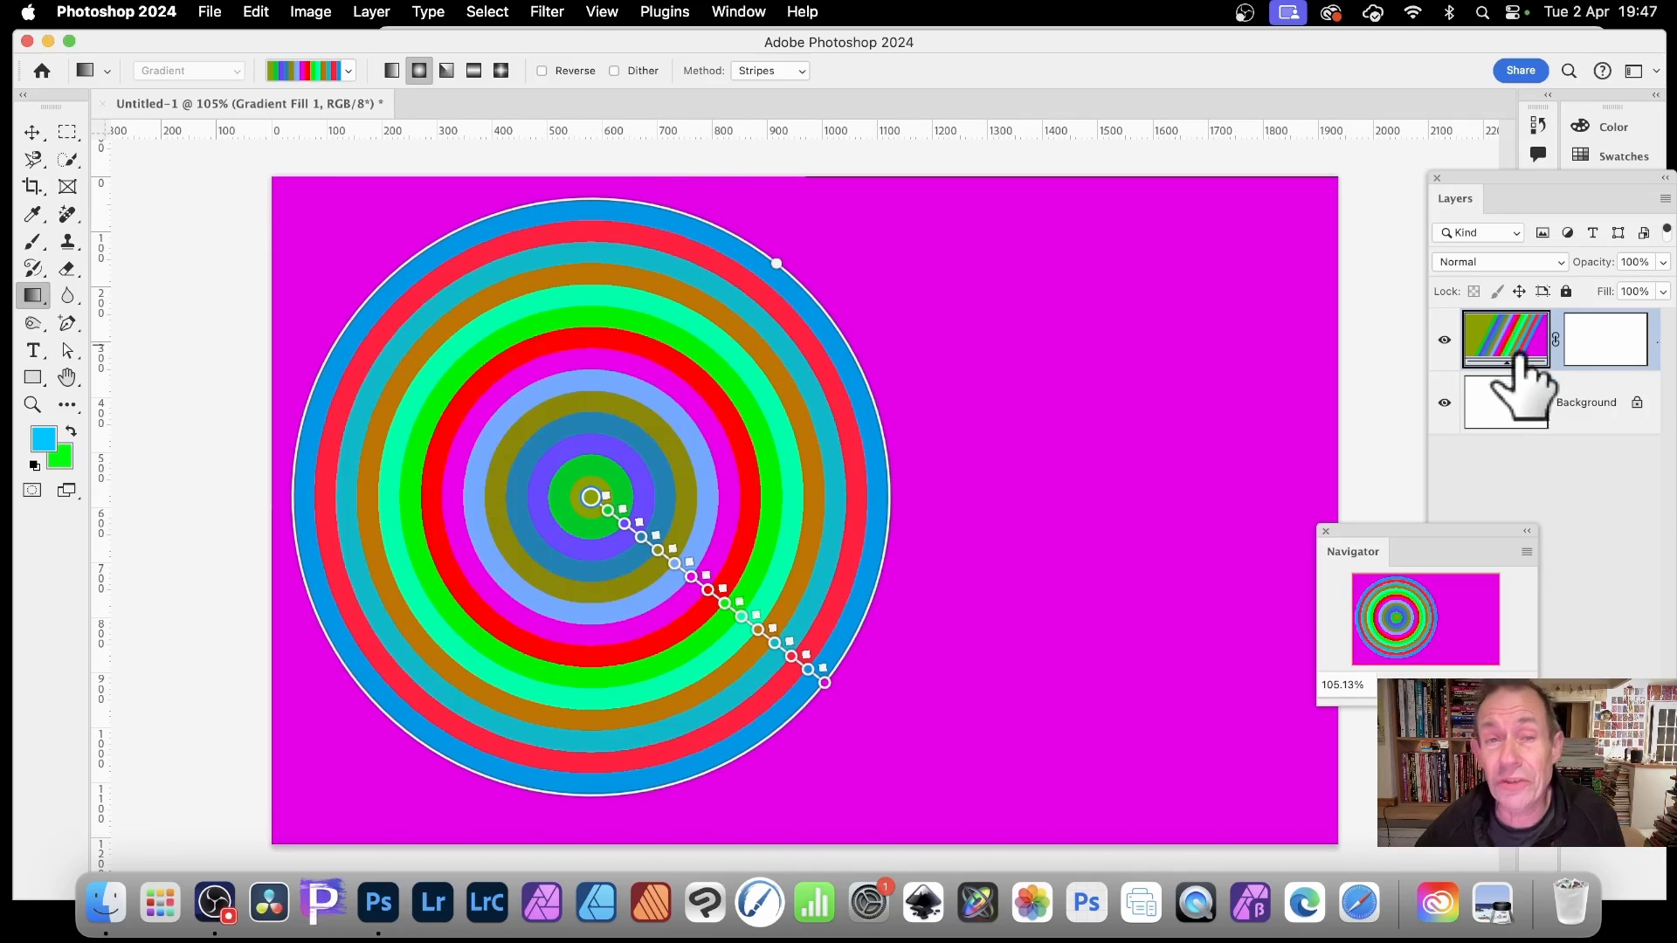
pyautogui.moveTo(1507, 214)
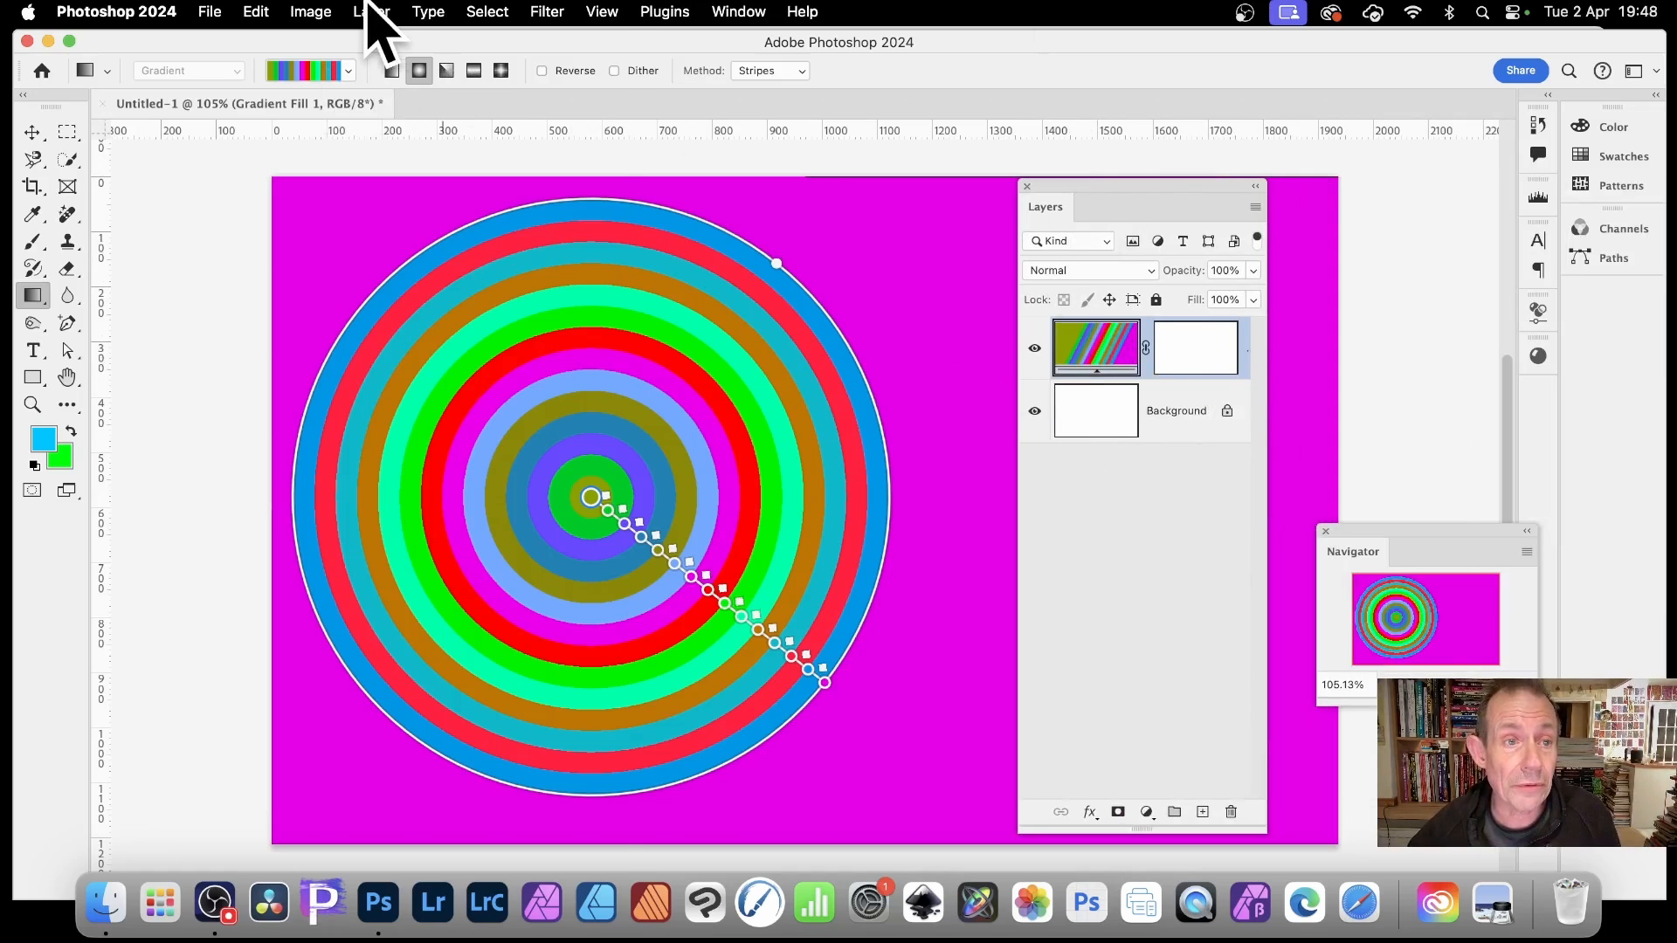
pyautogui.moveTo(220, 145)
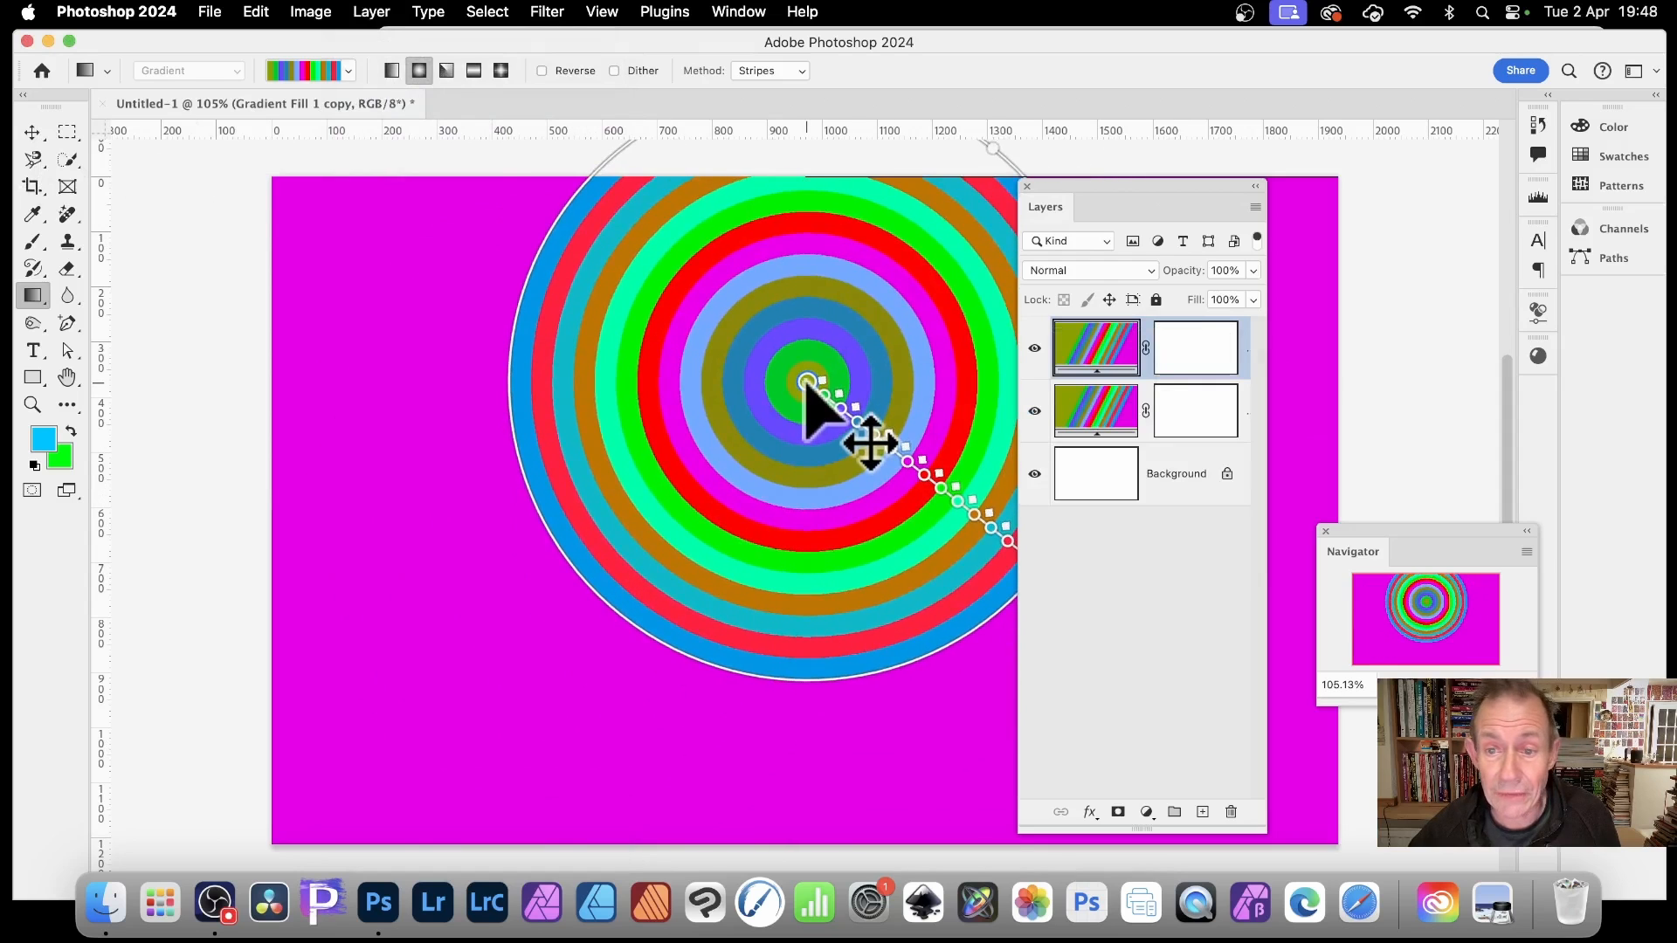
pyautogui.moveTo(1118, 293)
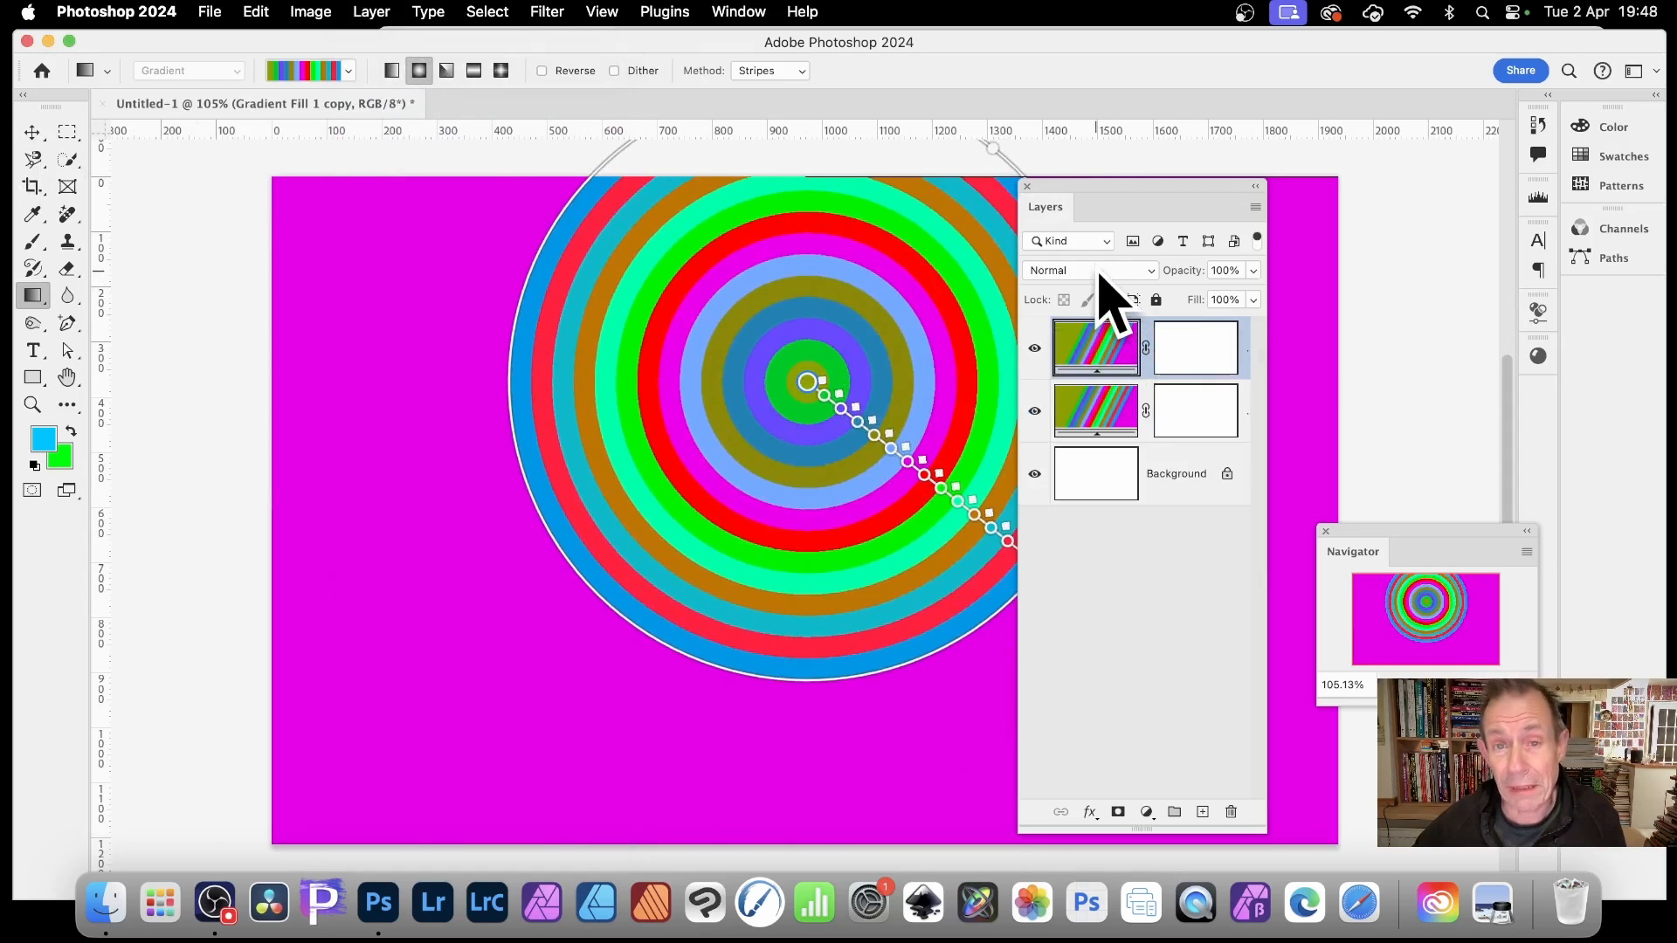
# Step: Give the duplicated ring layer a blend mode from the Layers panel
pyautogui.click(1088, 269)
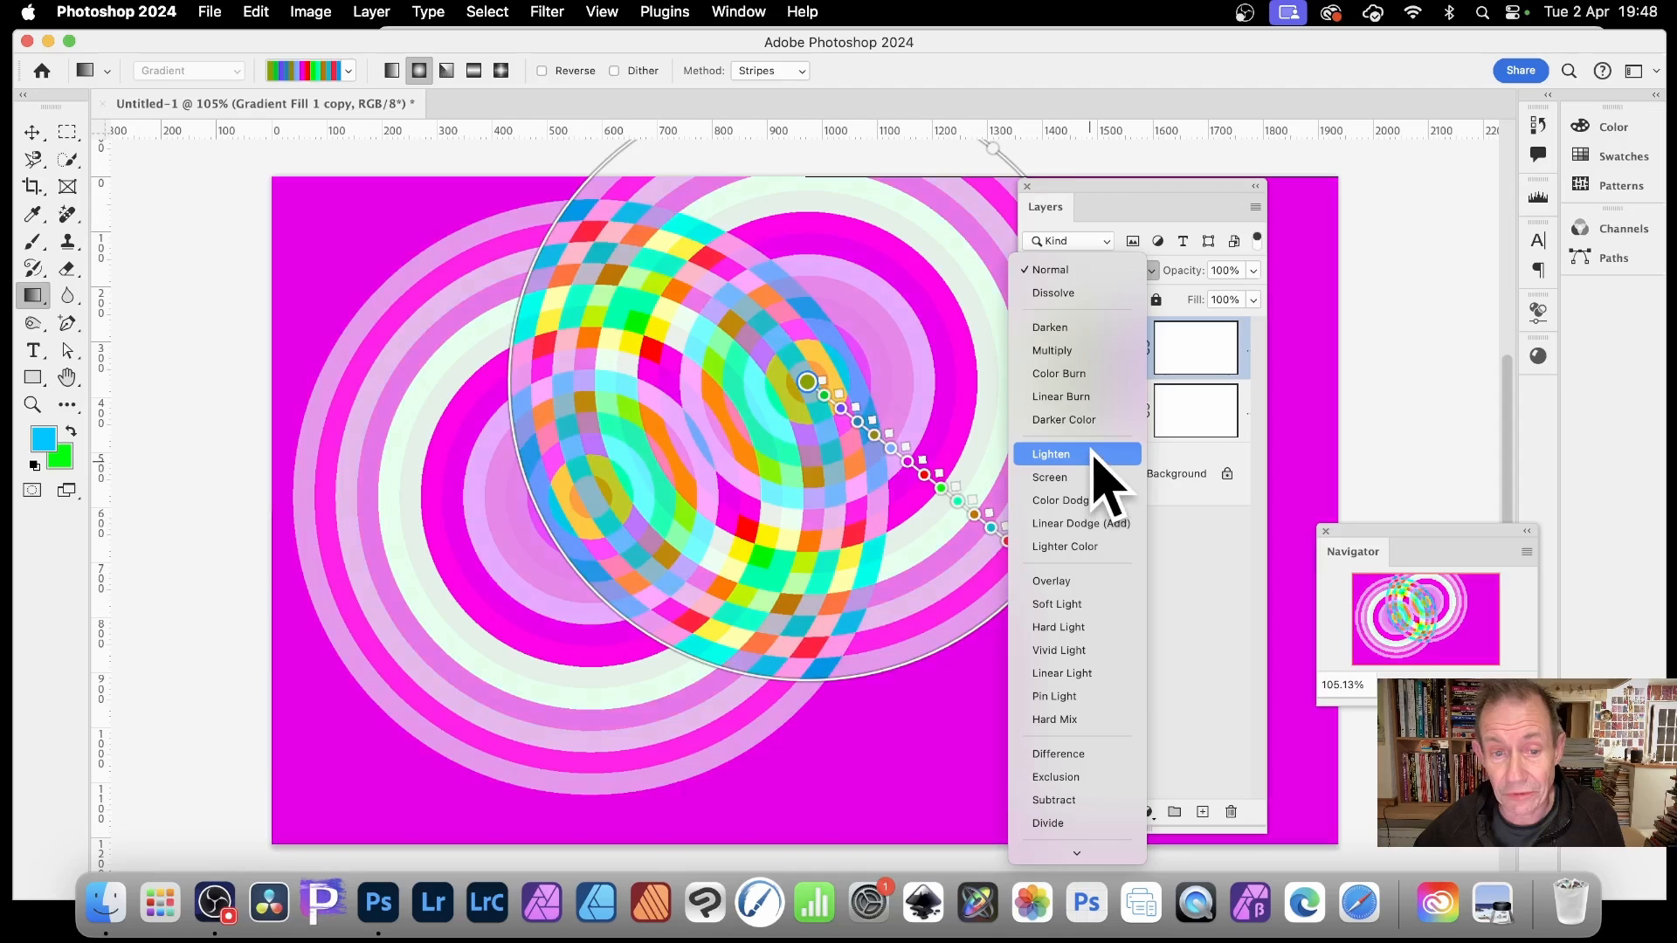
pyautogui.moveTo(1050, 580)
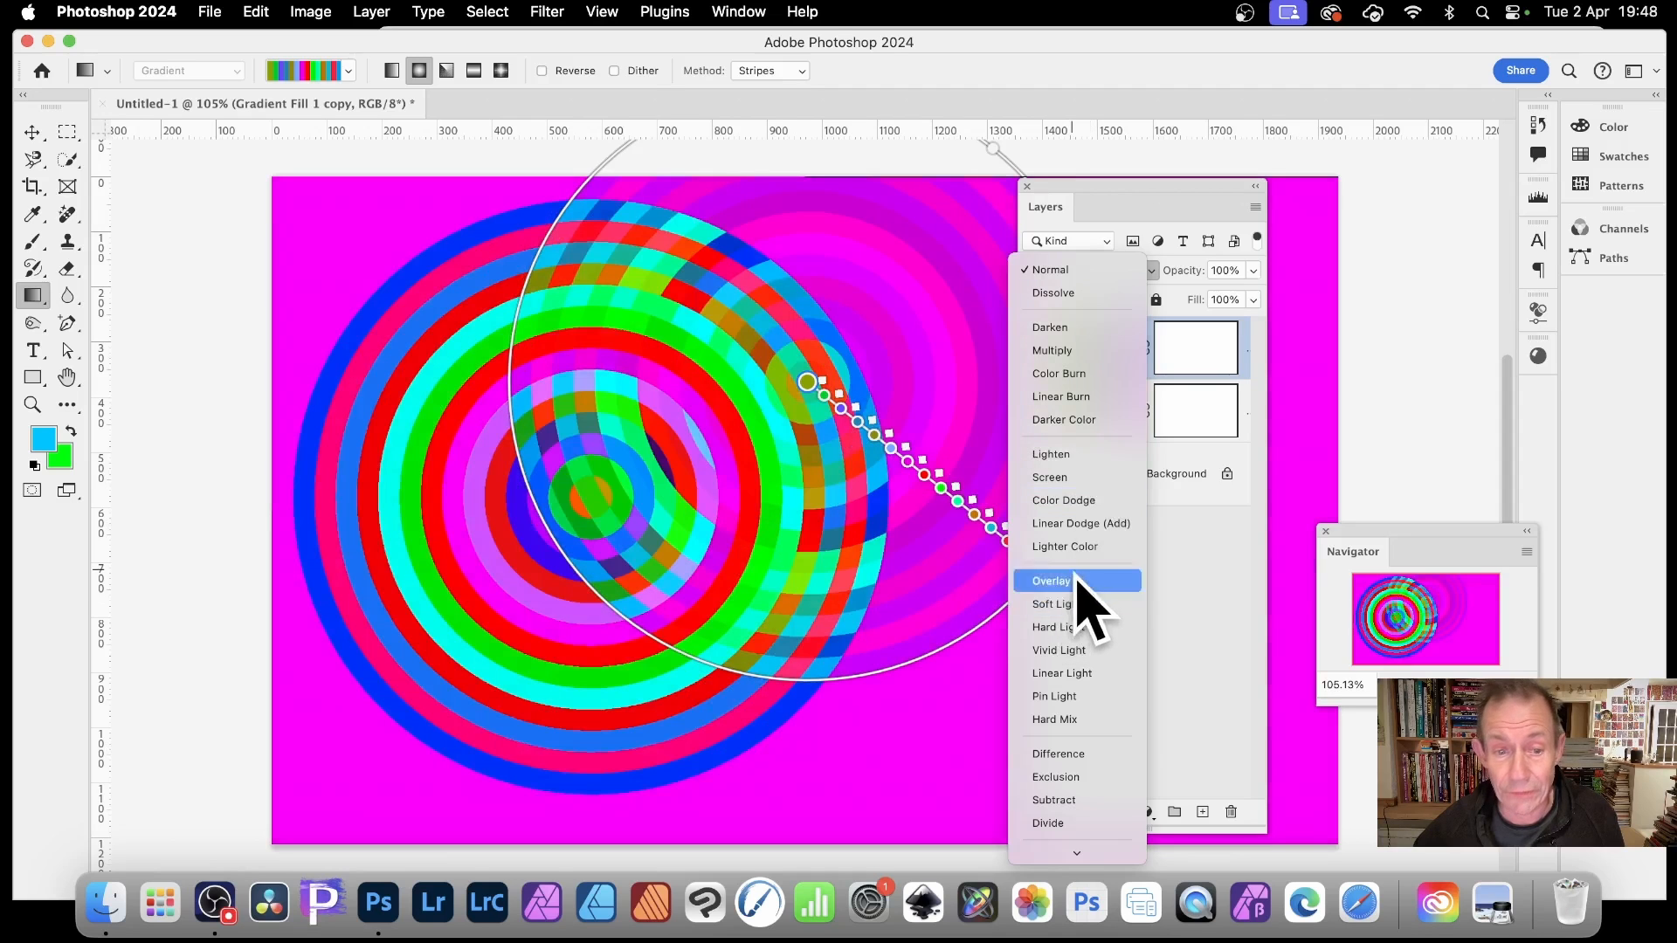
pyautogui.click(1052, 580)
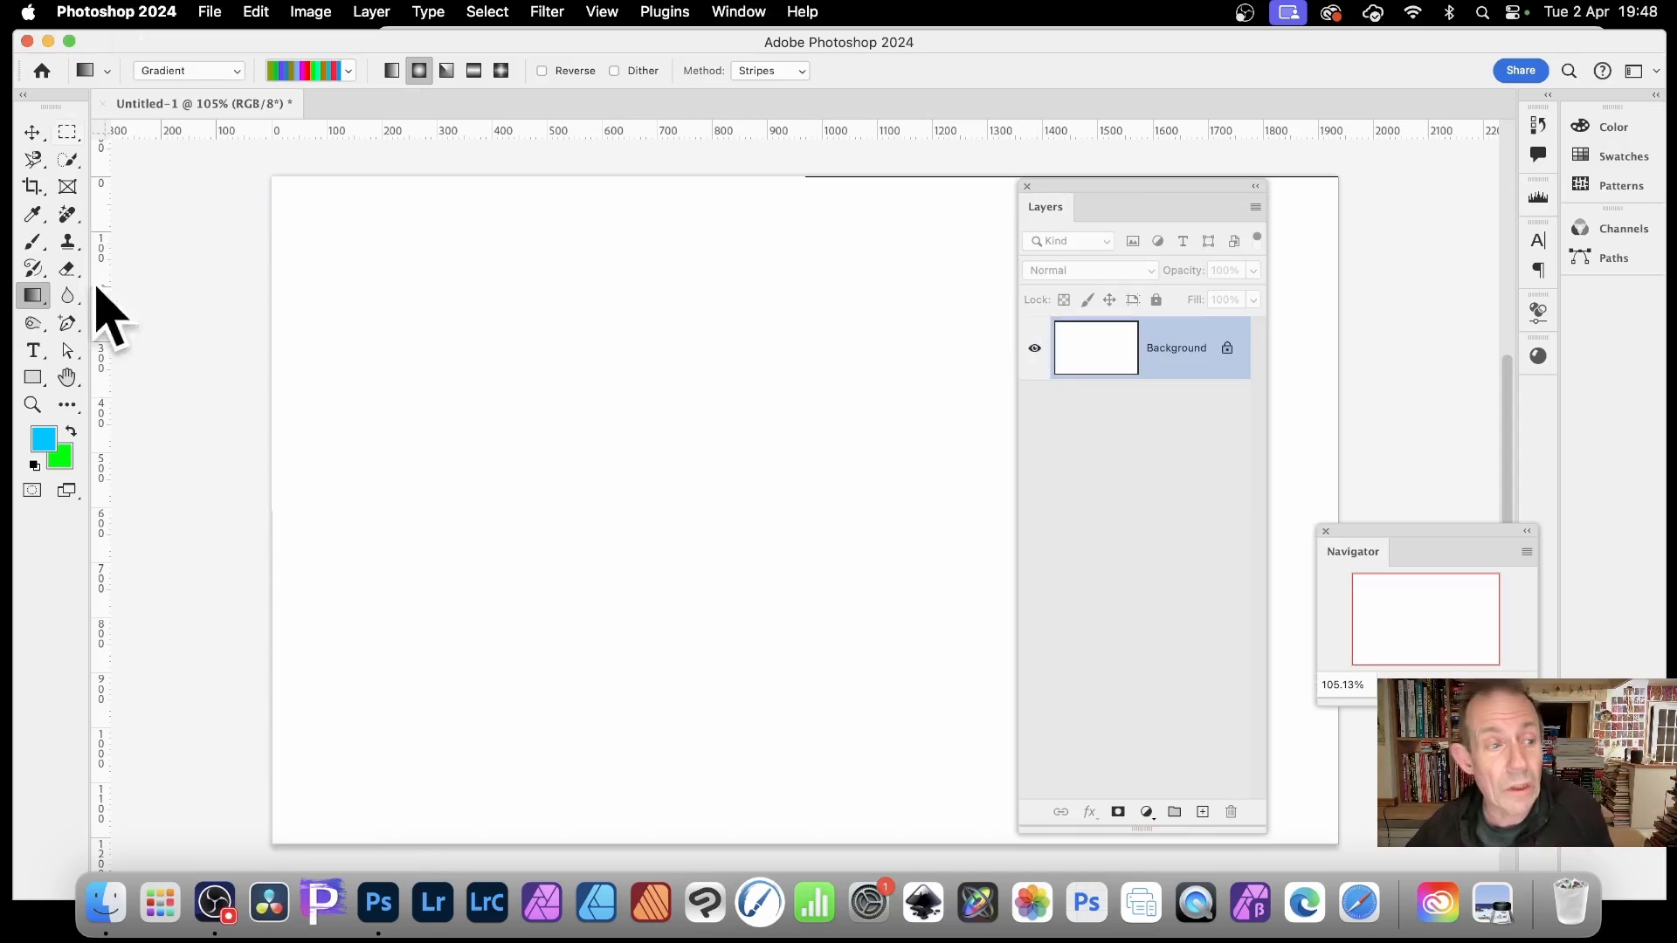
# Step: Switch to the classic gradient kind, keeping the Stripes method for rings on green
pyautogui.click(32, 295)
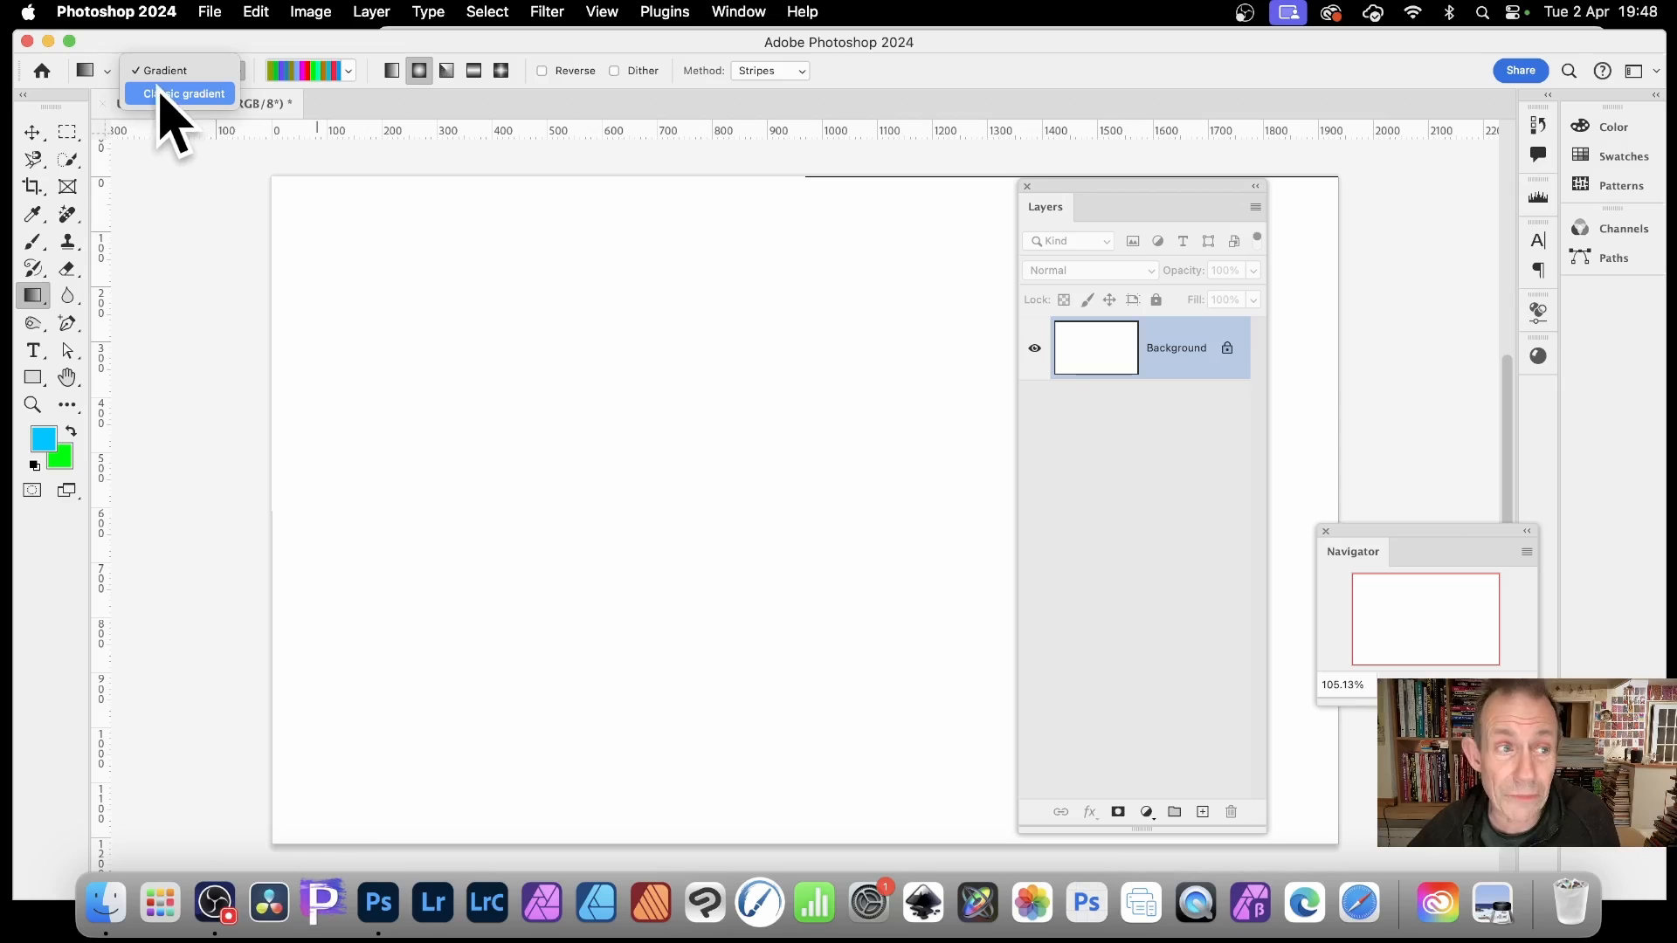
pyautogui.click(183, 93)
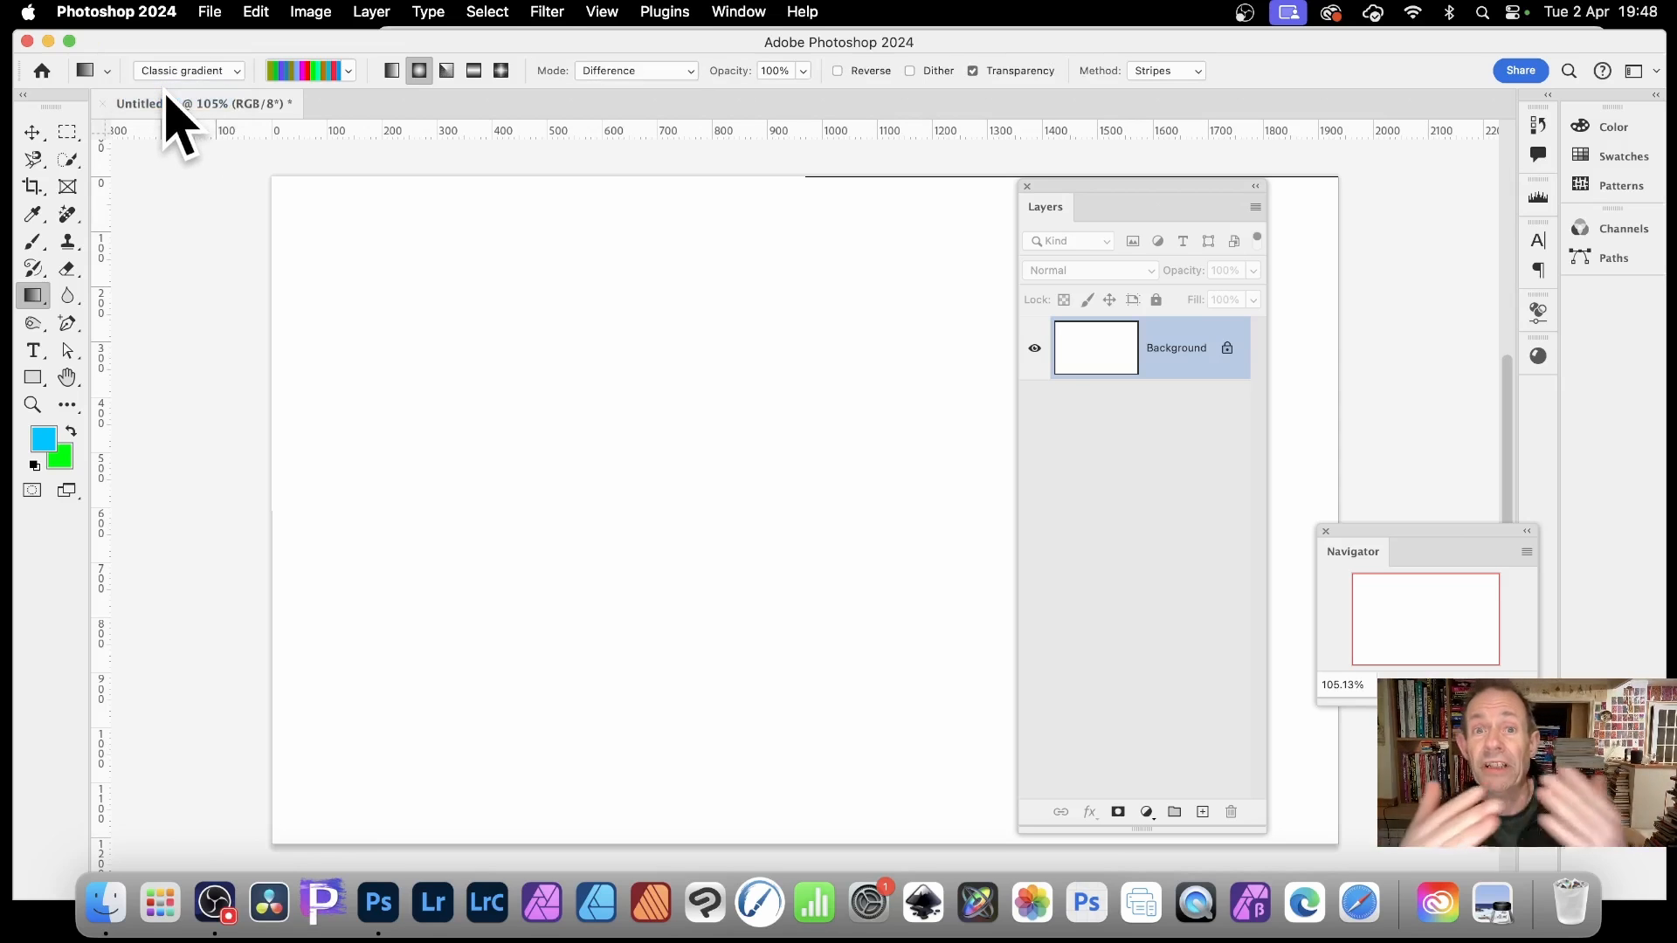
pyautogui.moveTo(187, 112)
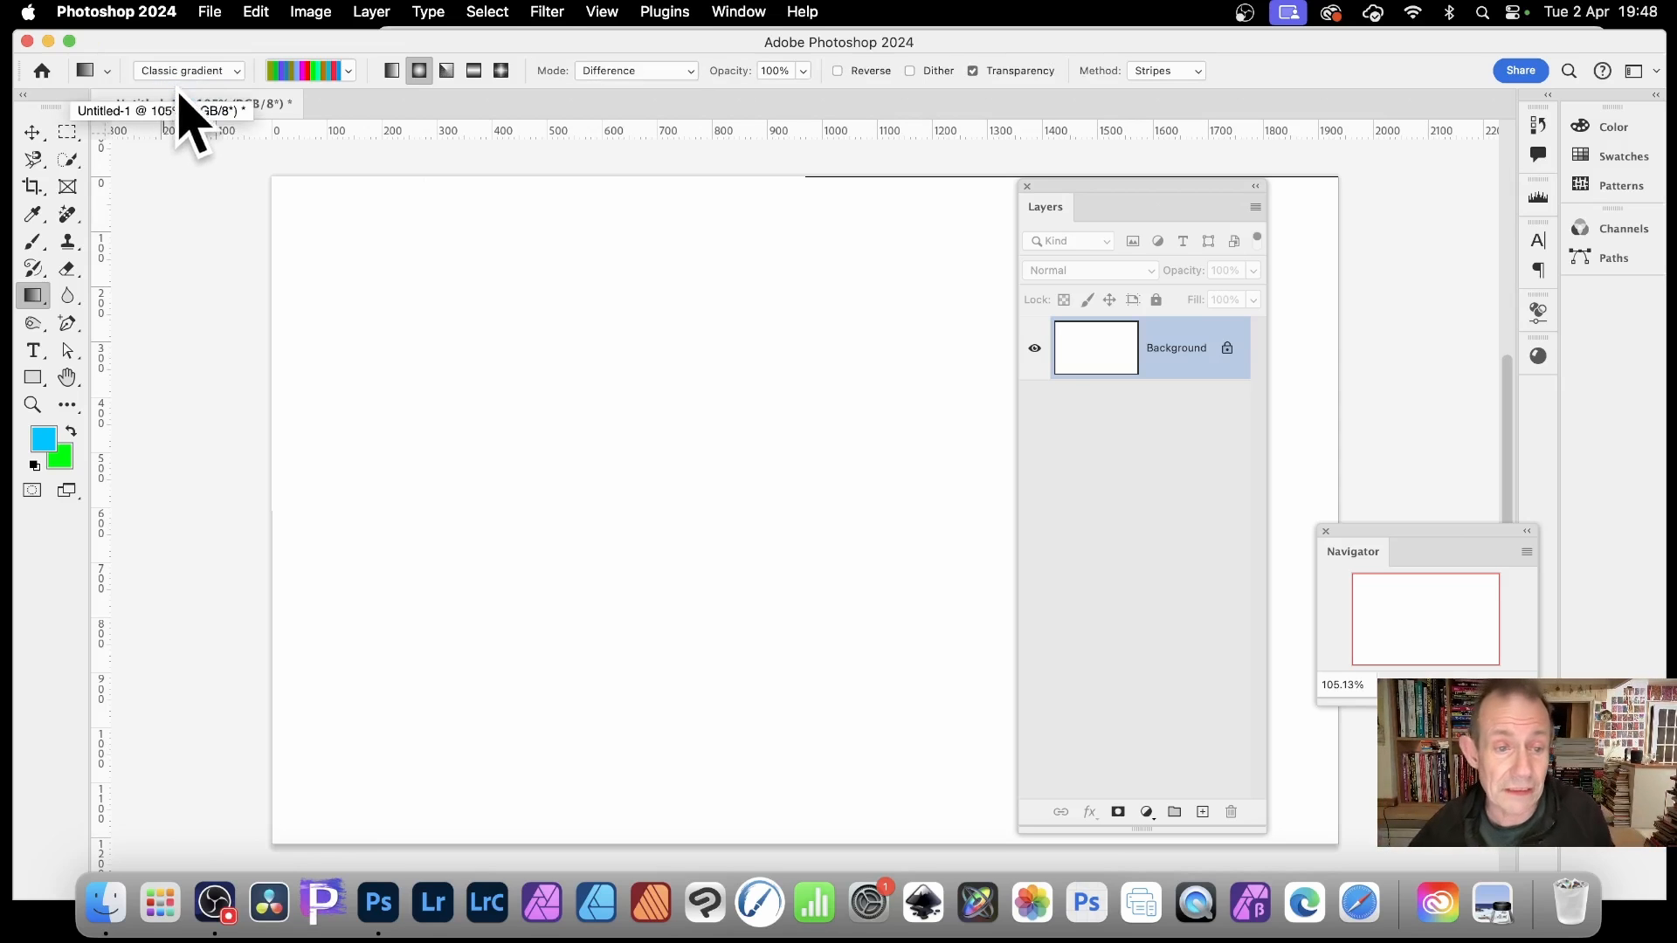
pyautogui.moveTo(1208, 106)
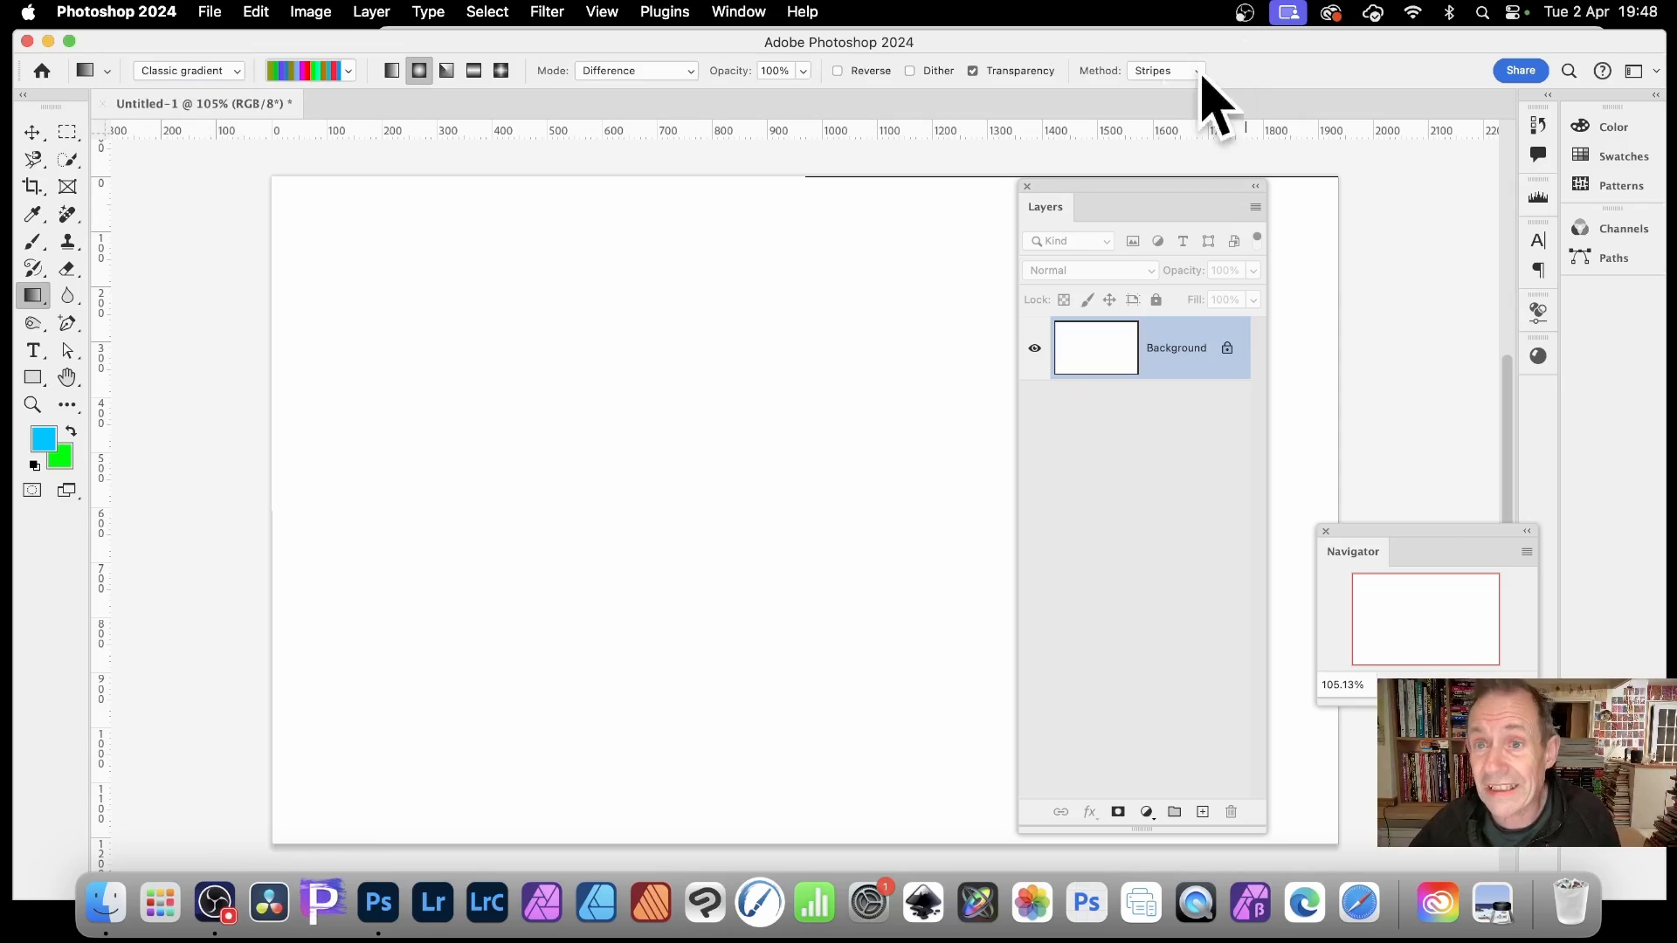
pyautogui.click(1163, 69)
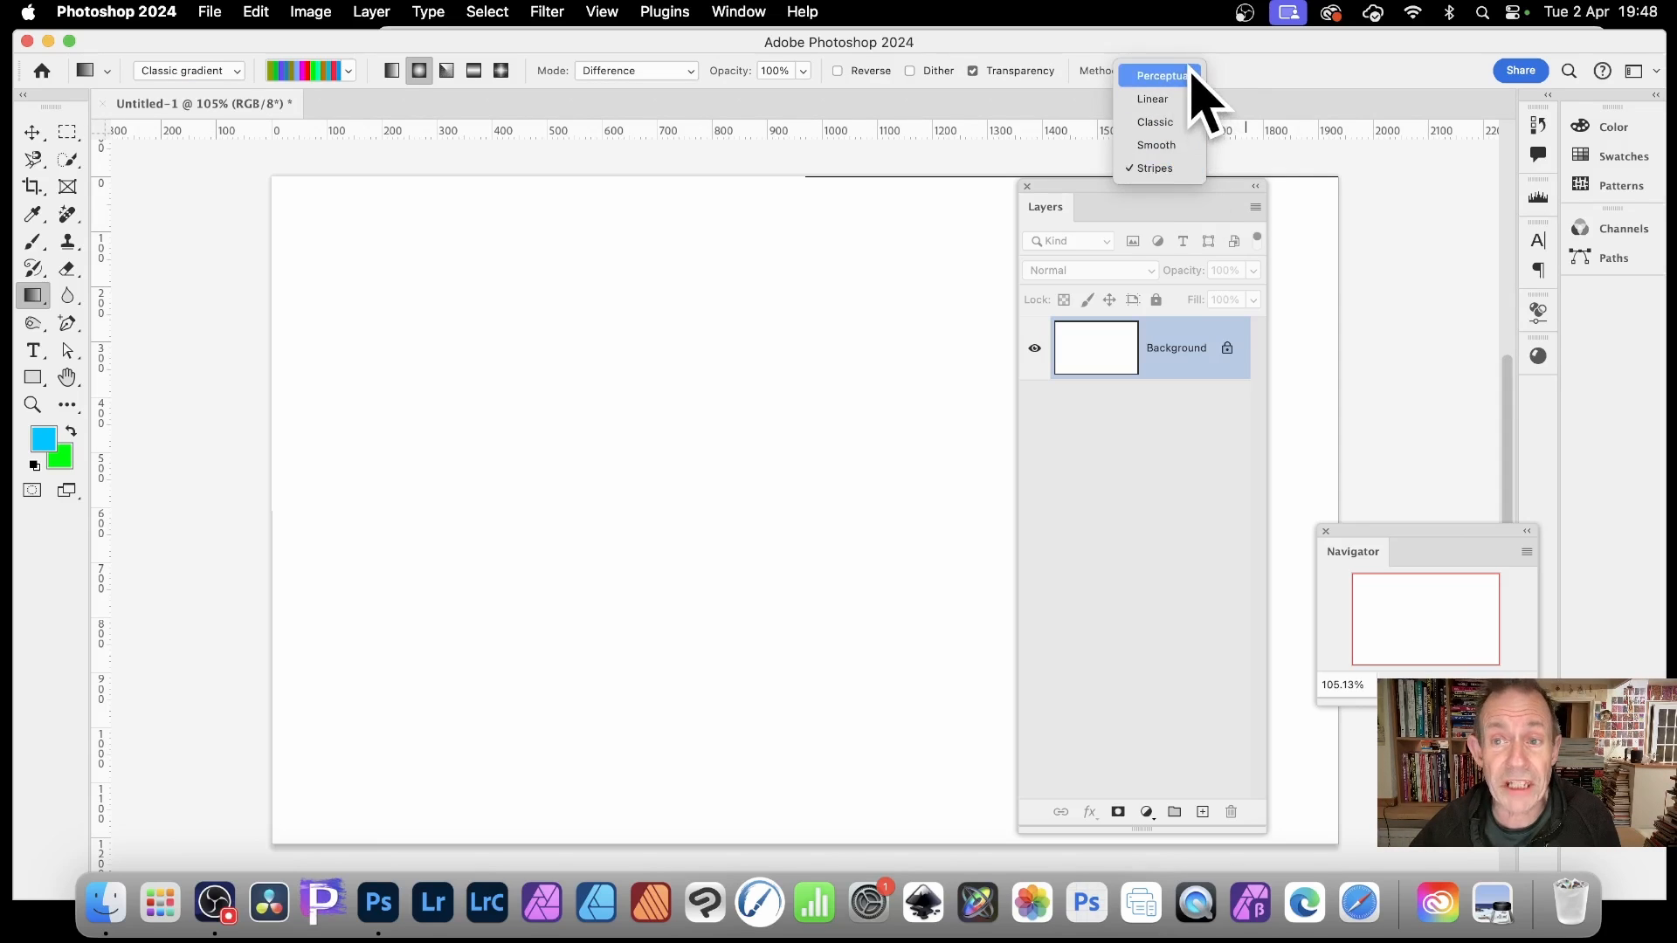
pyautogui.moveTo(1158, 168)
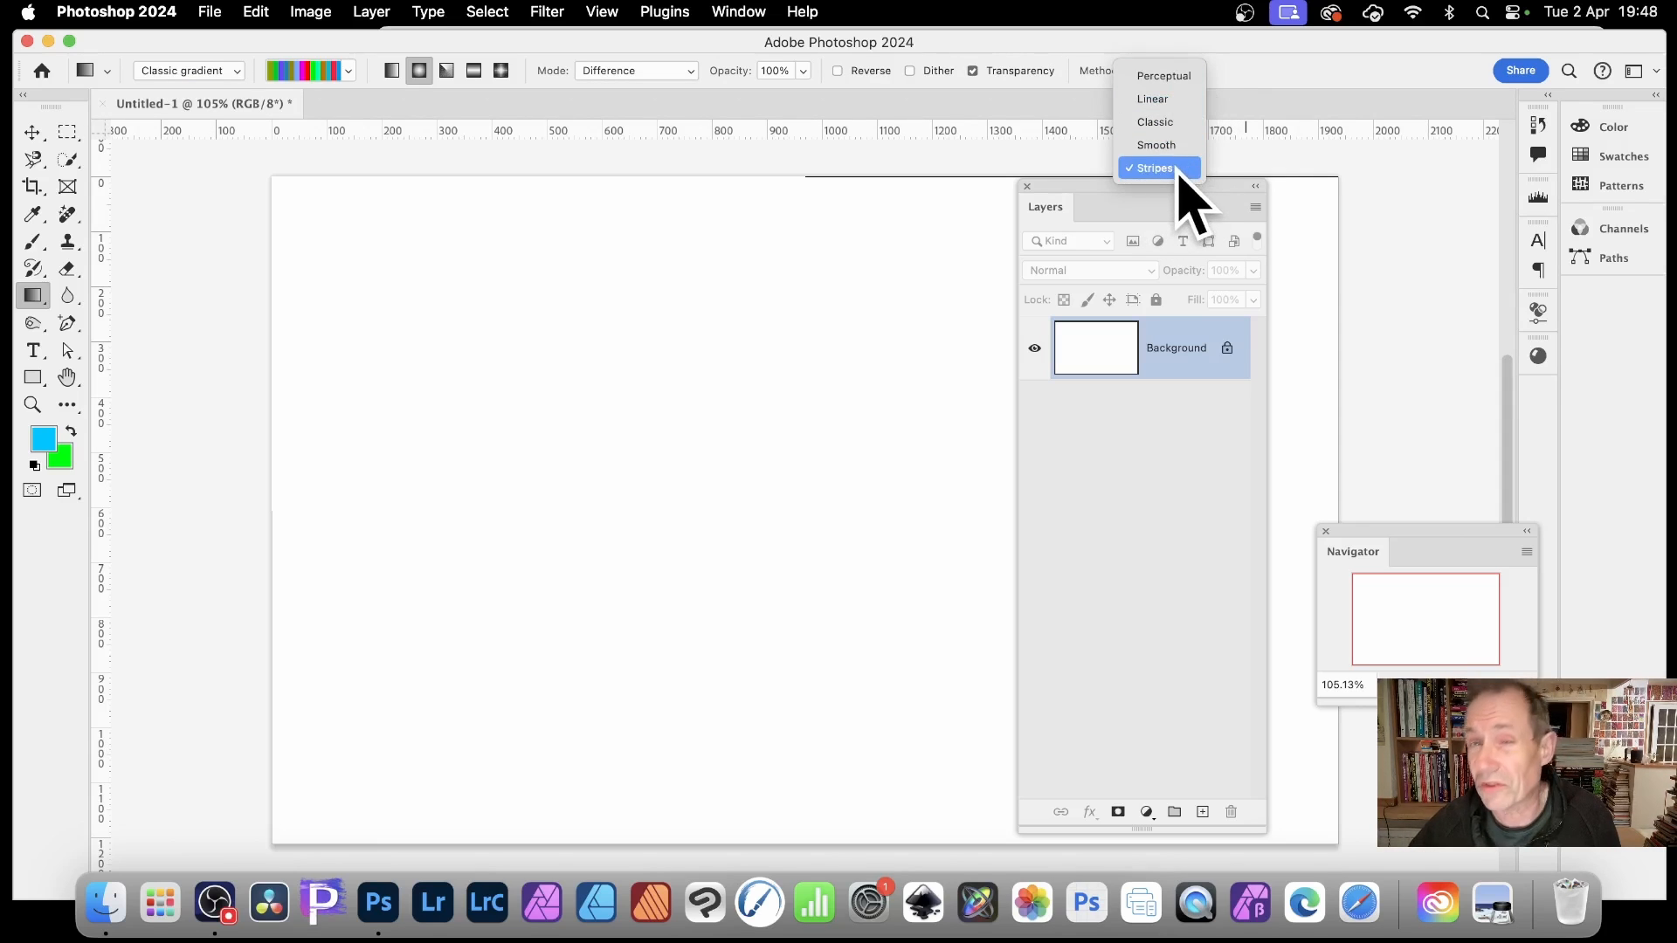
pyautogui.click(1153, 168)
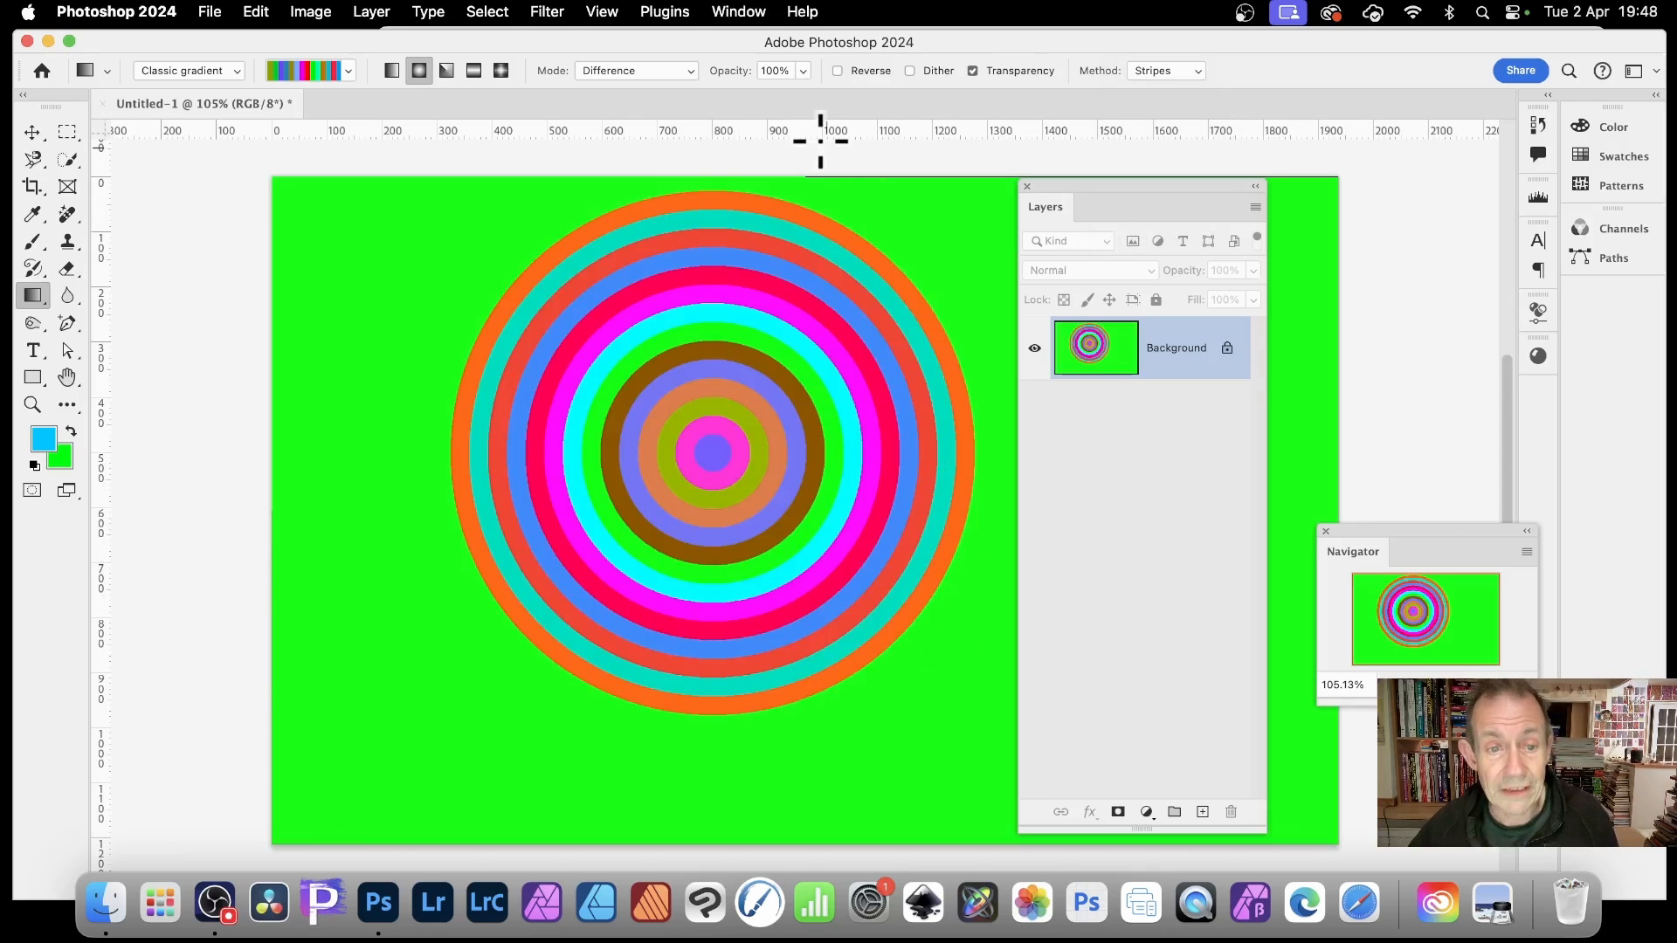
pyautogui.moveTo(802, 145)
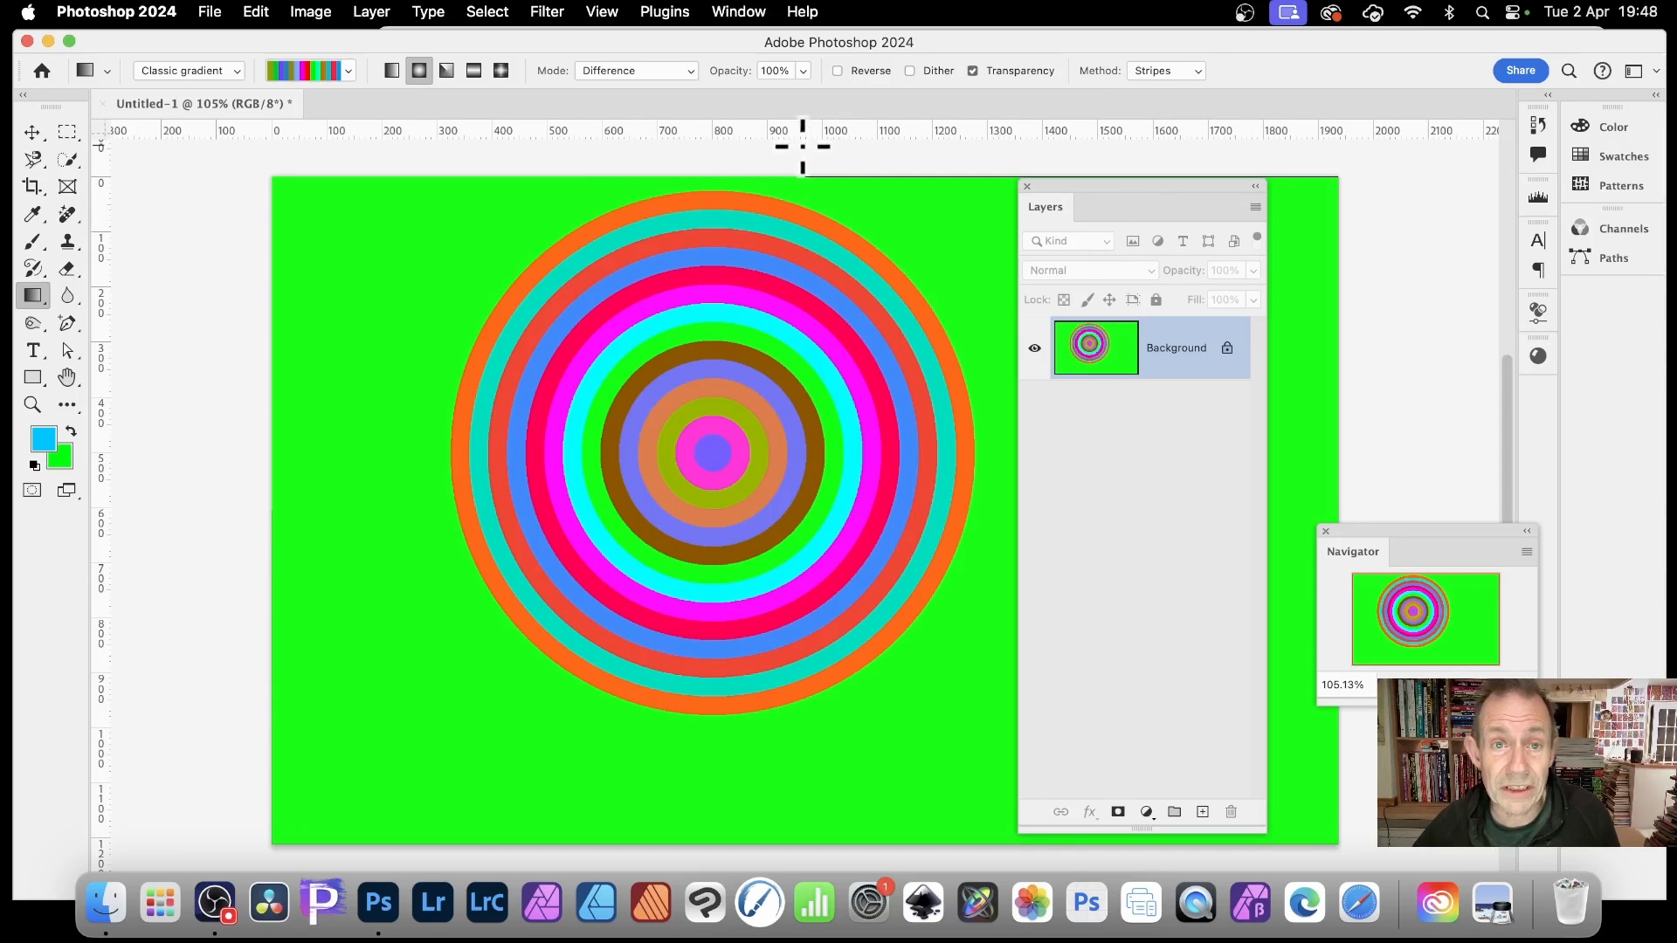
pyautogui.moveTo(658, 49)
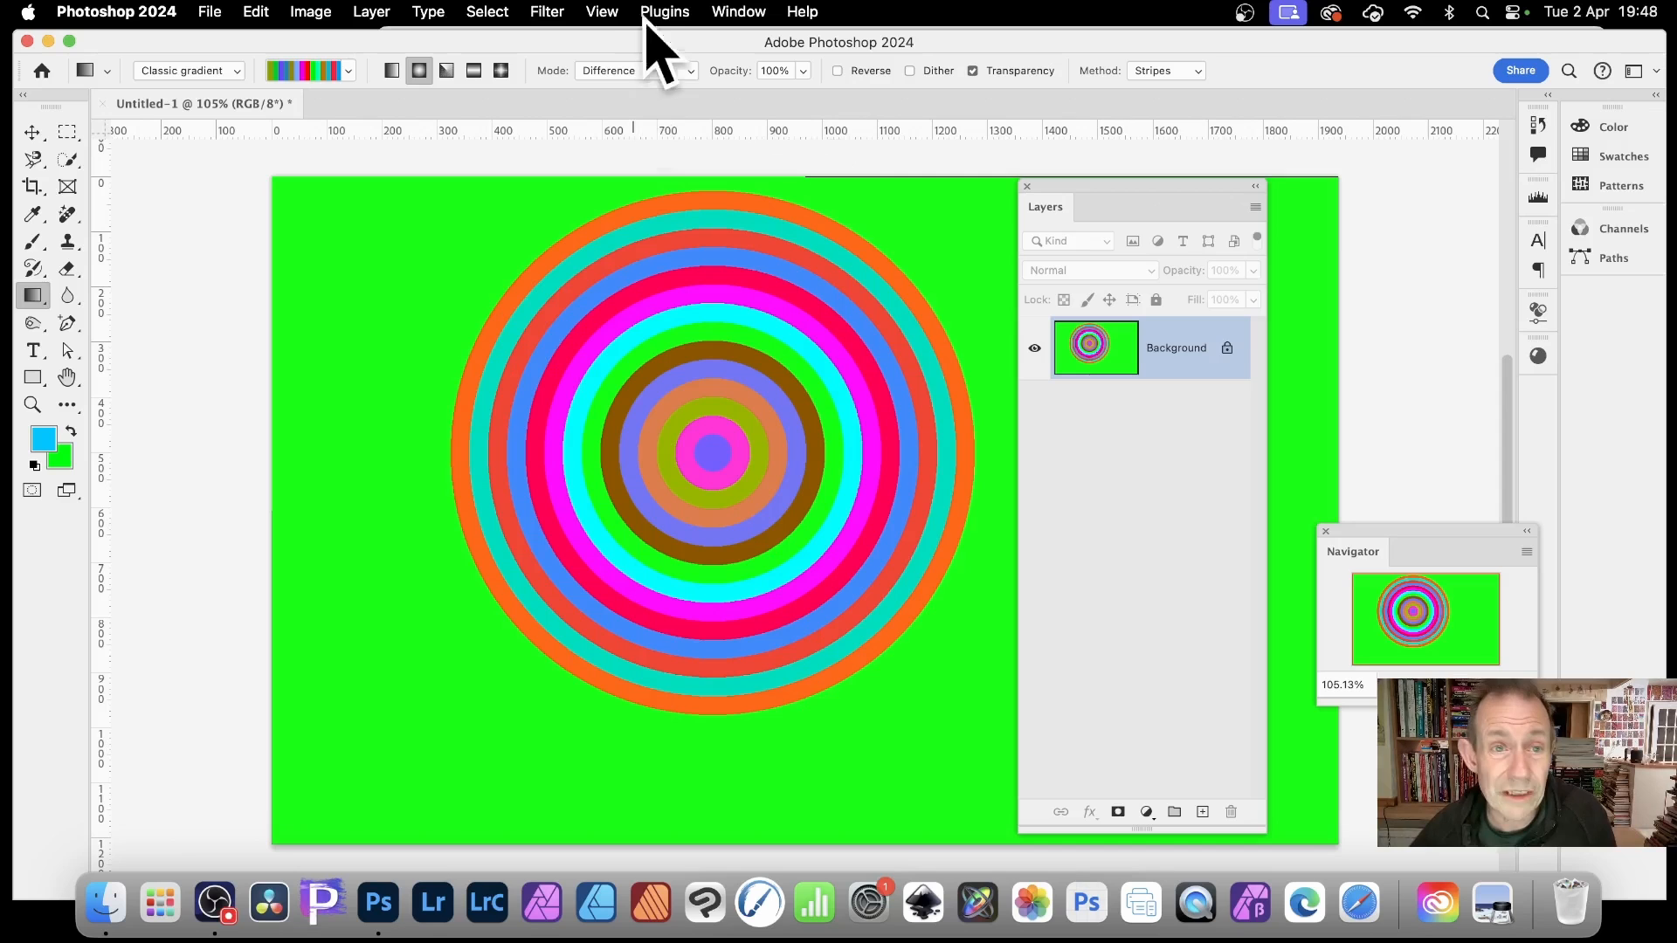
pyautogui.moveTo(551, 31)
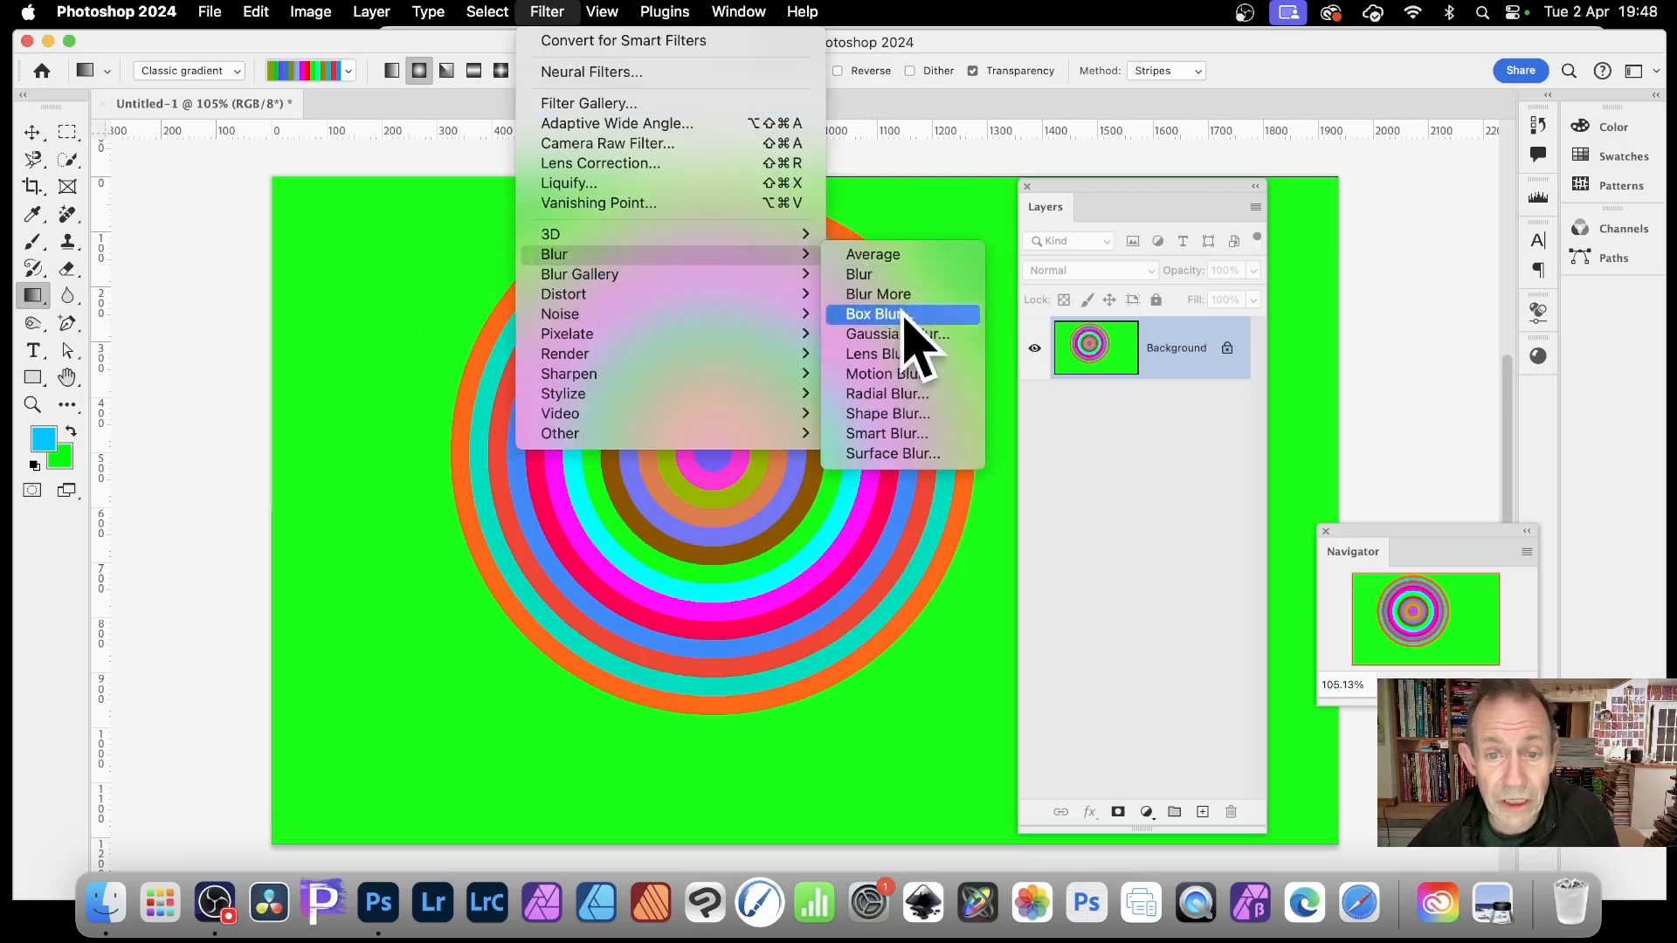
pyautogui.click(896, 334)
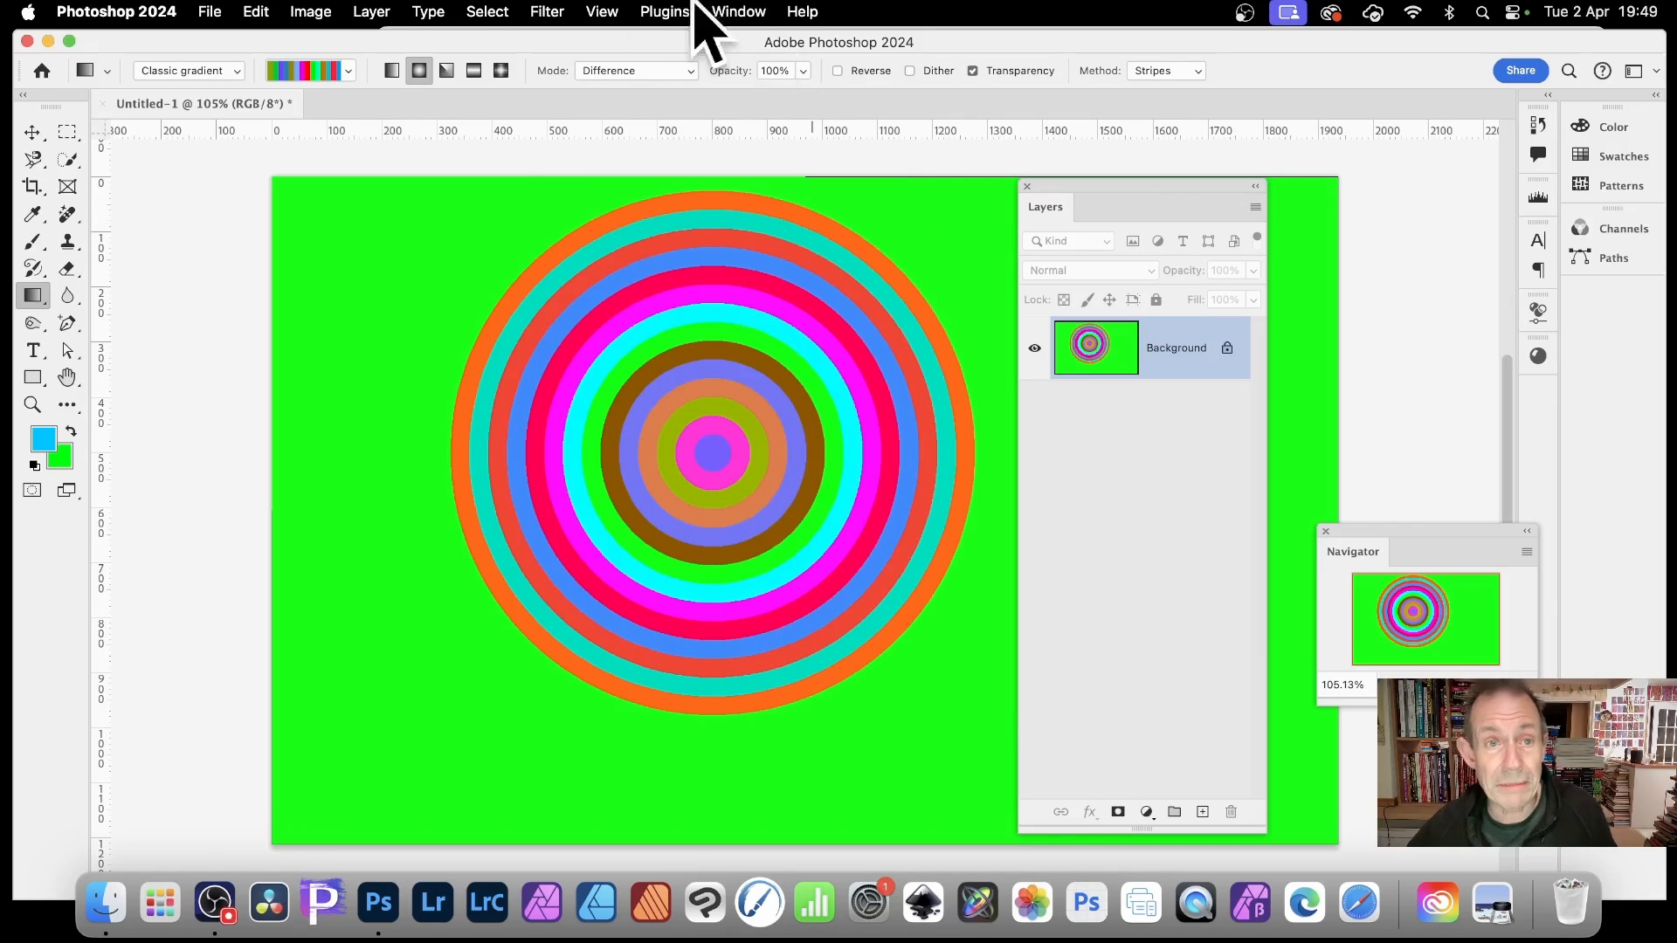
# Step: Apply Filter > Distort > Wave with default settings to warp the rings
pyautogui.click(546, 12)
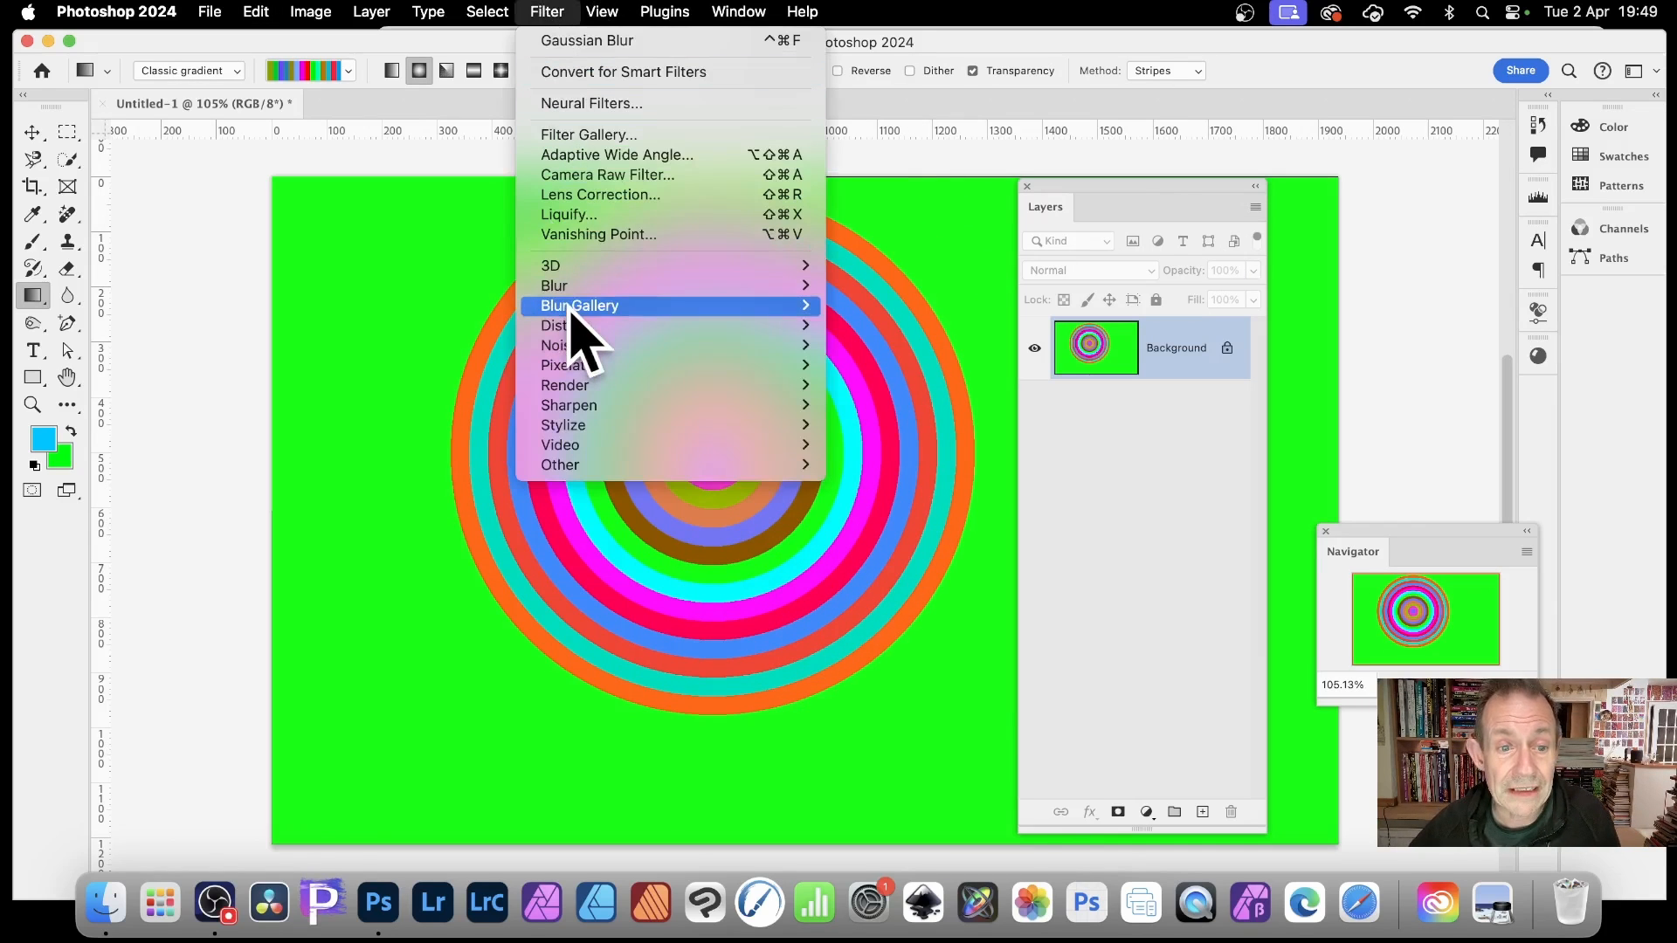
pyautogui.moveTo(563, 325)
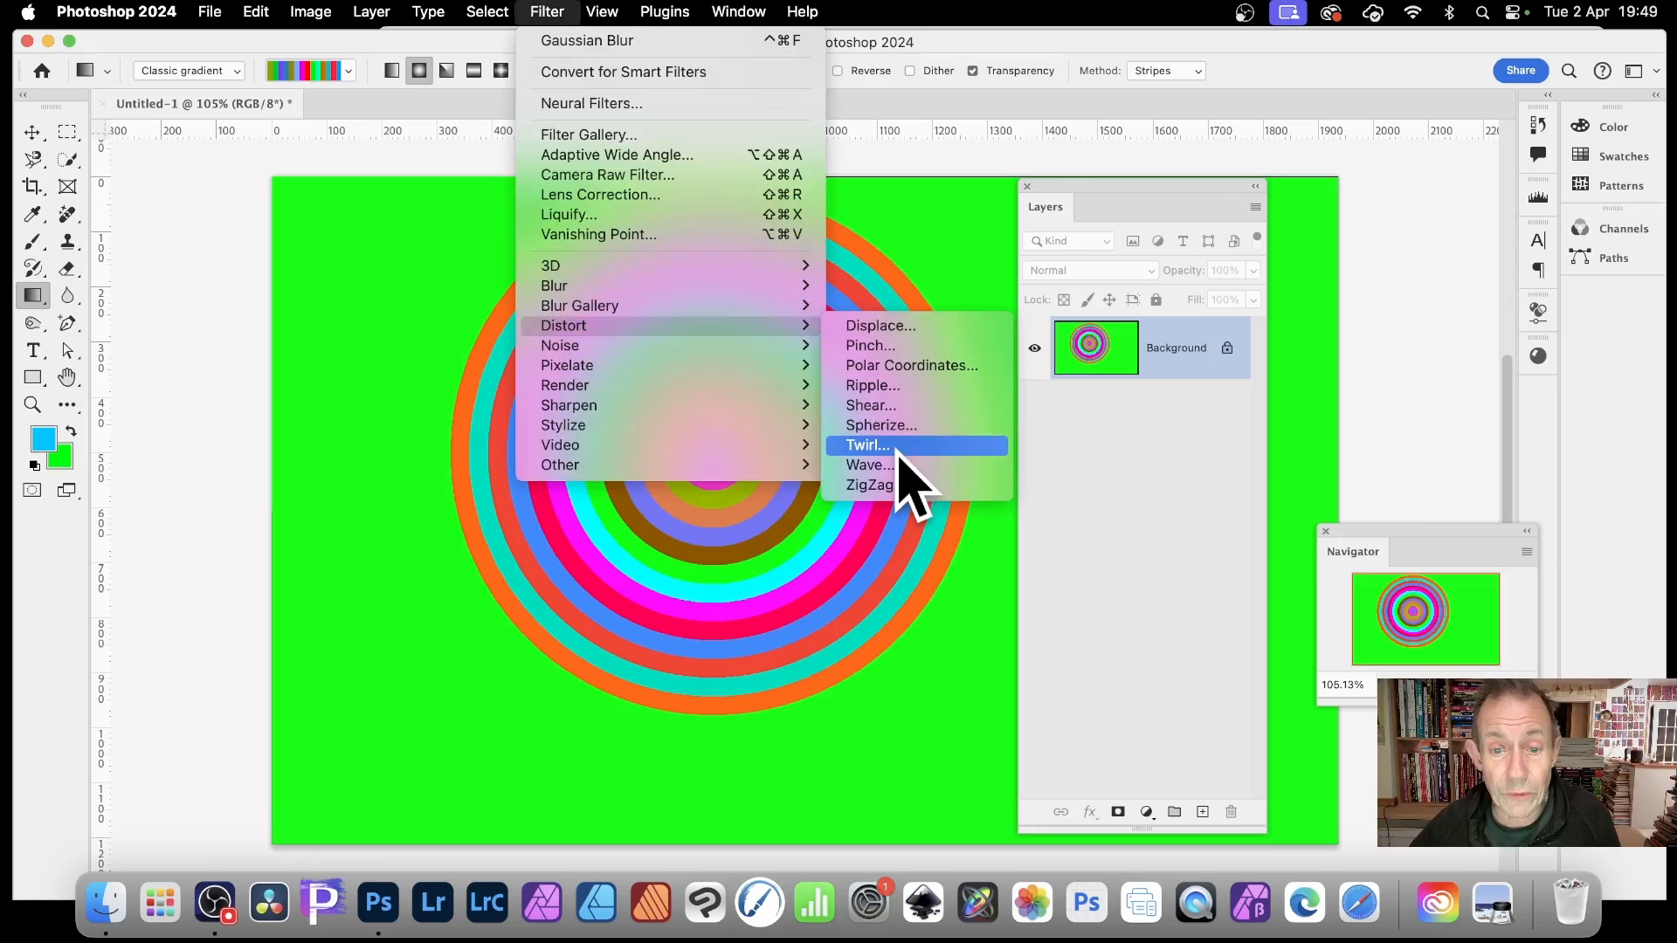
pyautogui.click(868, 465)
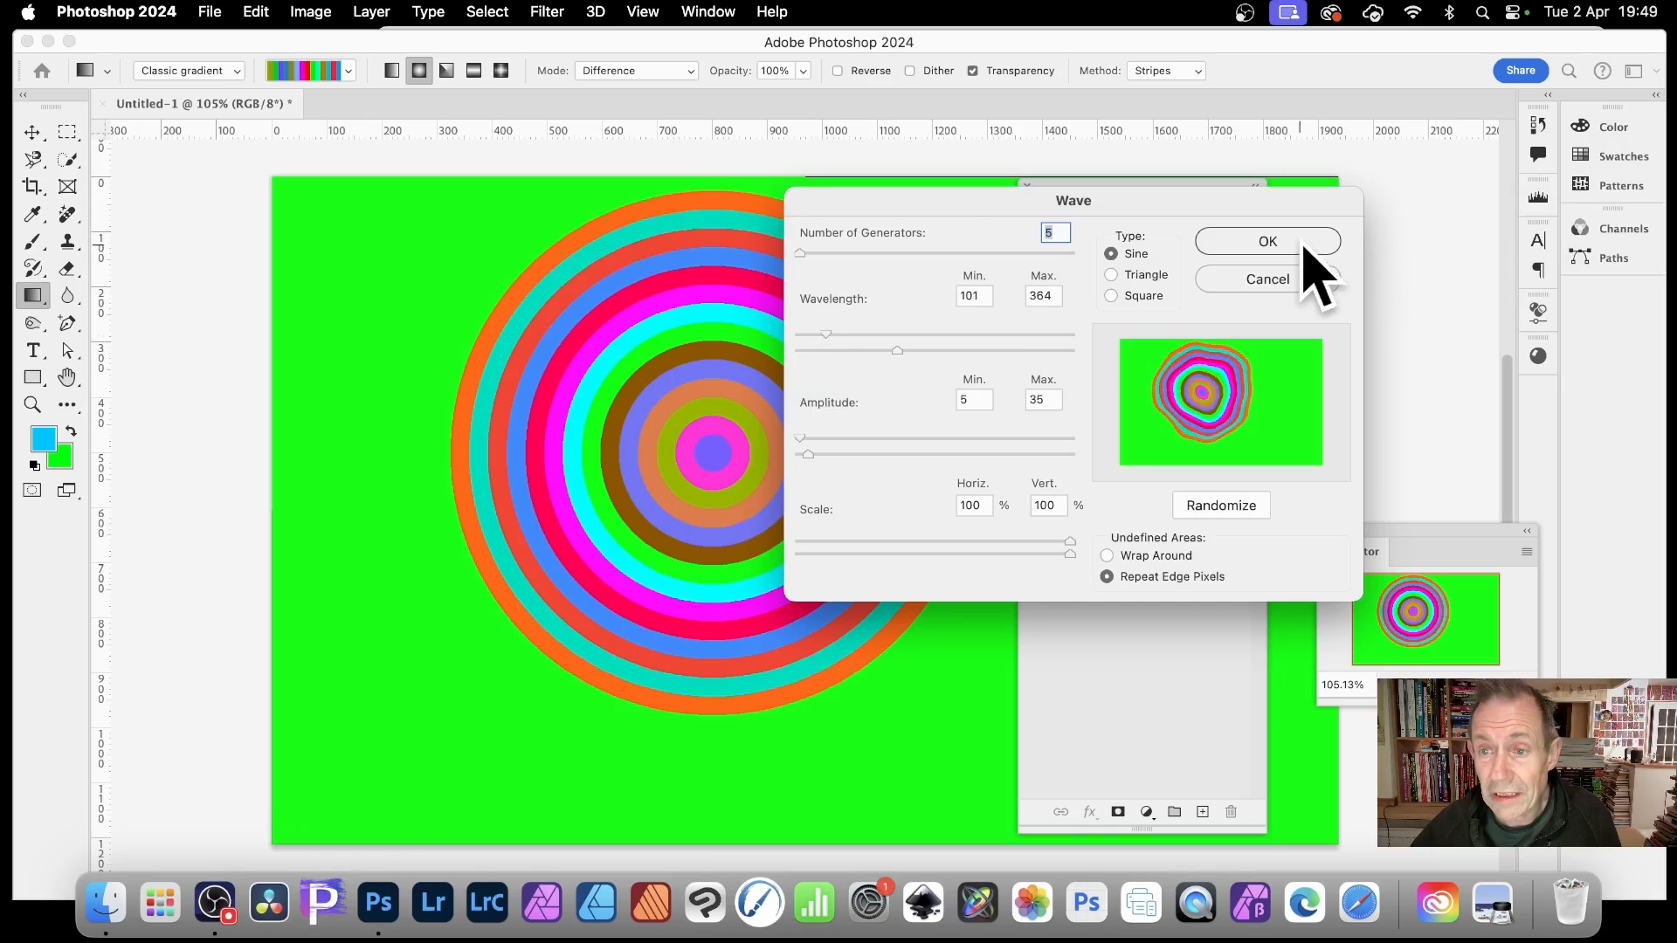
pyautogui.click(1268, 241)
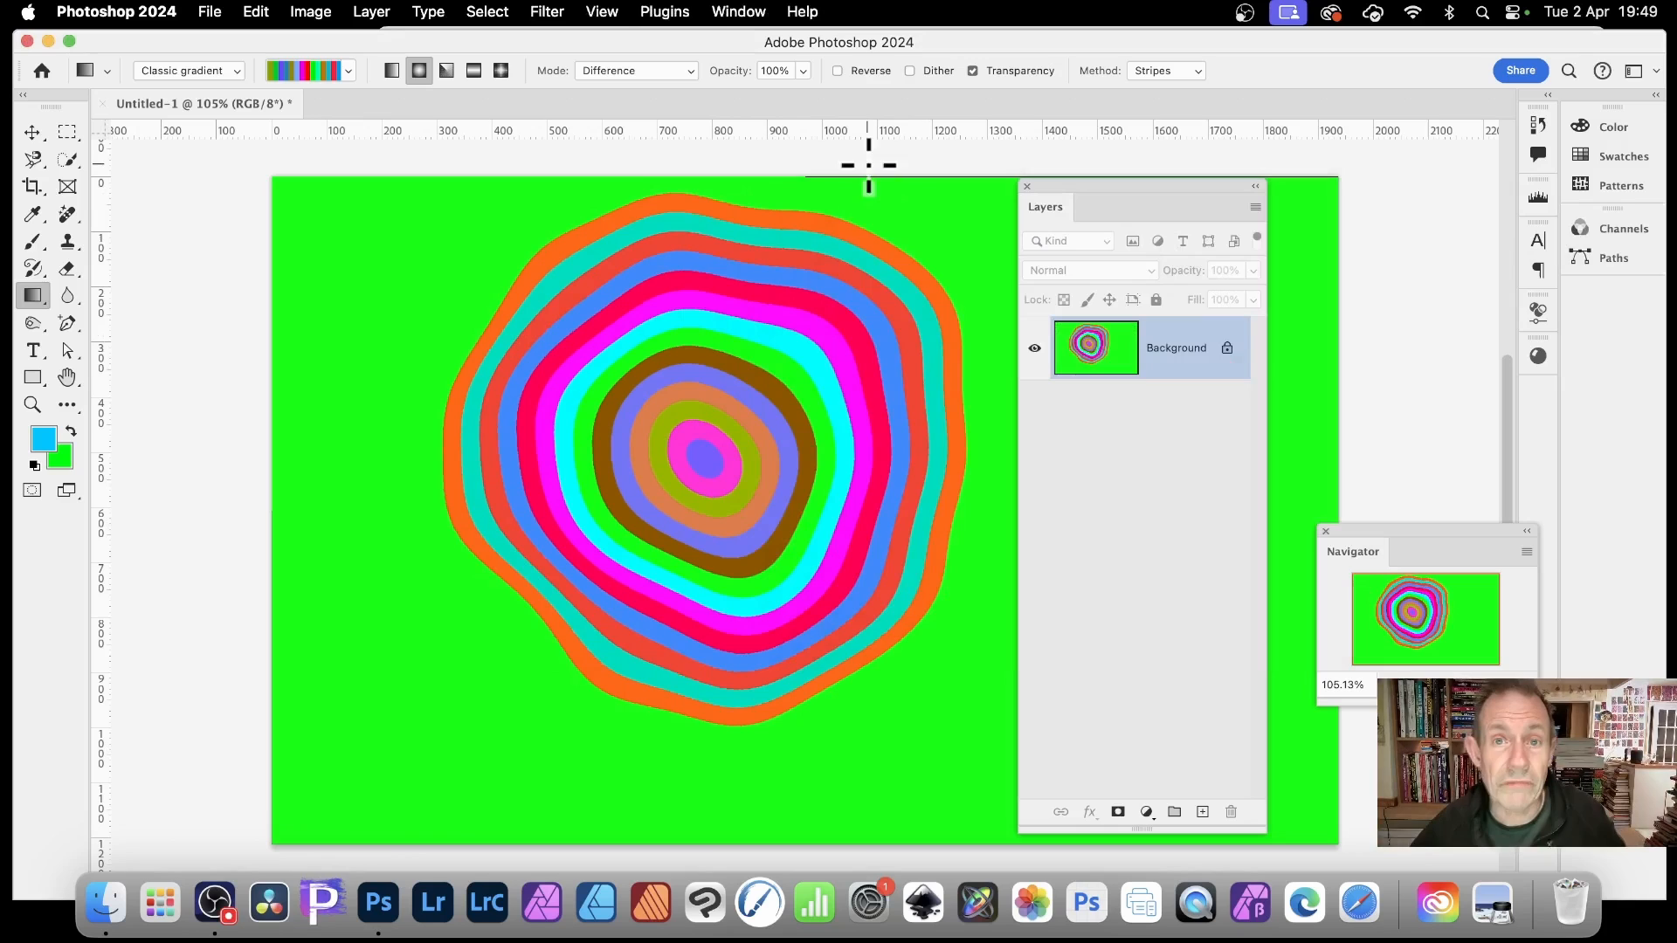
pyautogui.moveTo(618, 377)
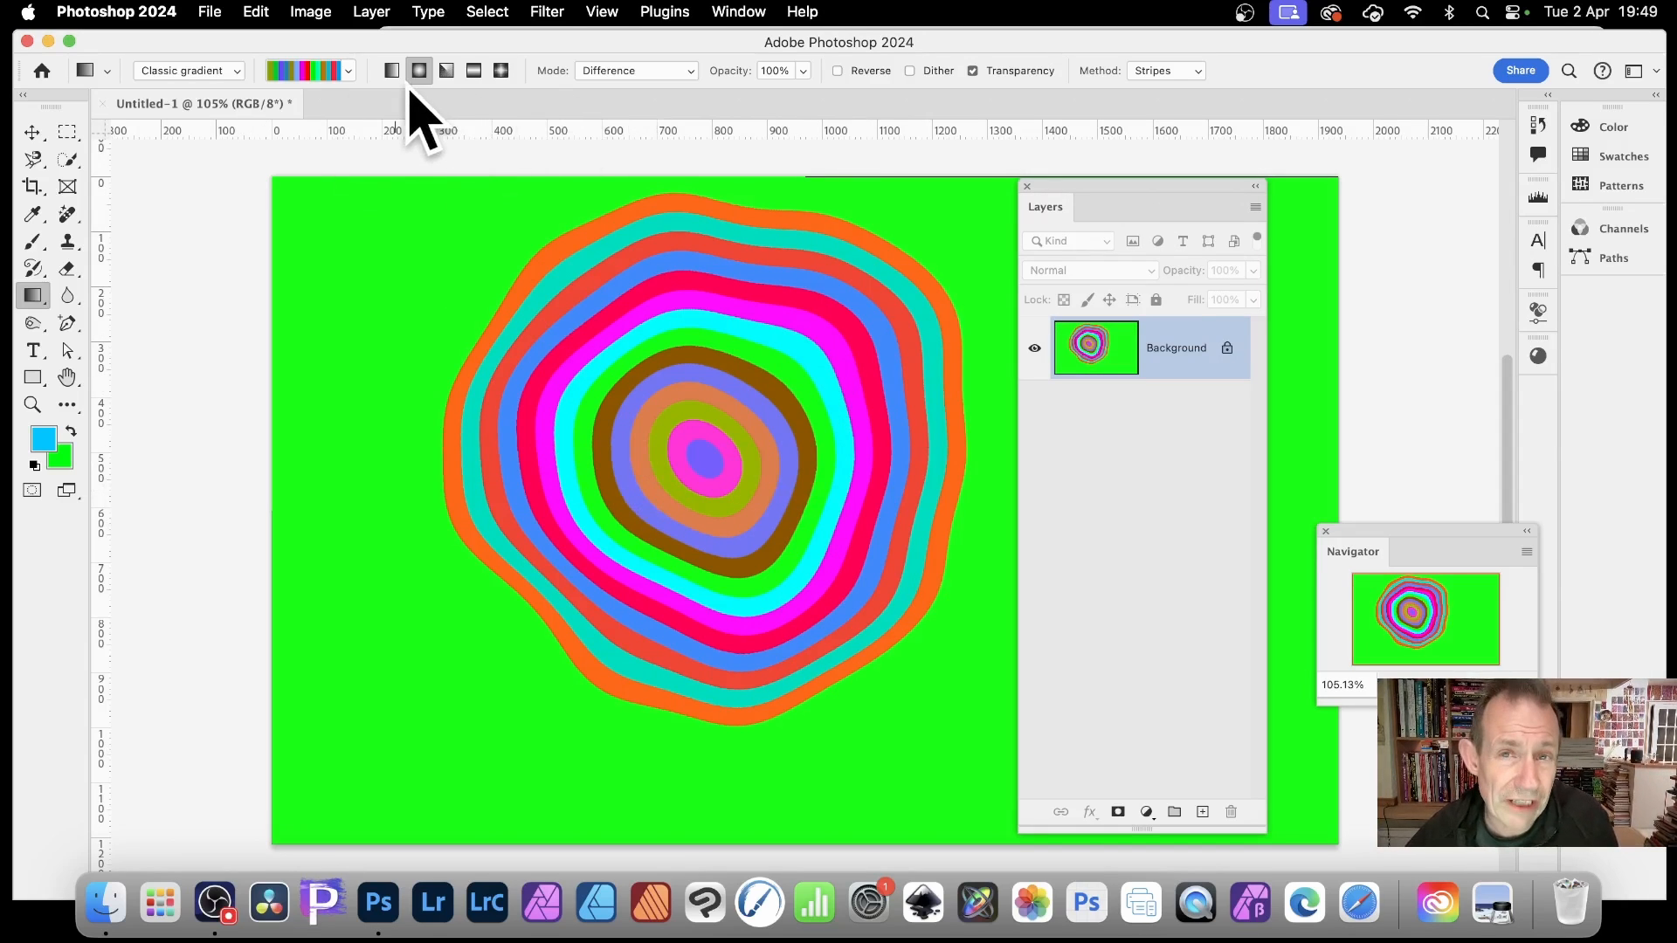
pyautogui.moveTo(664, 101)
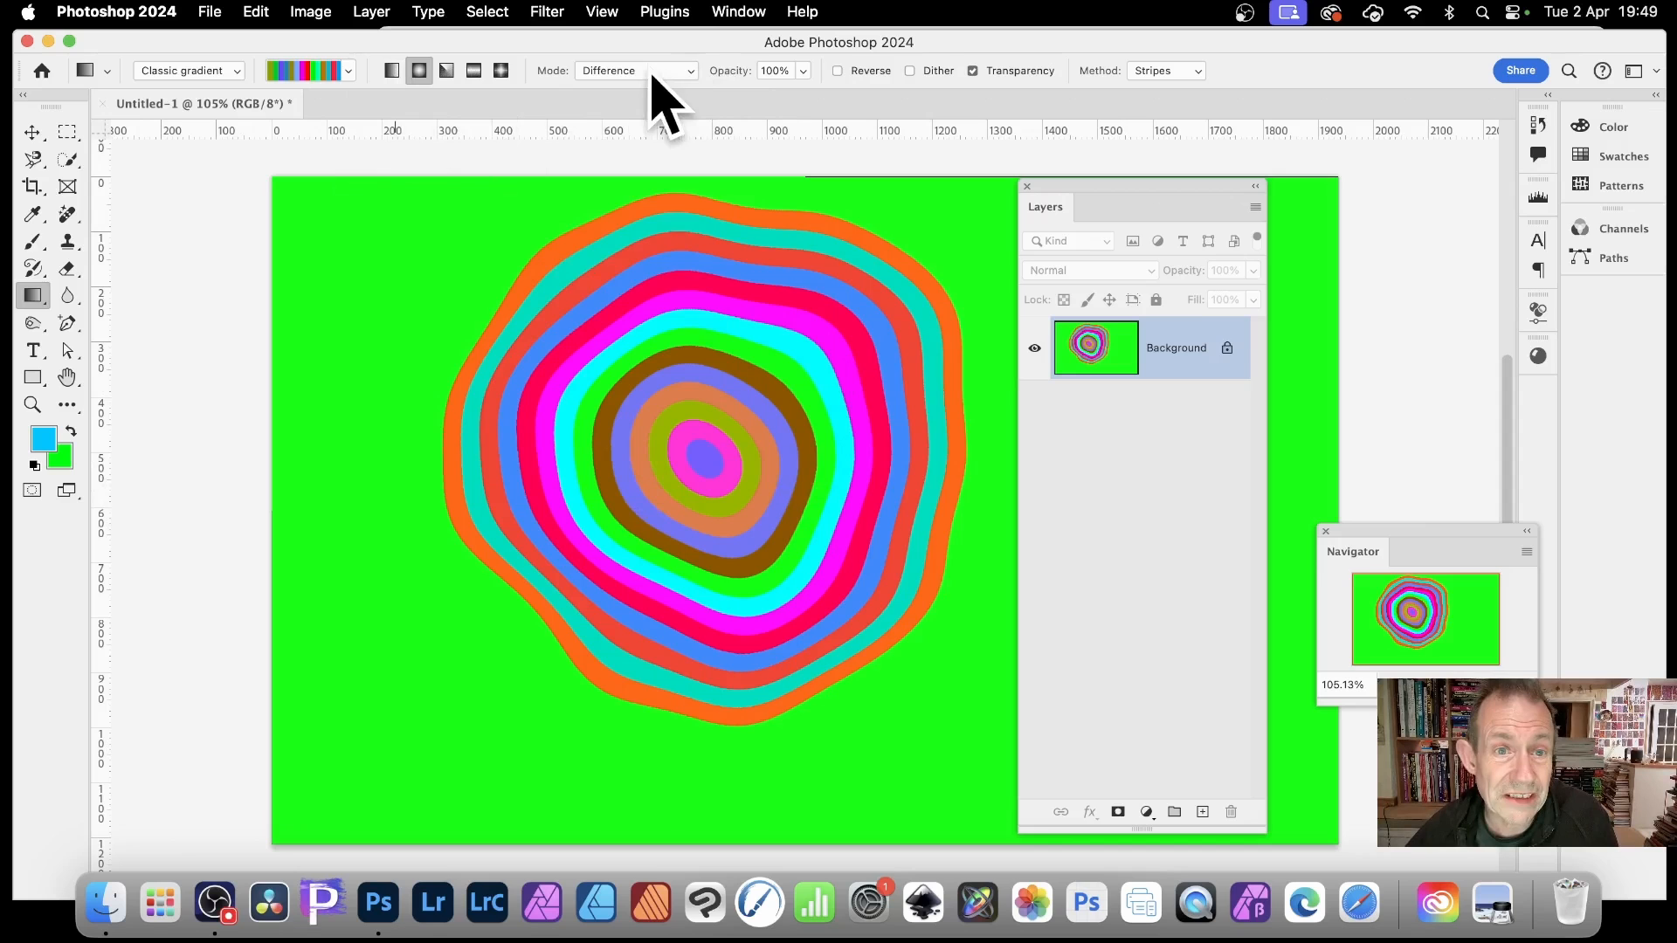
# Step: Set the Gradient tool's blending mode back to Normal
pyautogui.click(633, 70)
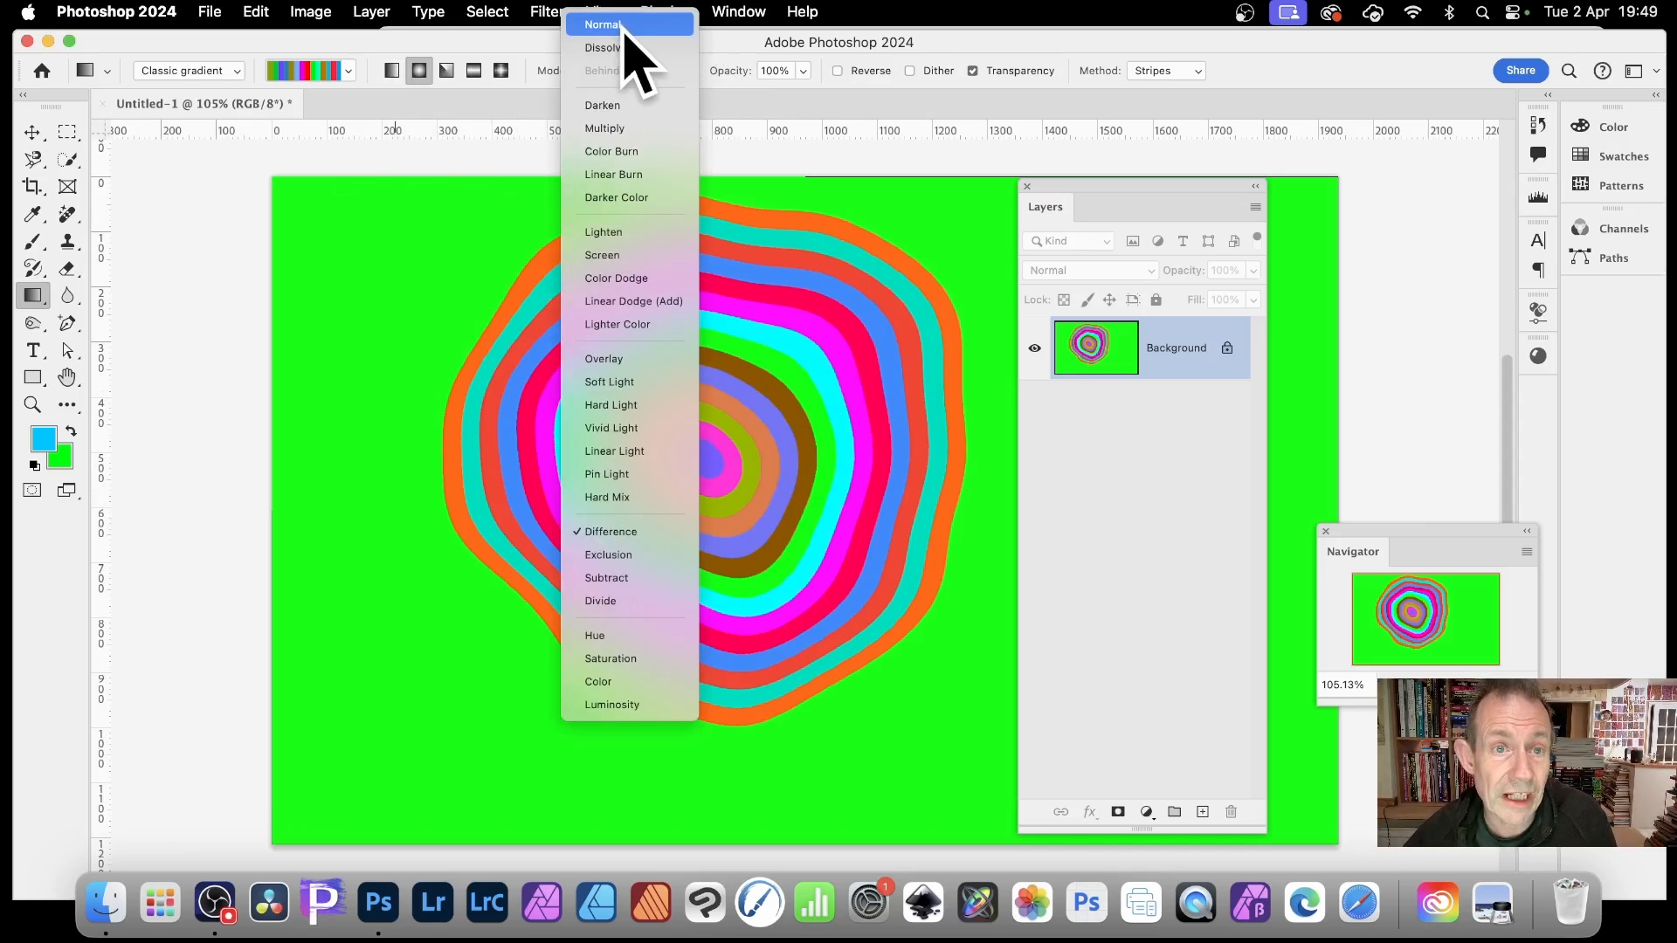
pyautogui.click(602, 24)
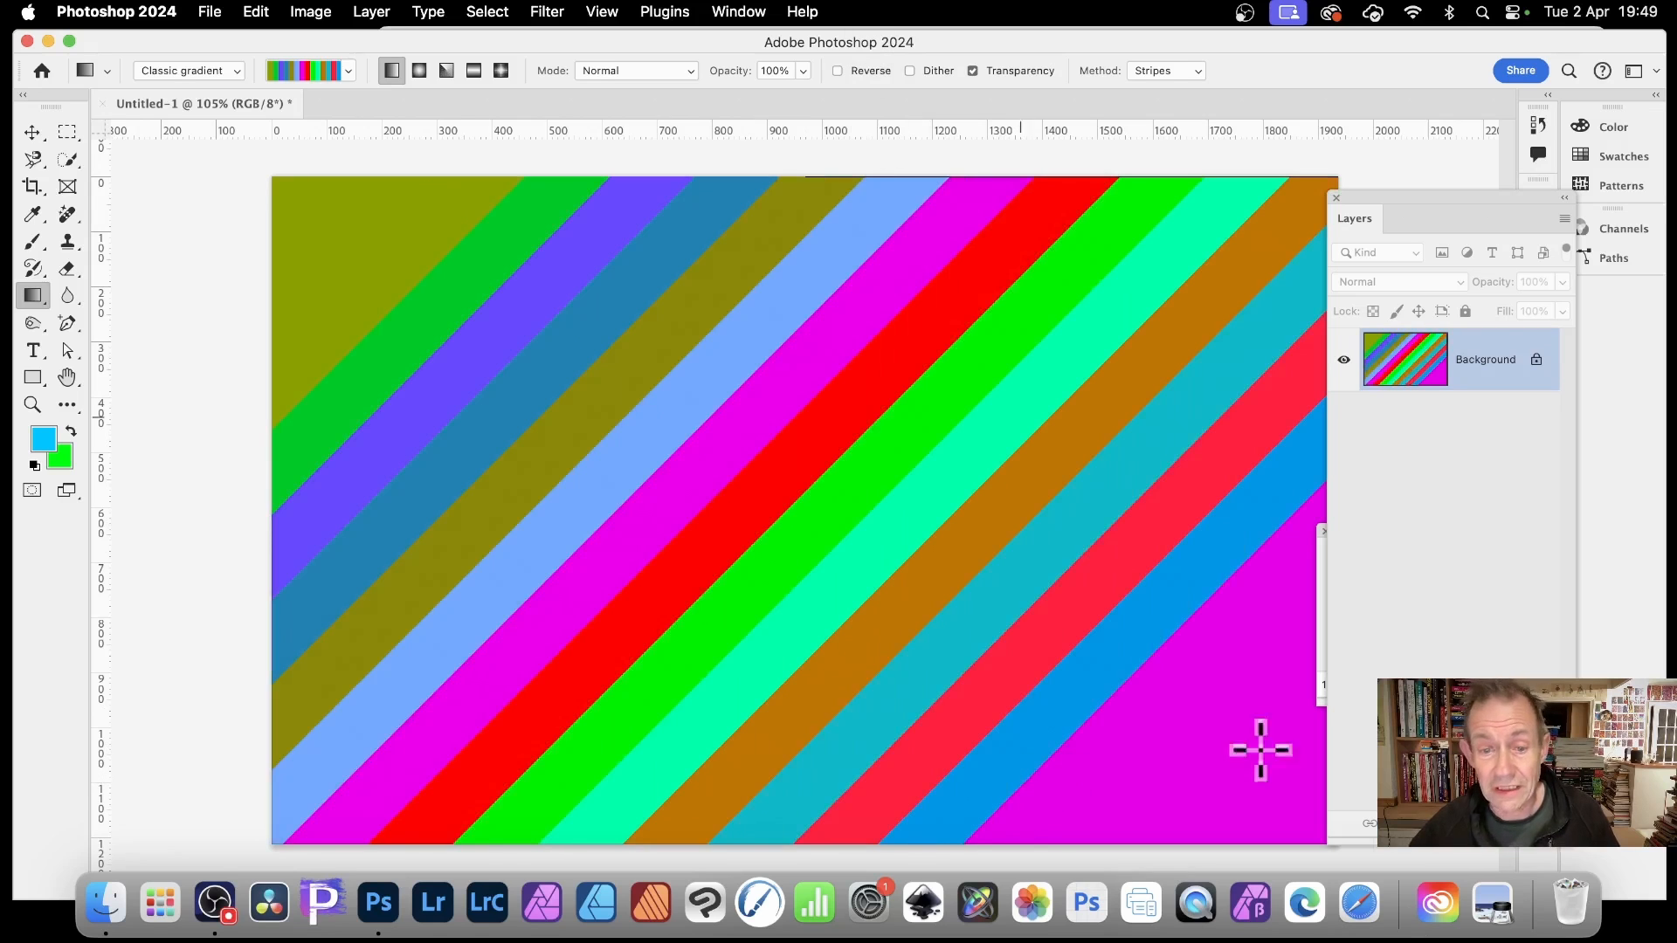
pyautogui.moveTo(1163, 768)
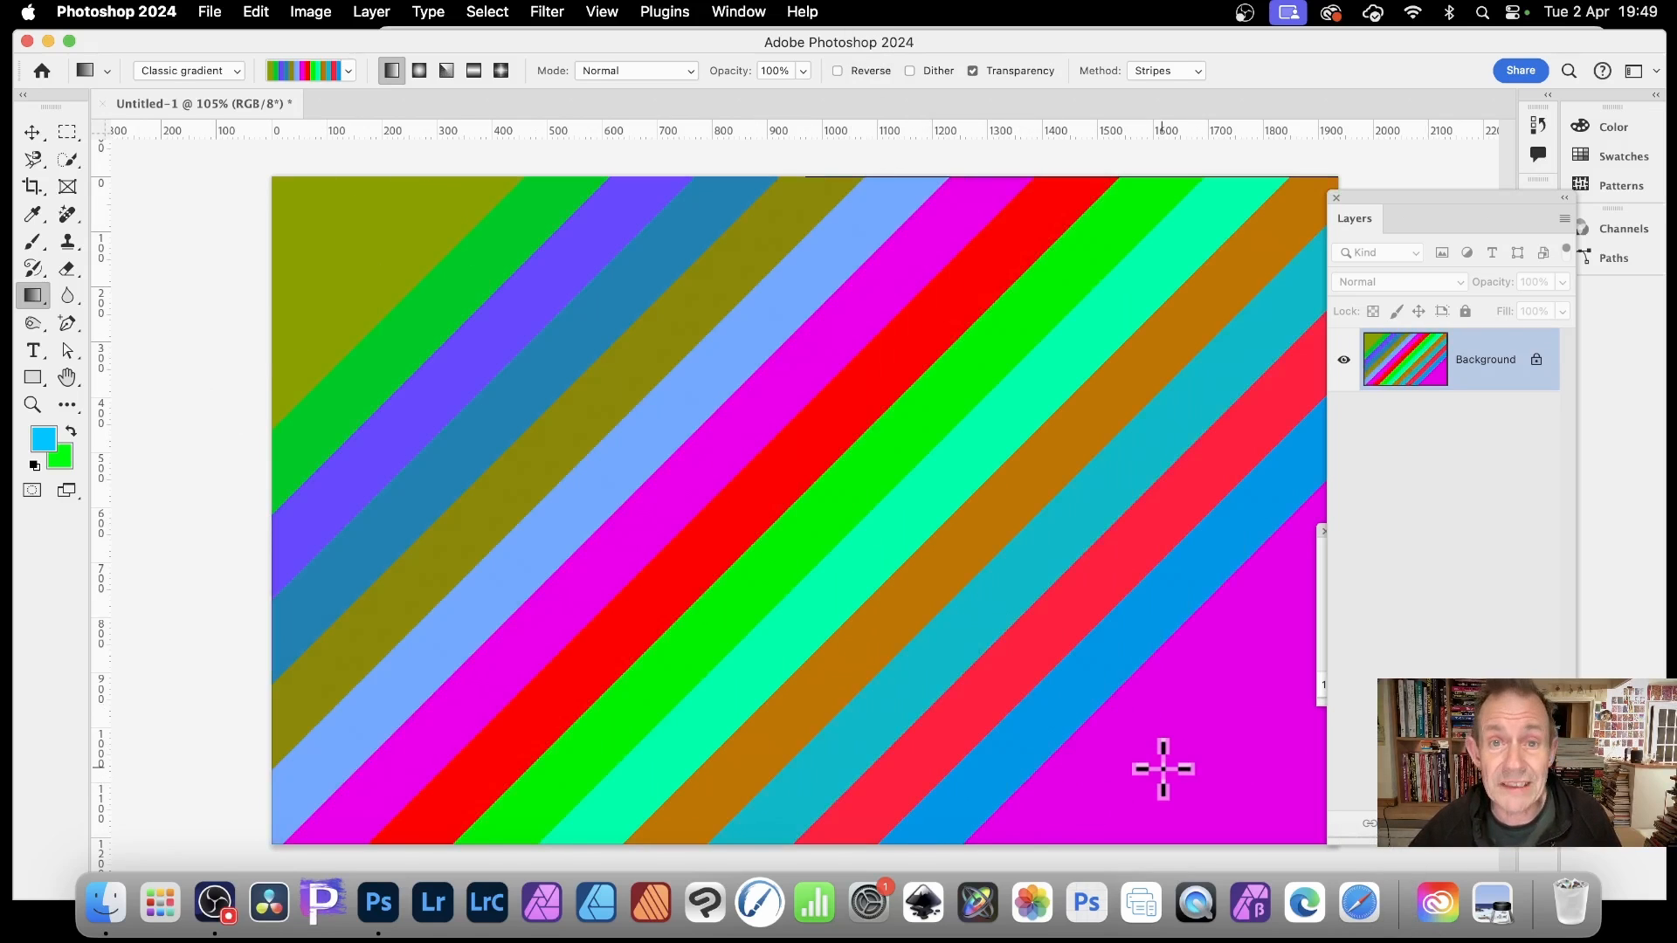
pyautogui.moveTo(627, 145)
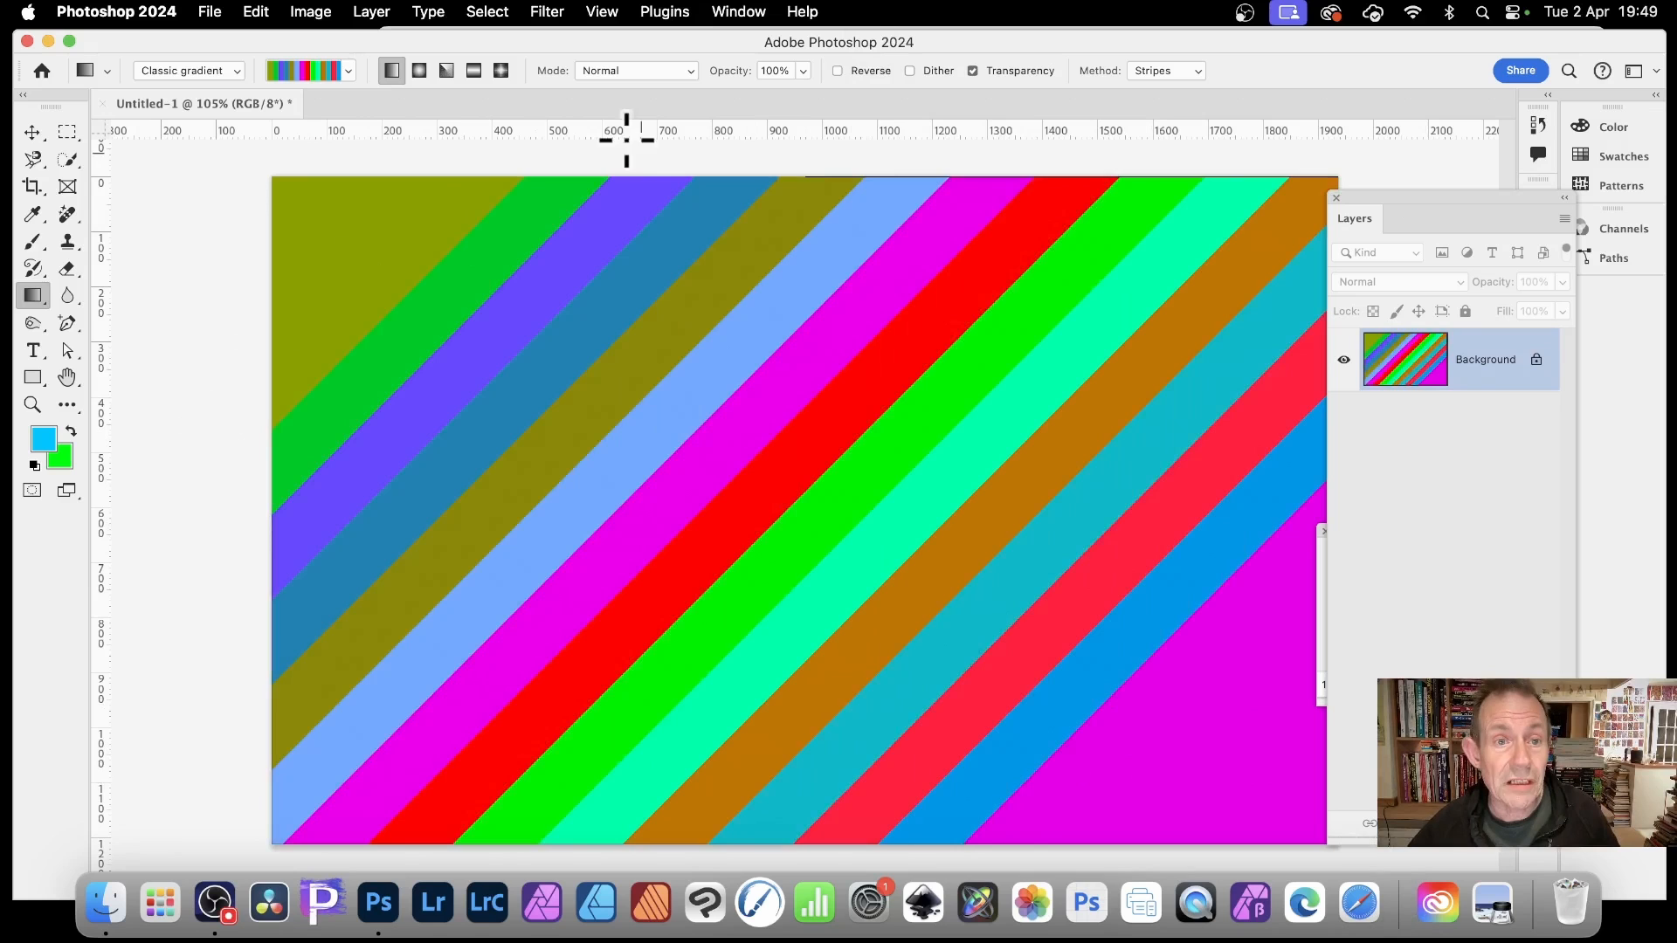
# Step: Set gradient blending to Difference and reach for a distort filter
pyautogui.click(632, 70)
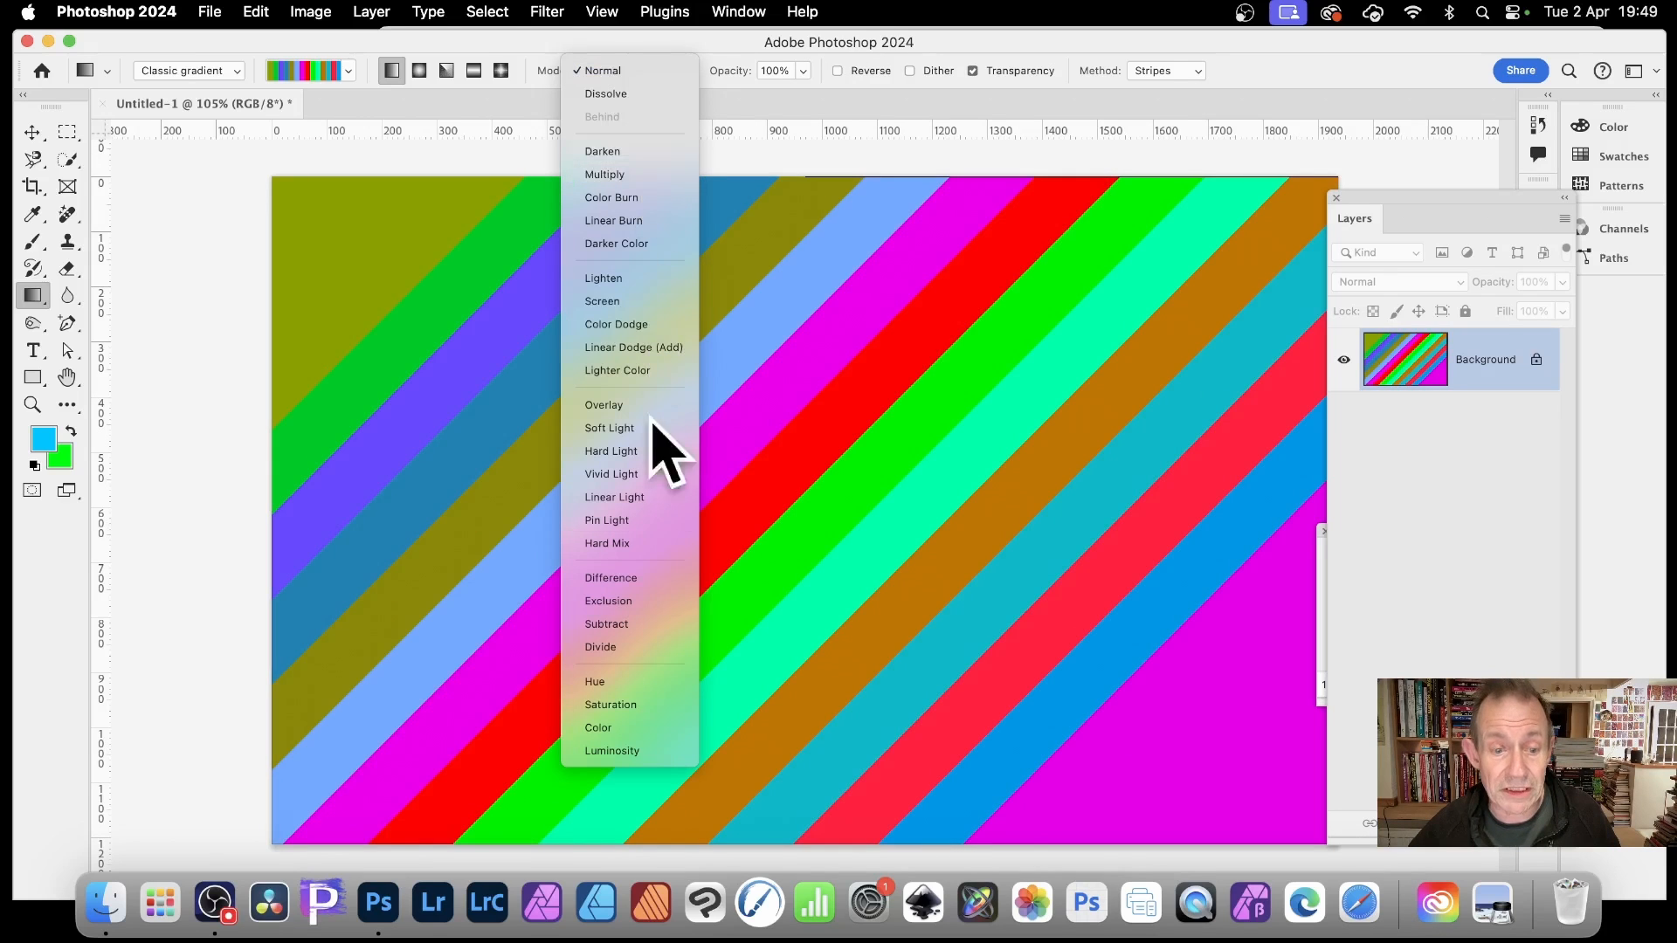
pyautogui.click(610, 578)
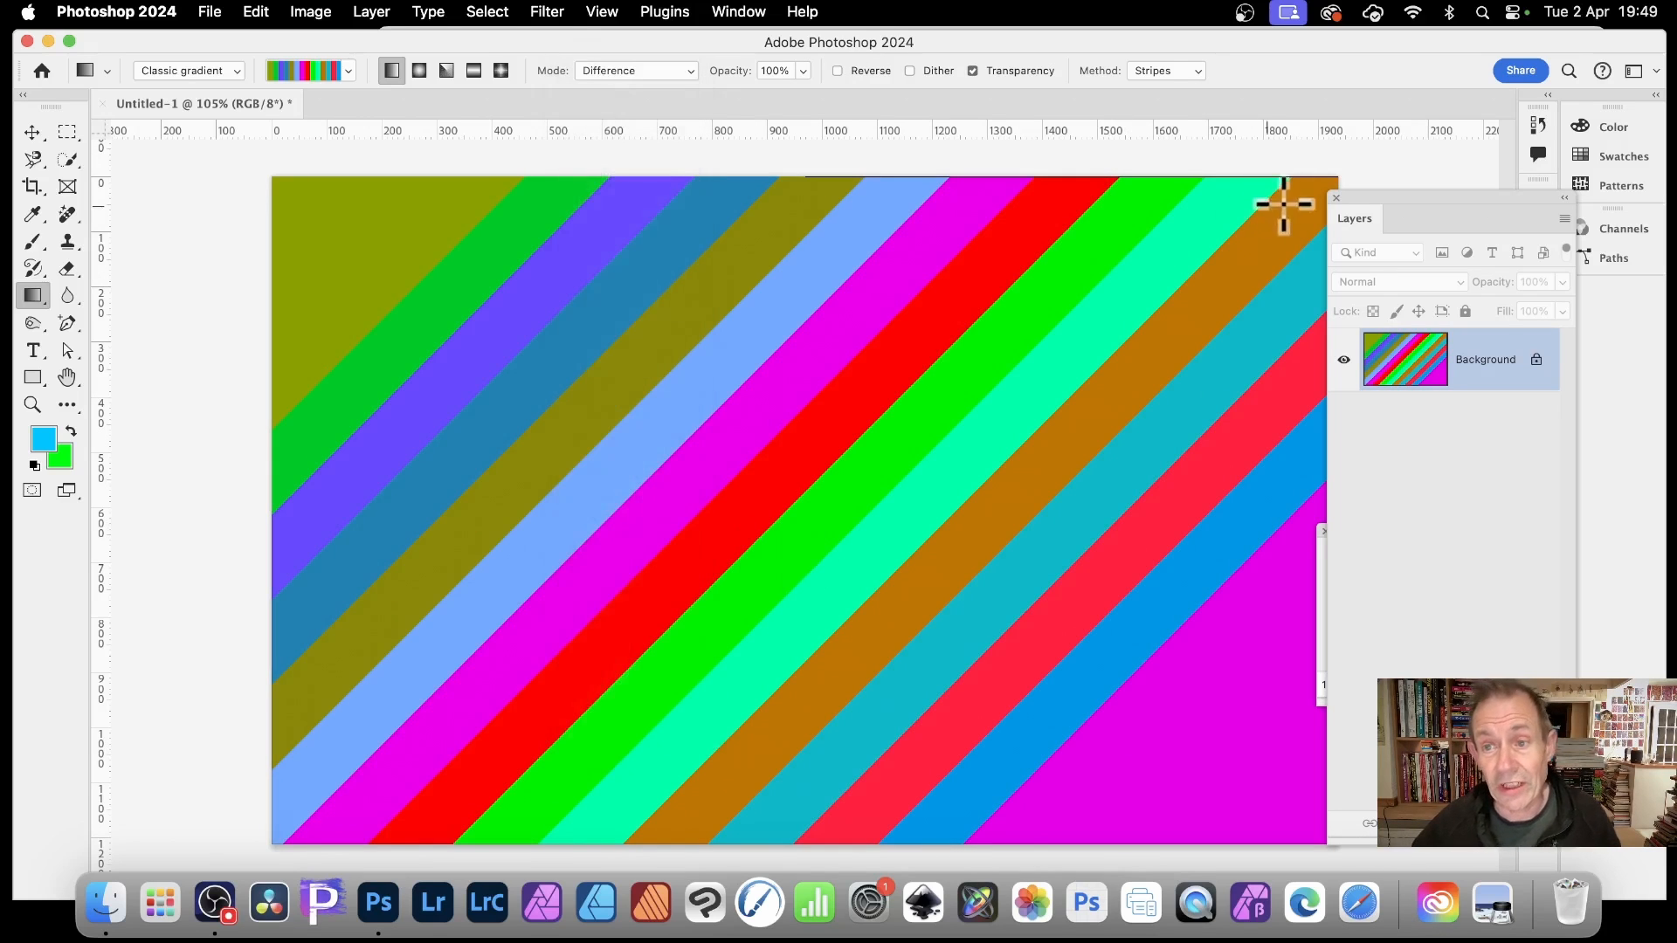
pyautogui.moveTo(540, 772)
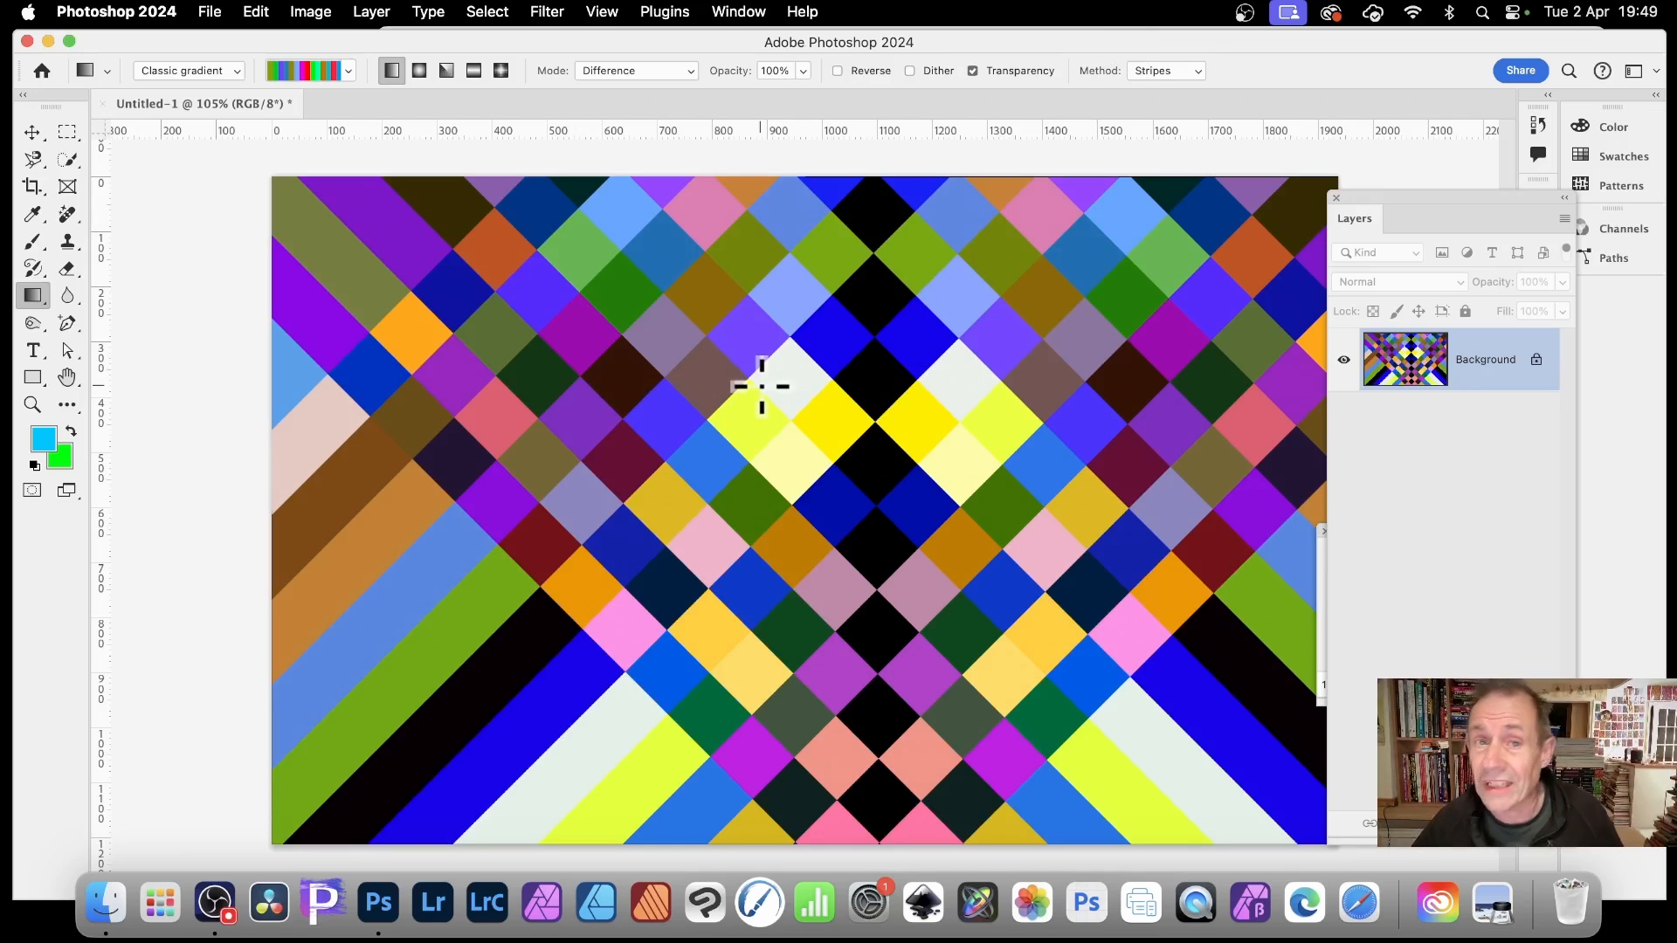
pyautogui.click(545, 12)
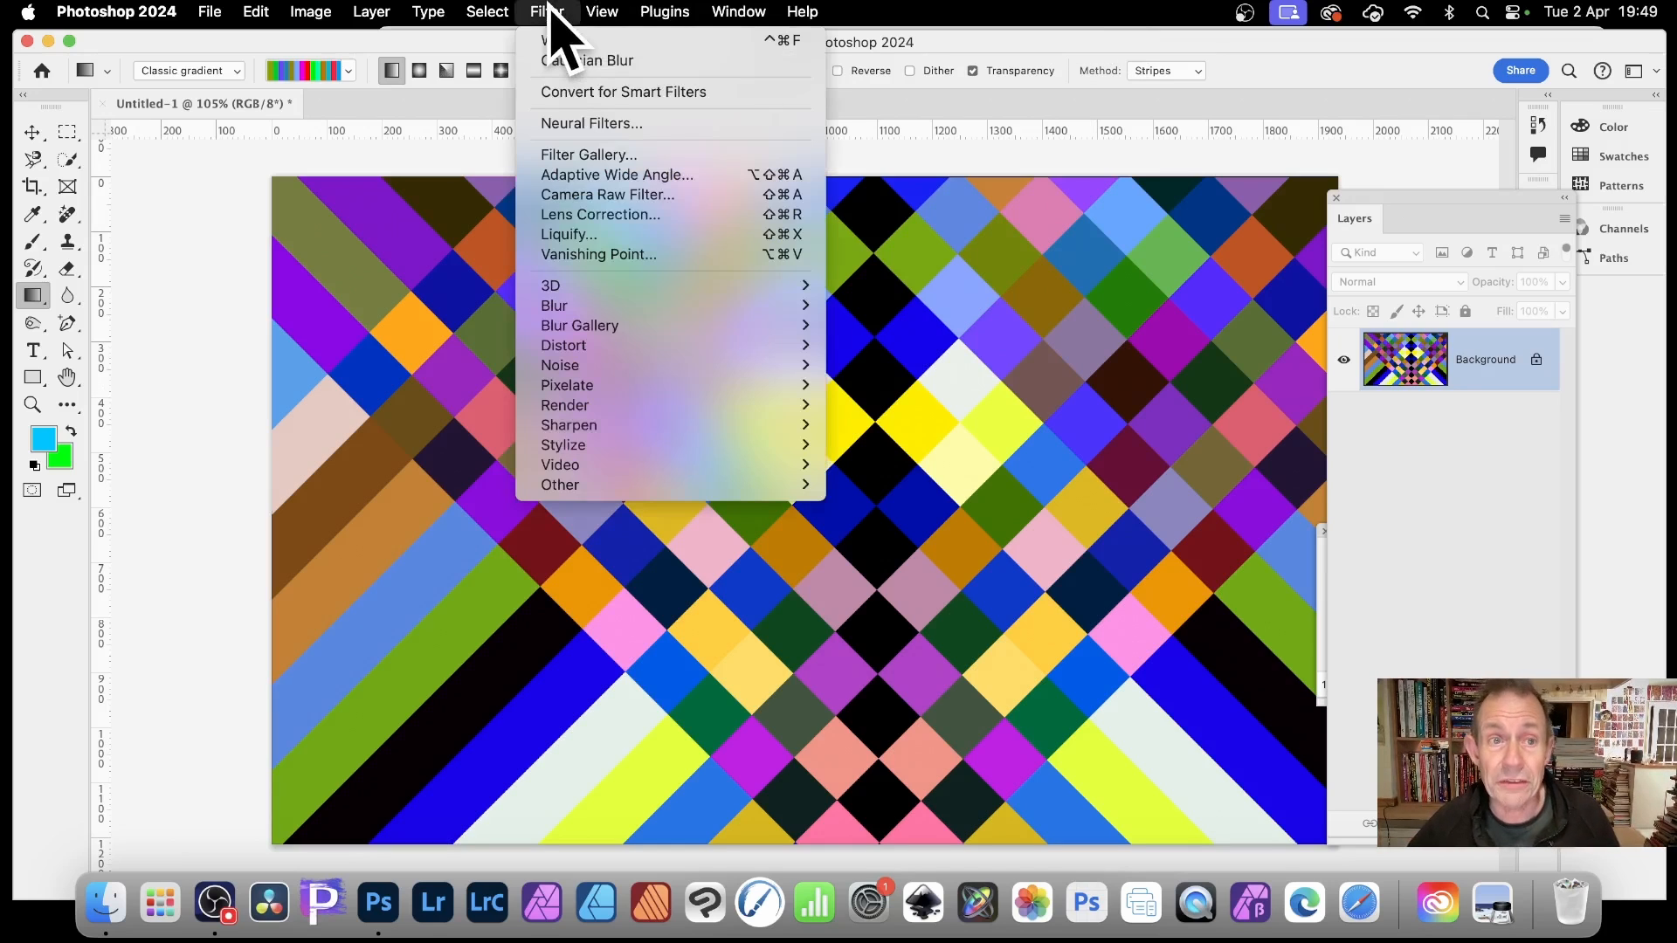
pyautogui.moveTo(583, 327)
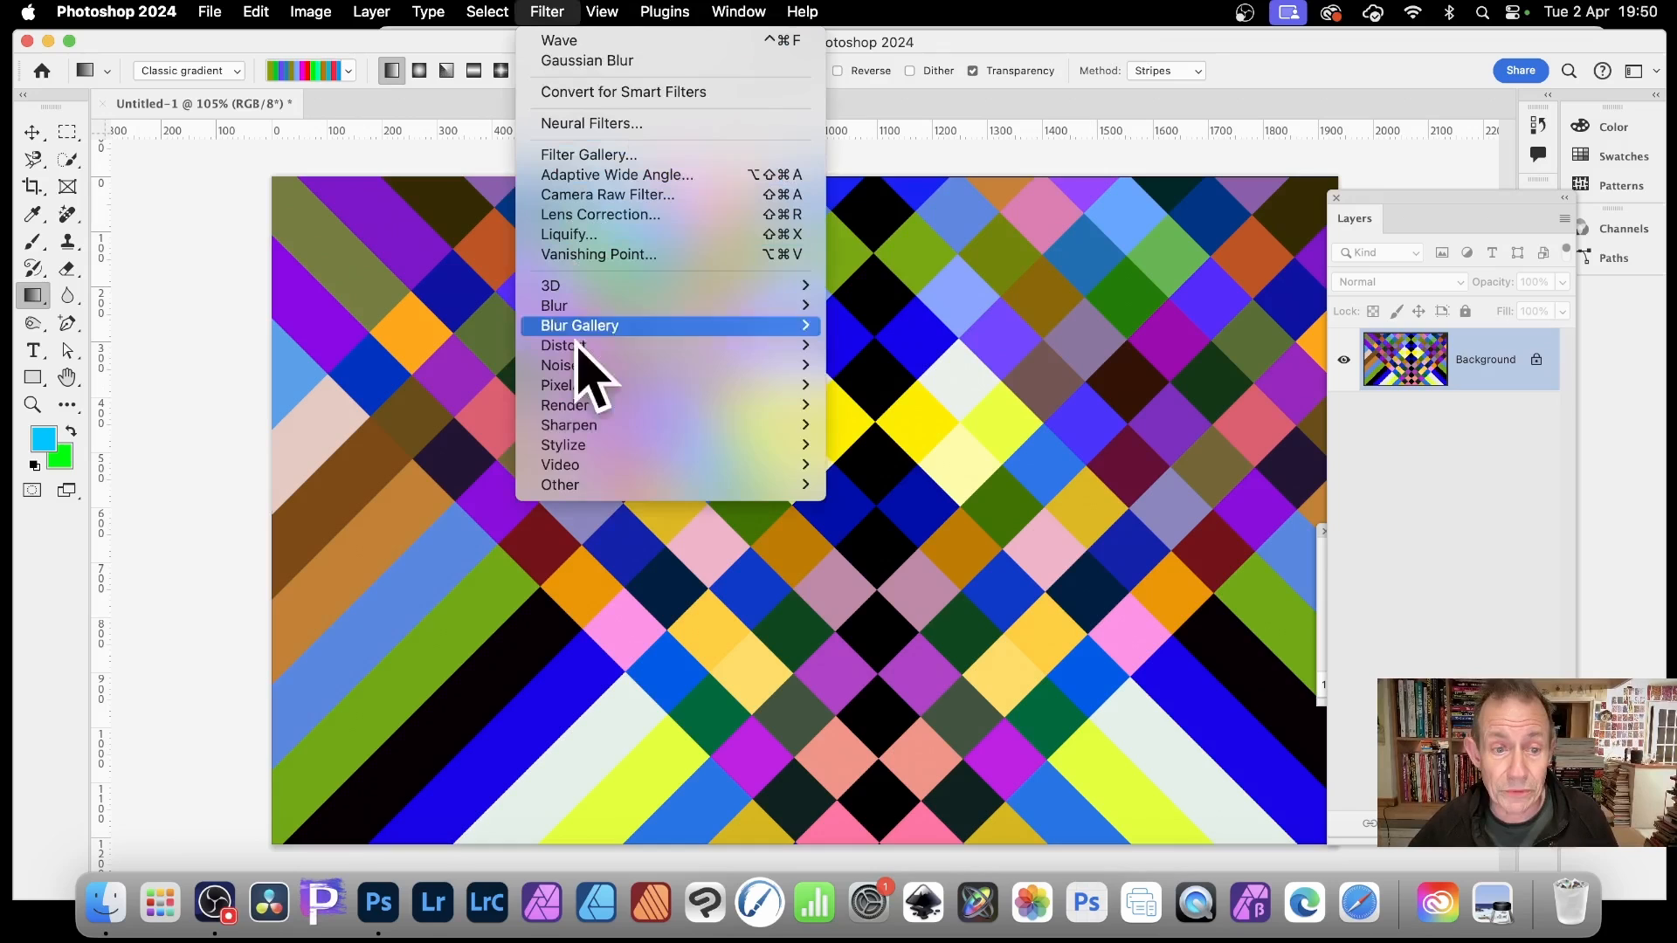
pyautogui.moveTo(1268, 358)
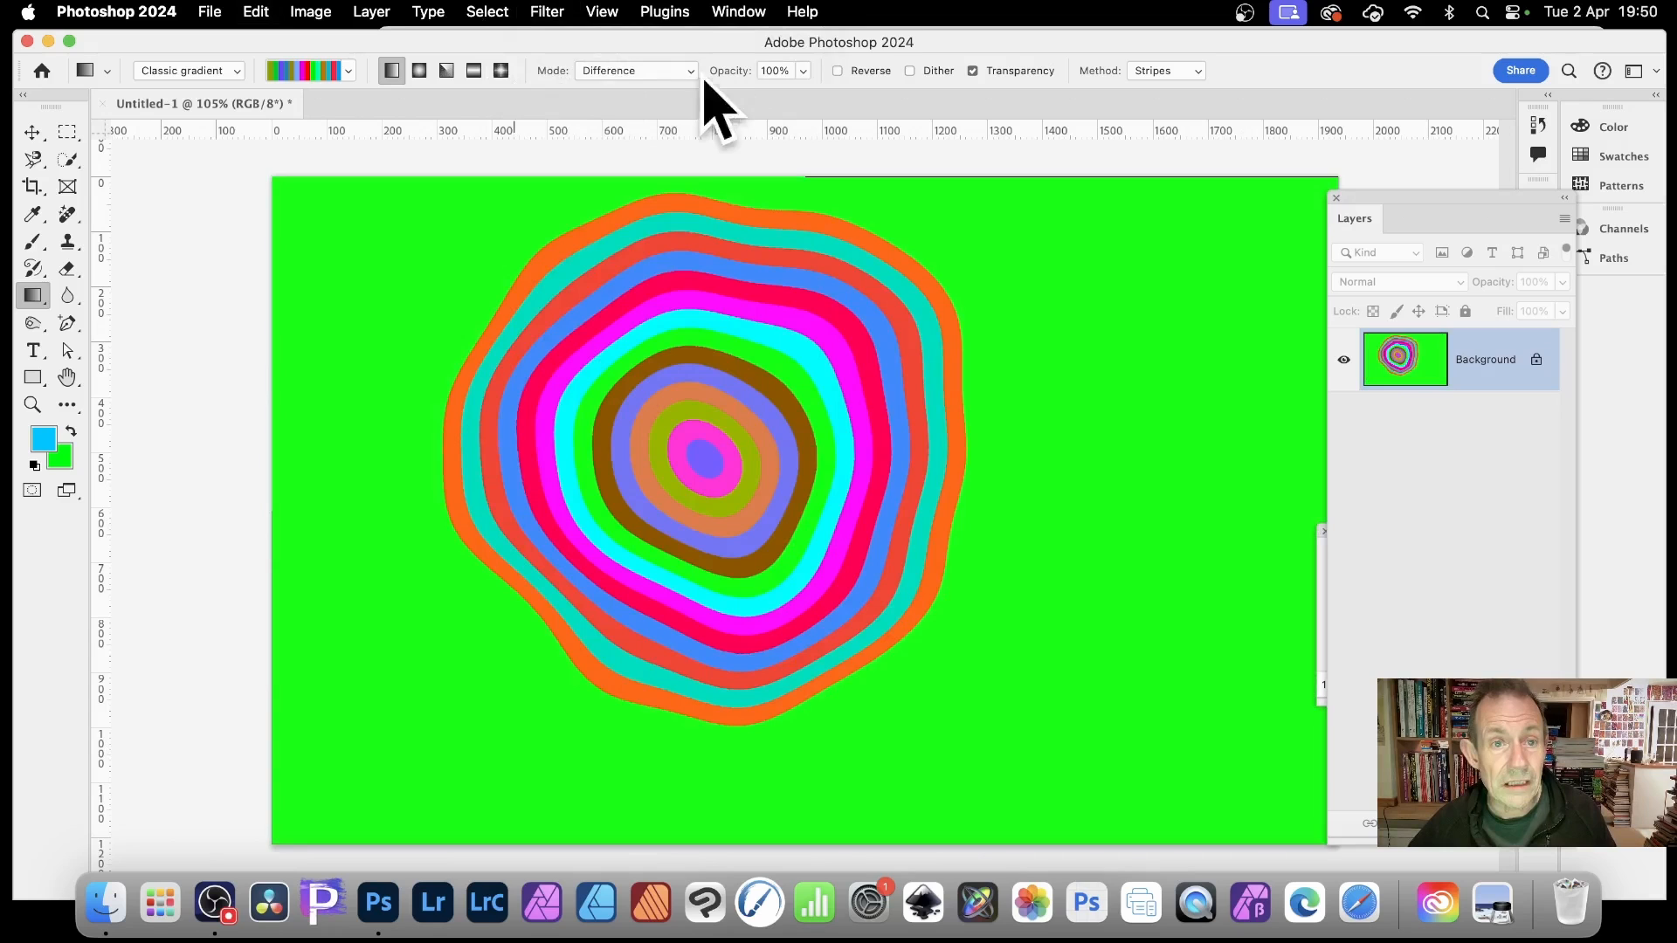
# Step: Reset the Gradient tool's blending mode to Normal
pyautogui.click(634, 69)
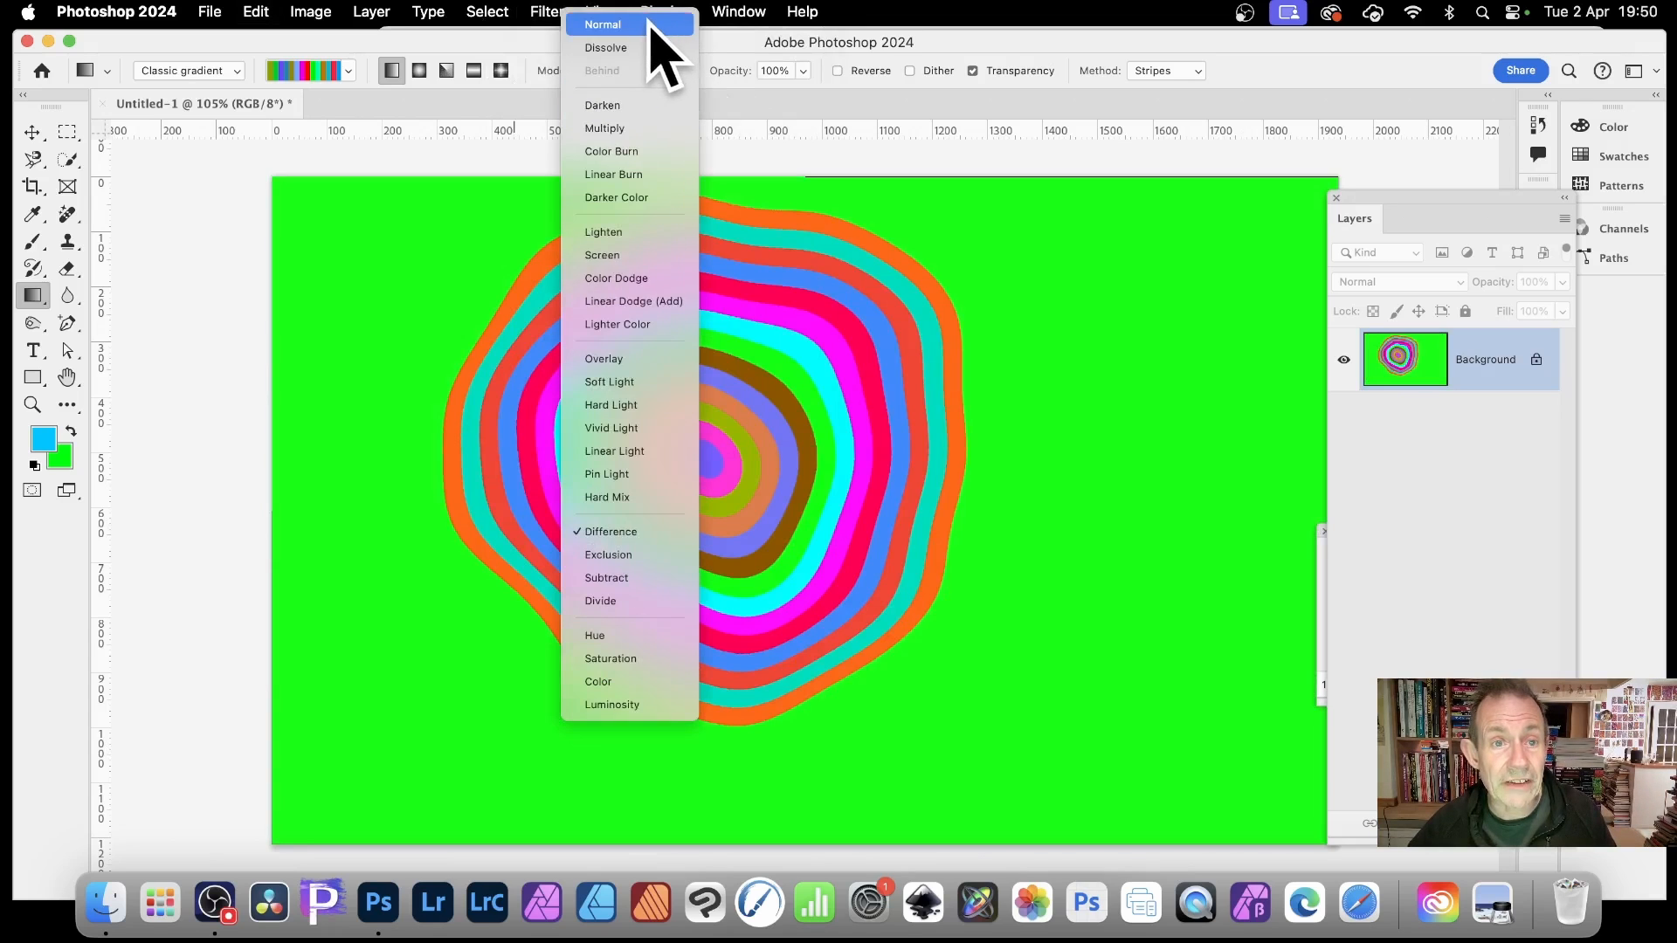
pyautogui.click(603, 22)
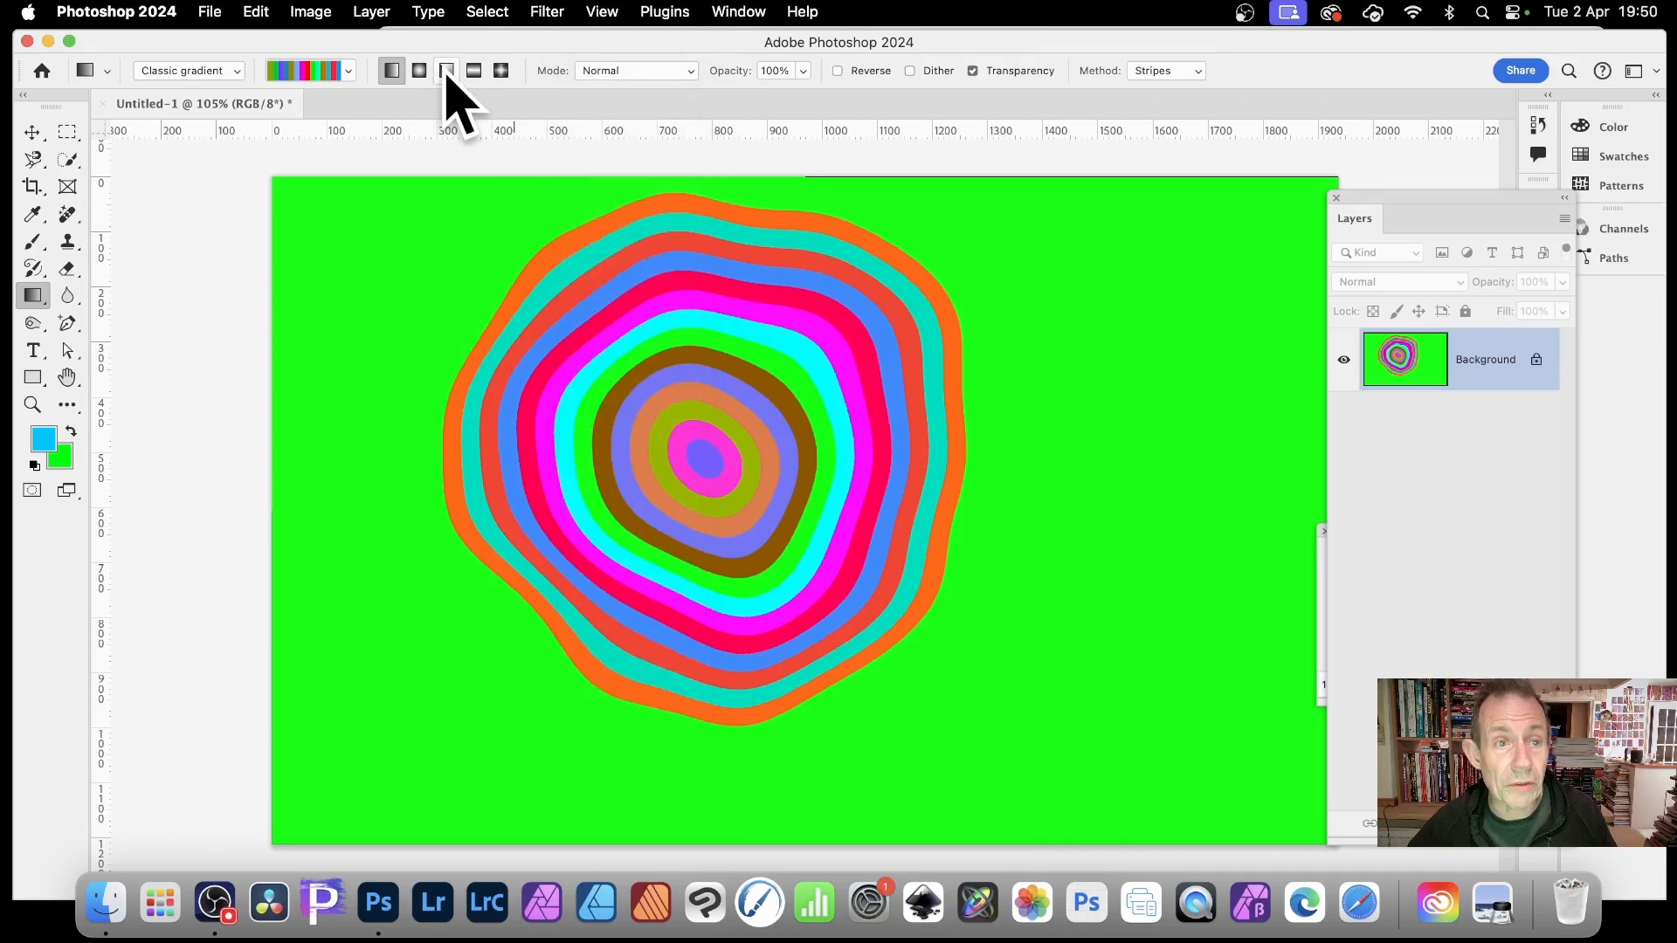
pyautogui.moveTo(445, 70)
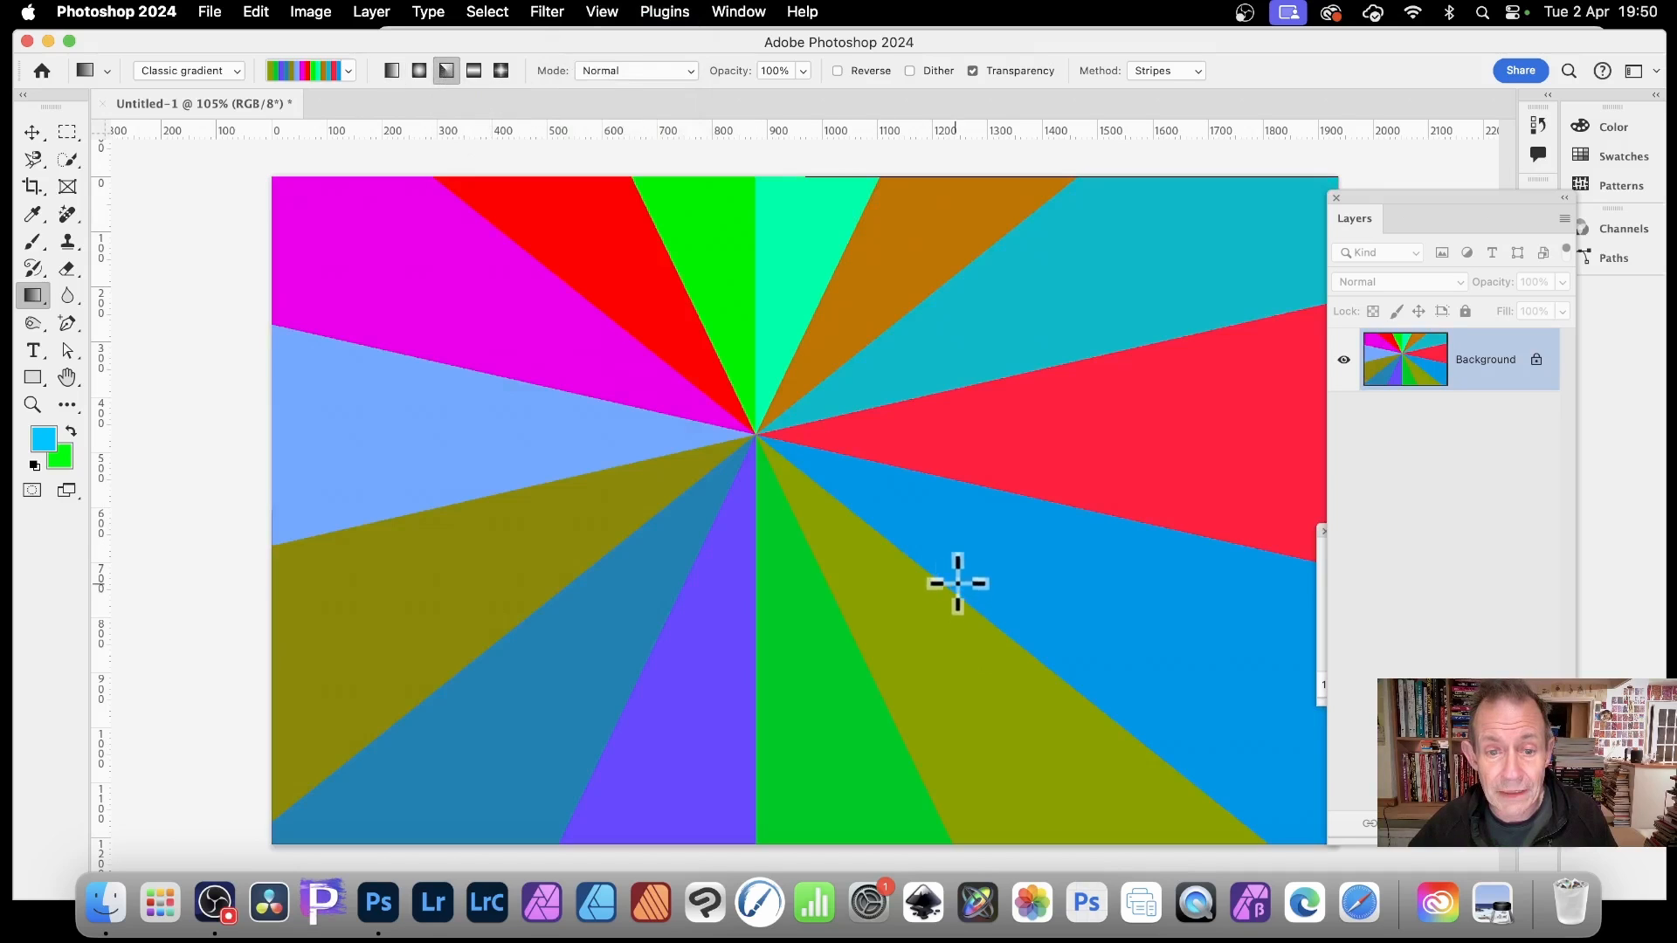
pyautogui.moveTo(1032, 450)
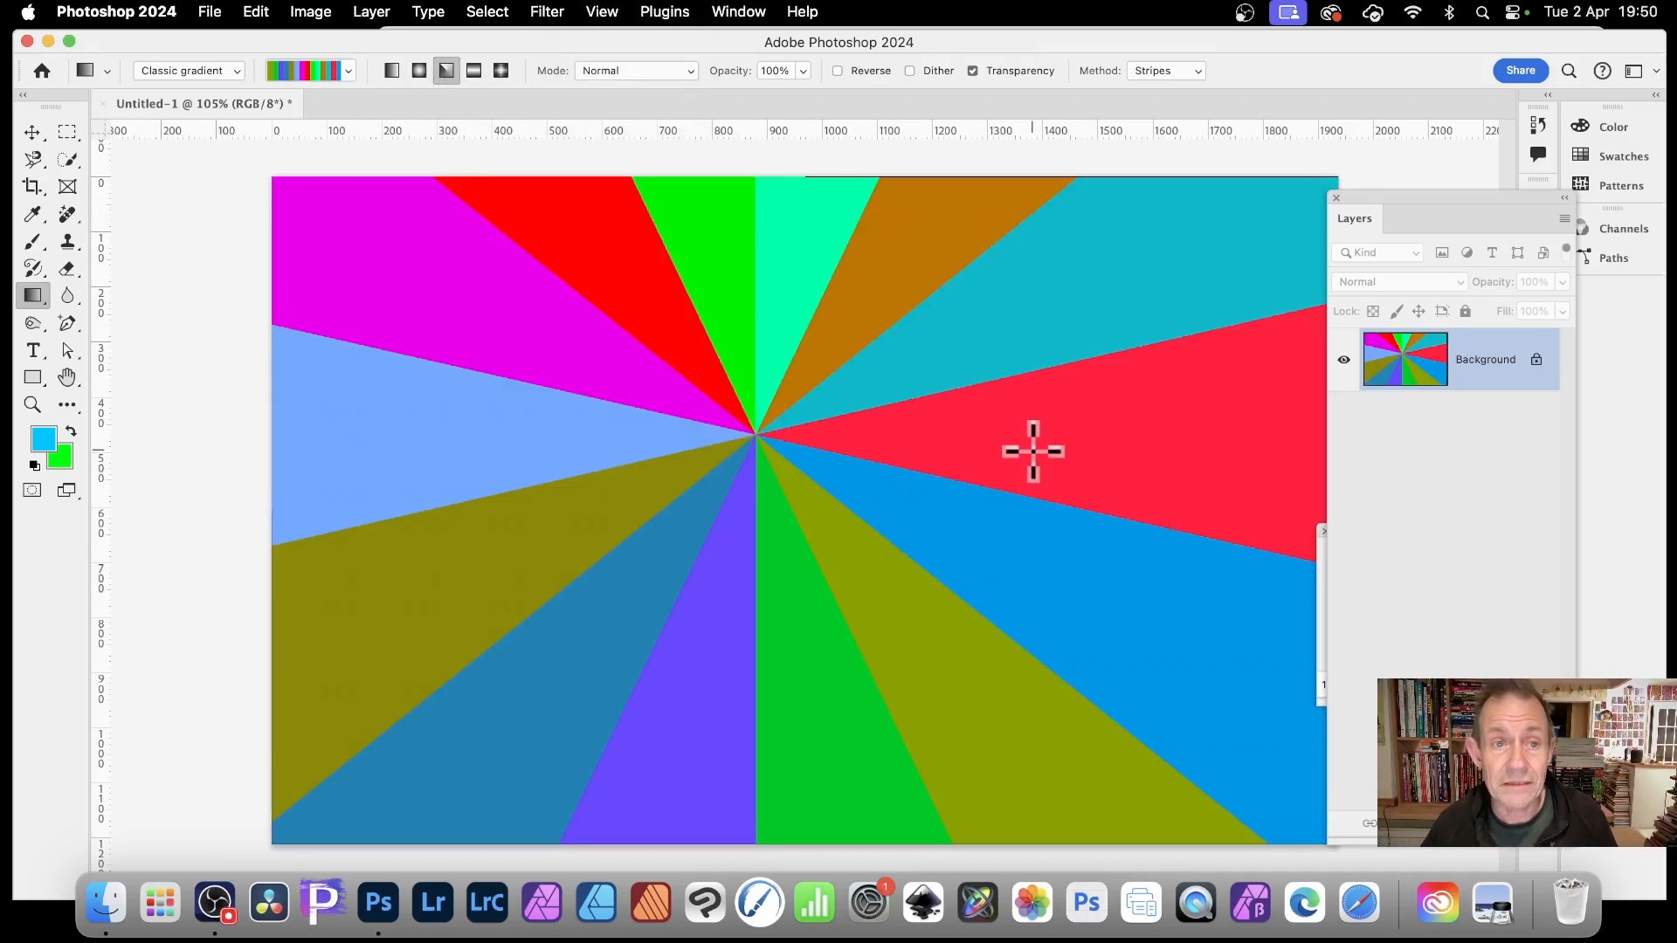
pyautogui.moveTo(635, 96)
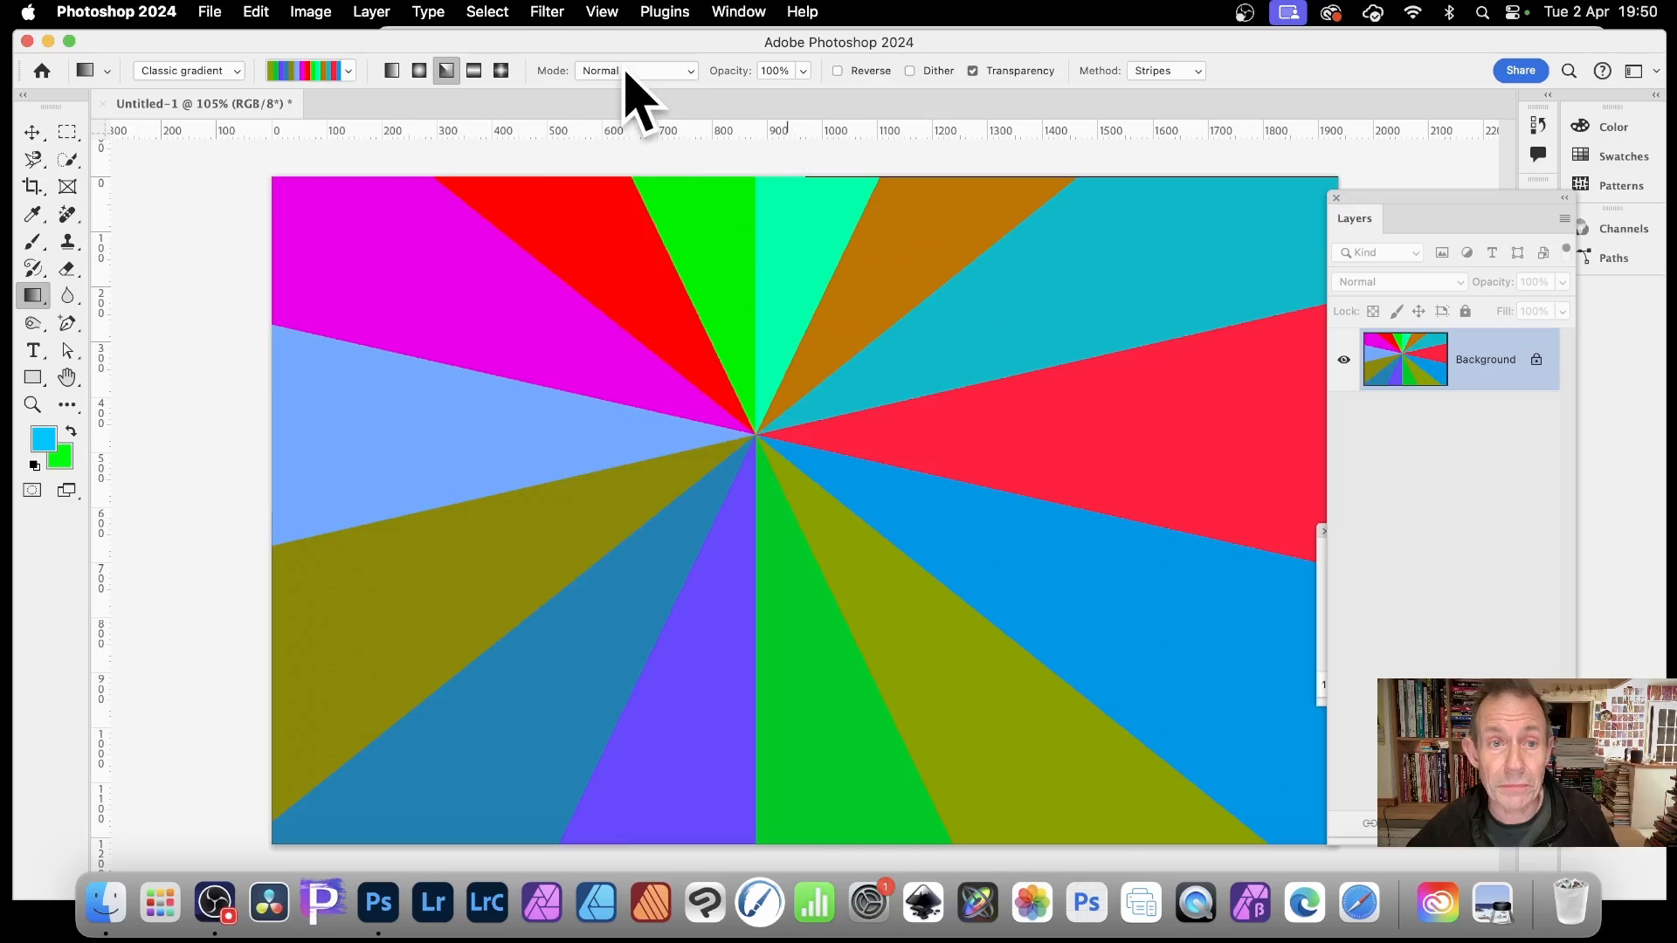
# Step: Set gradient blending to Difference for the overlapping angle gradients
pyautogui.click(632, 70)
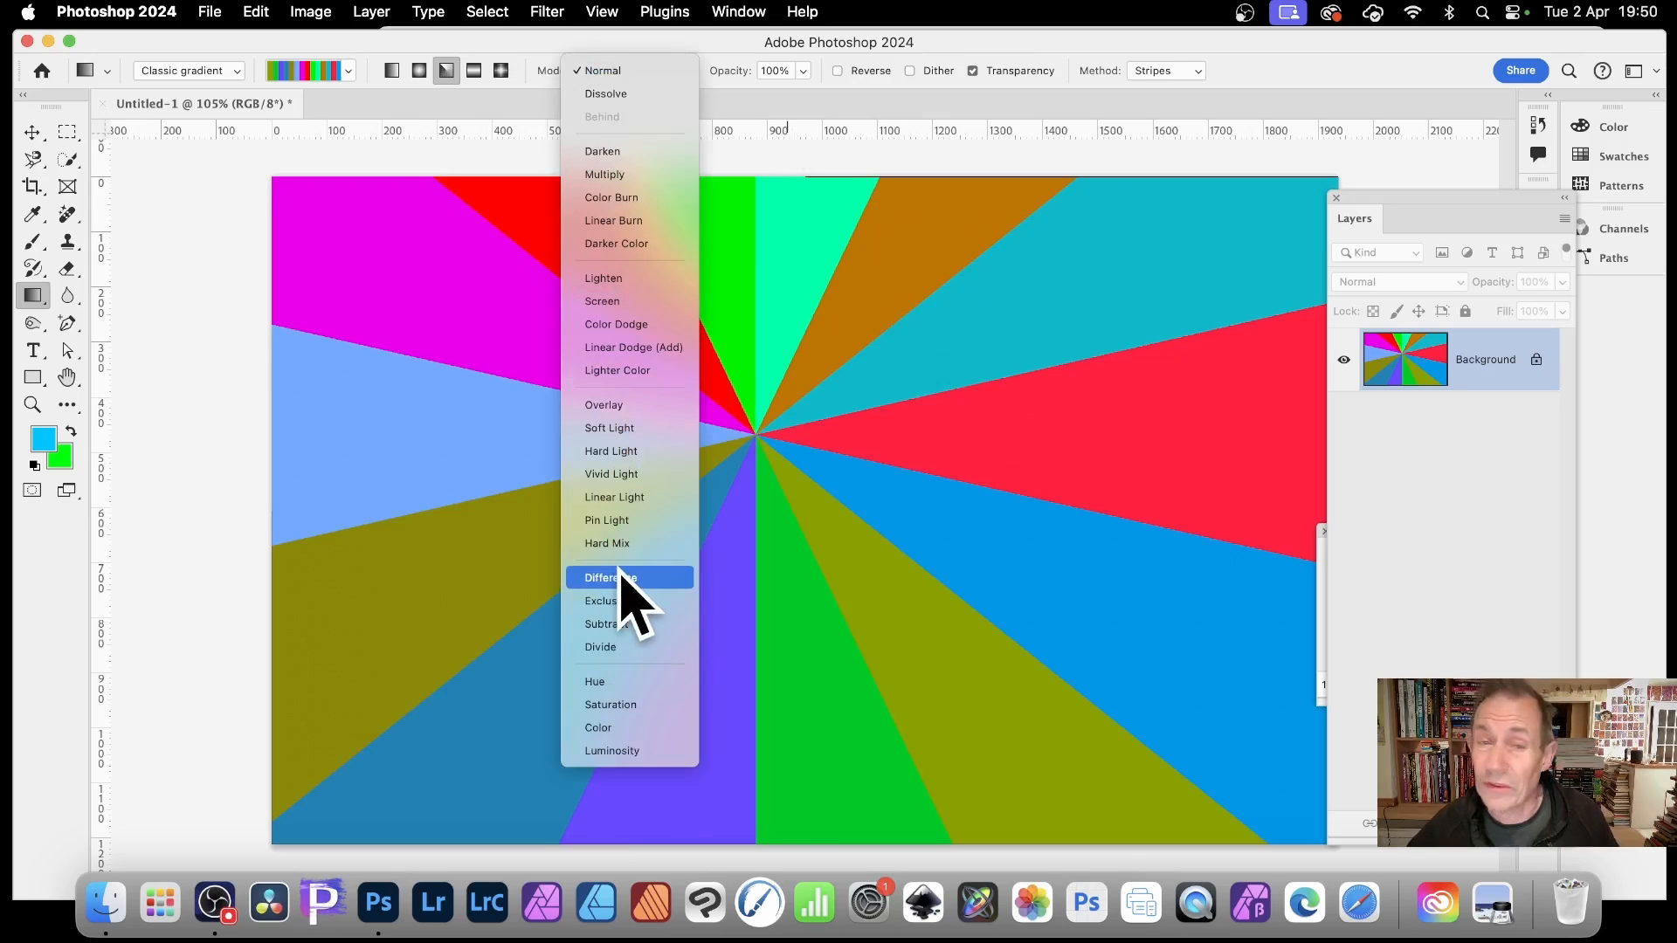
pyautogui.click(613, 578)
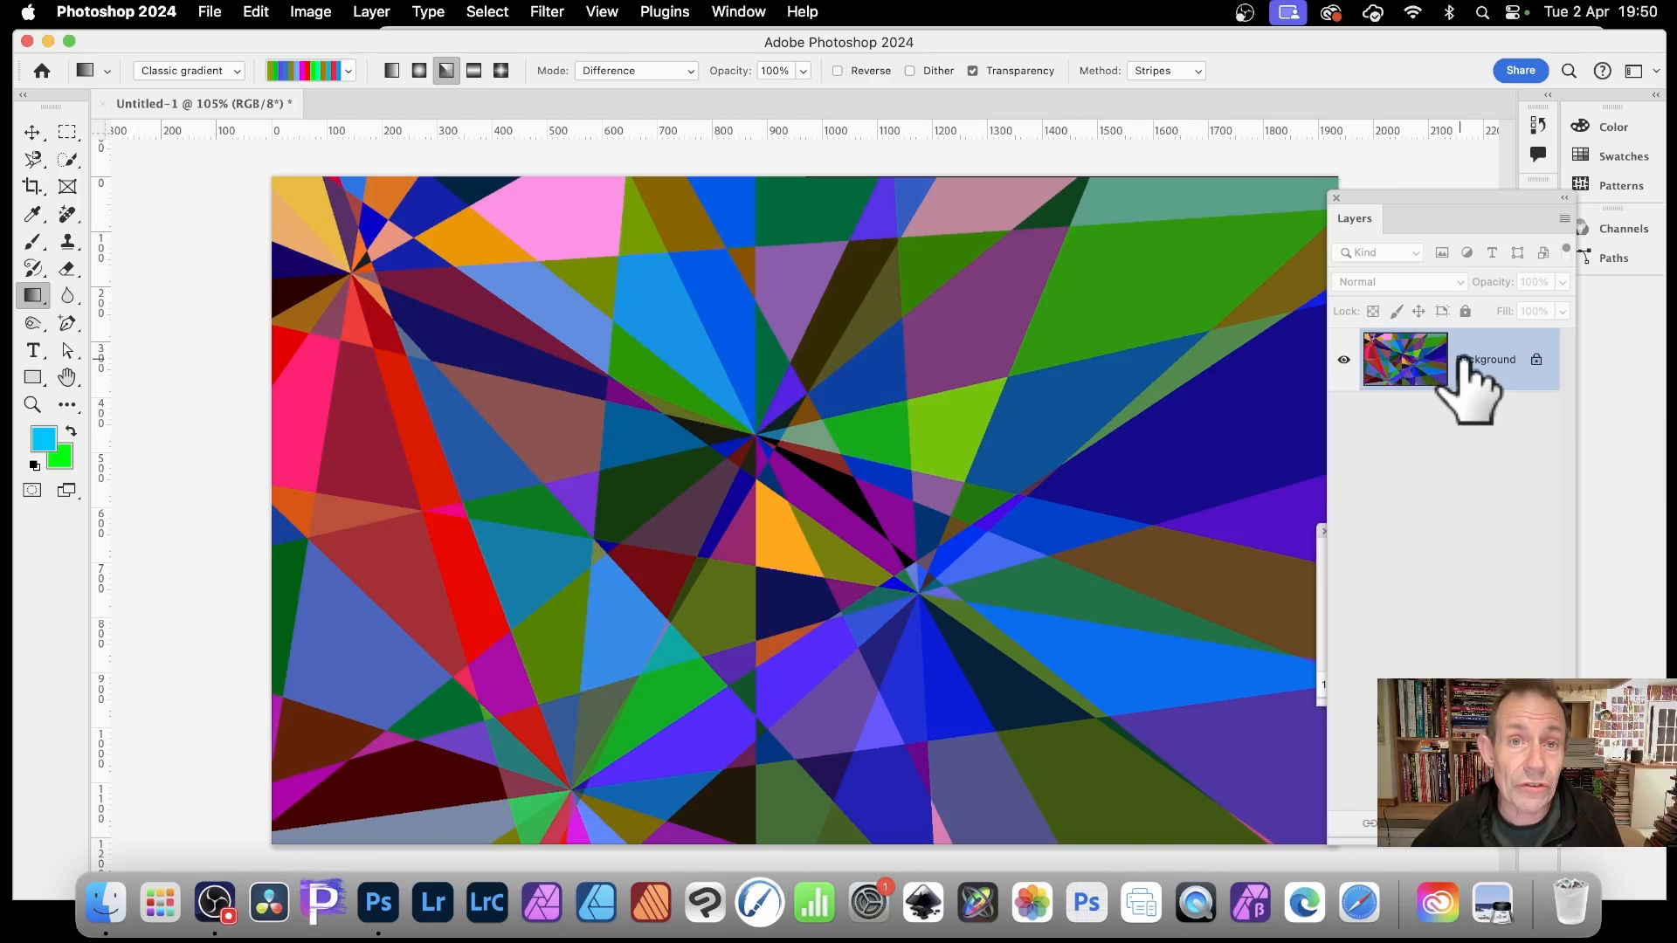
pyautogui.moveTo(1486, 359)
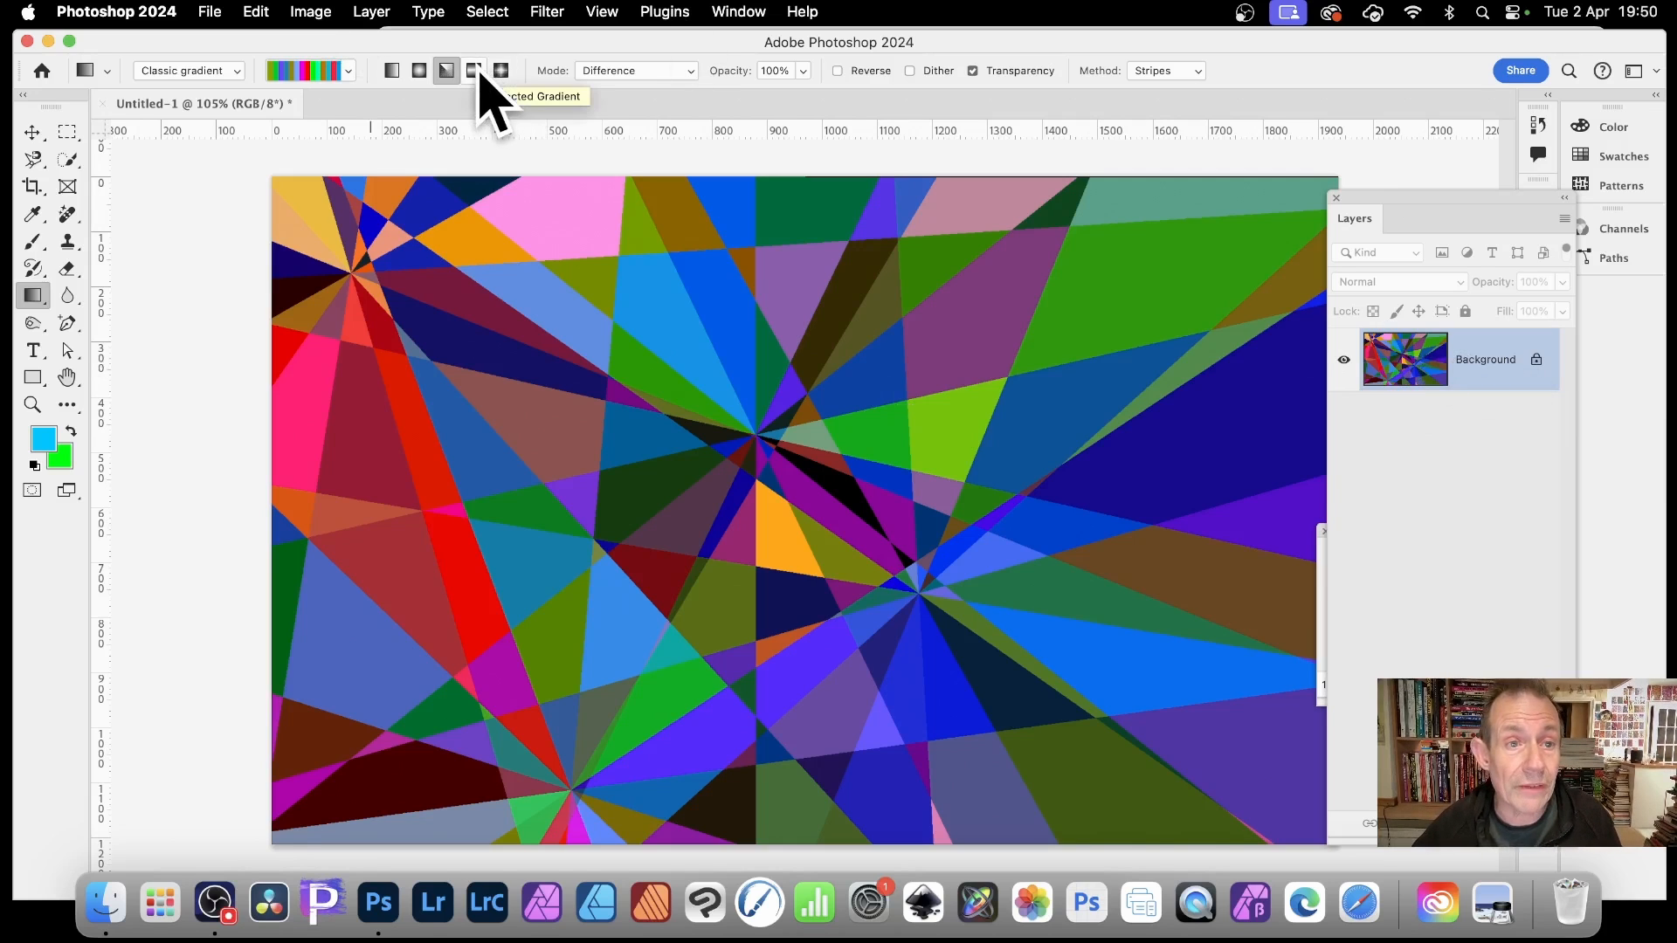
# Step: Switch to Reflected Gradient in Normal mode and choose another preset
pyautogui.click(473, 70)
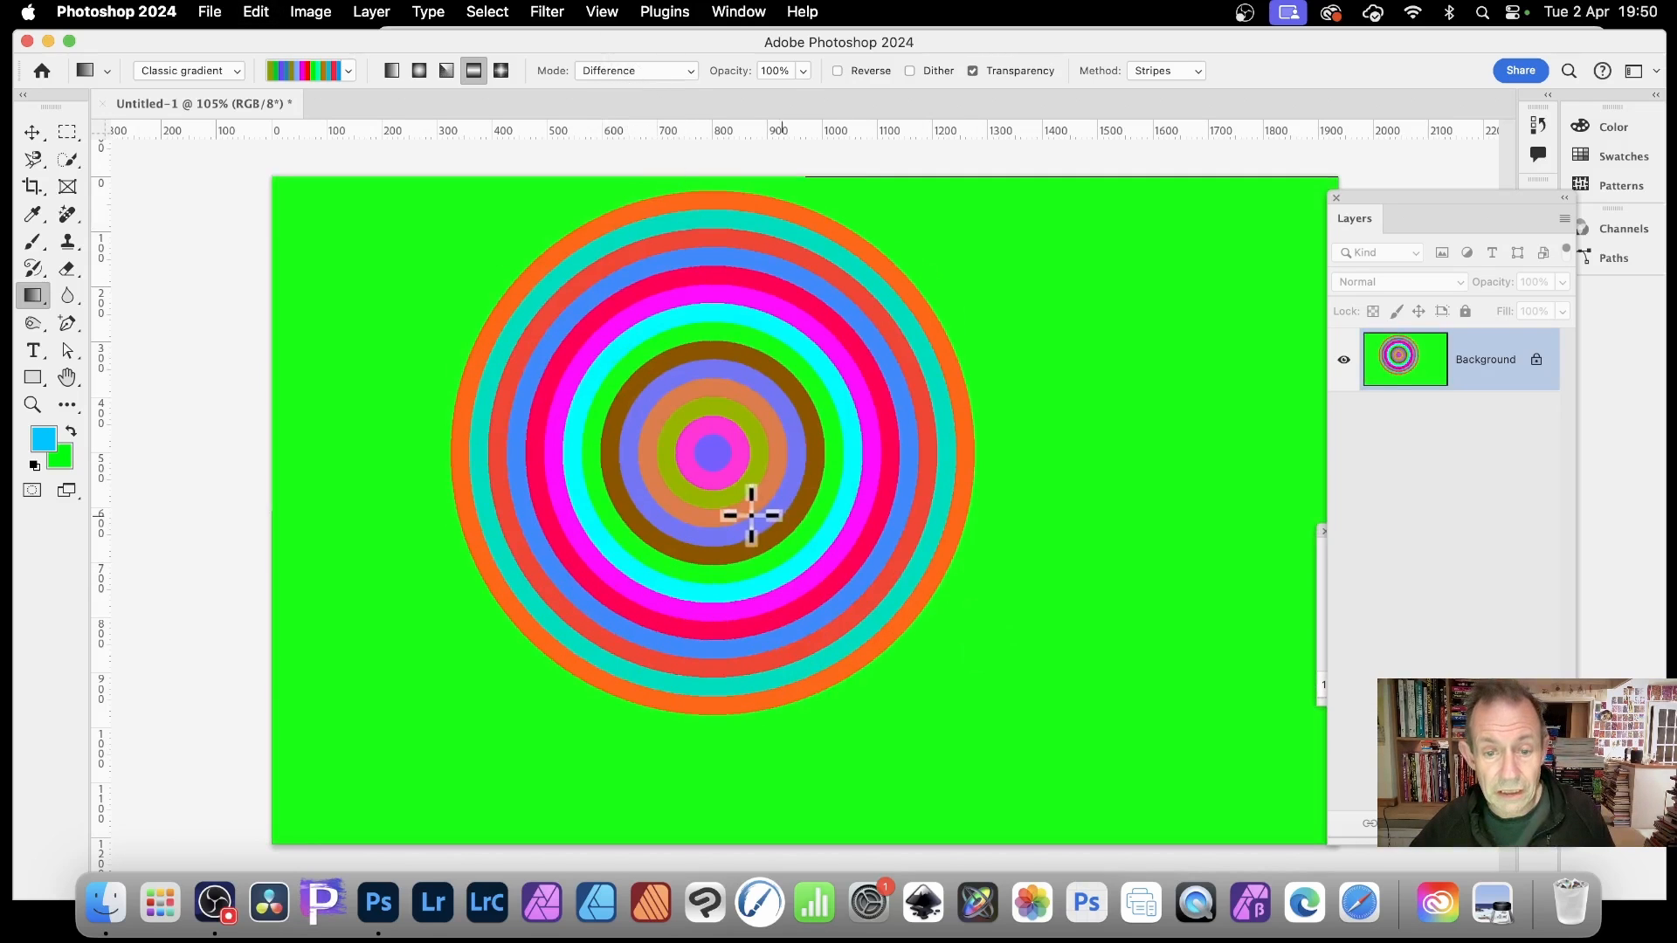
pyautogui.click(634, 70)
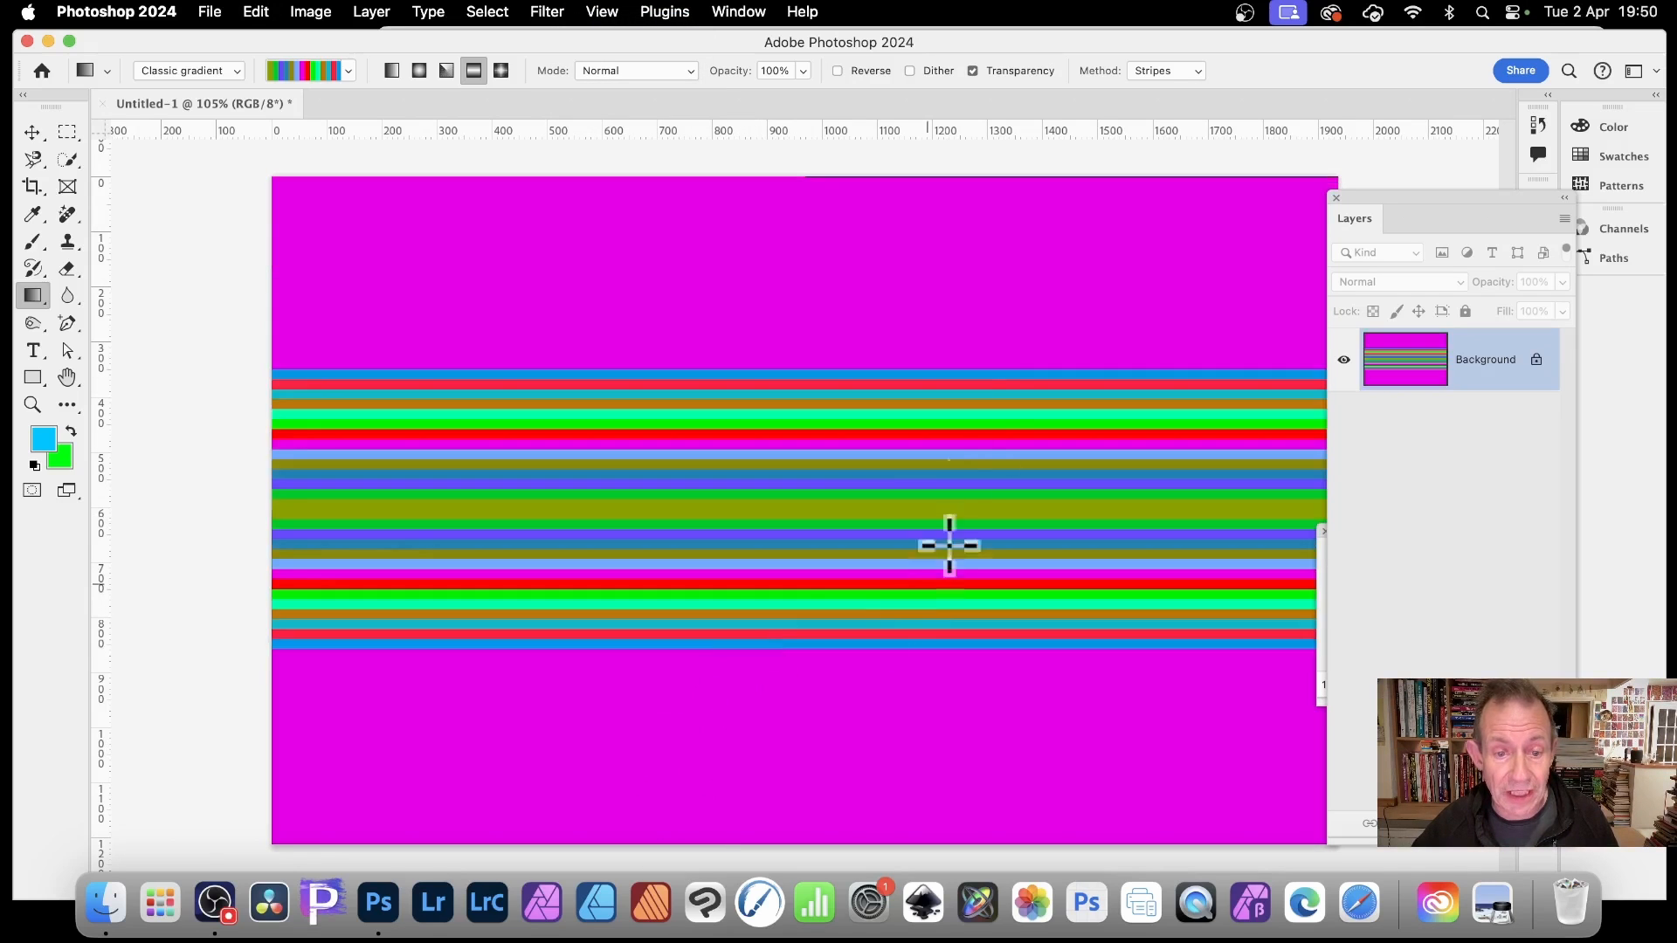
pyautogui.moveTo(641, 644)
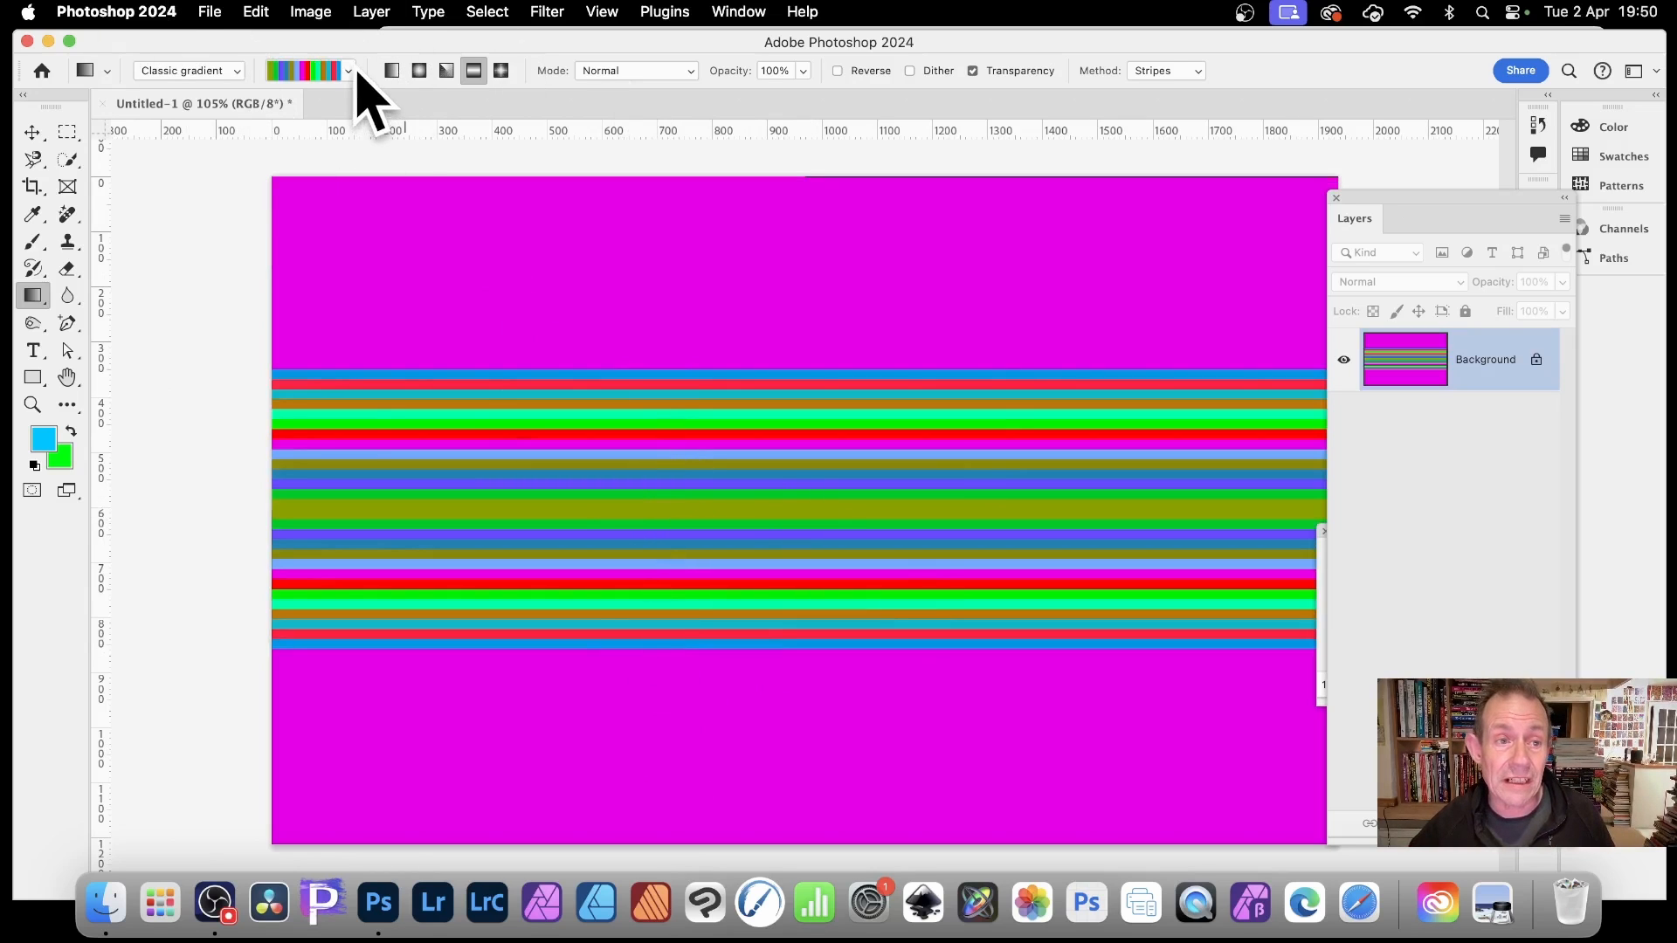
pyautogui.click(348, 70)
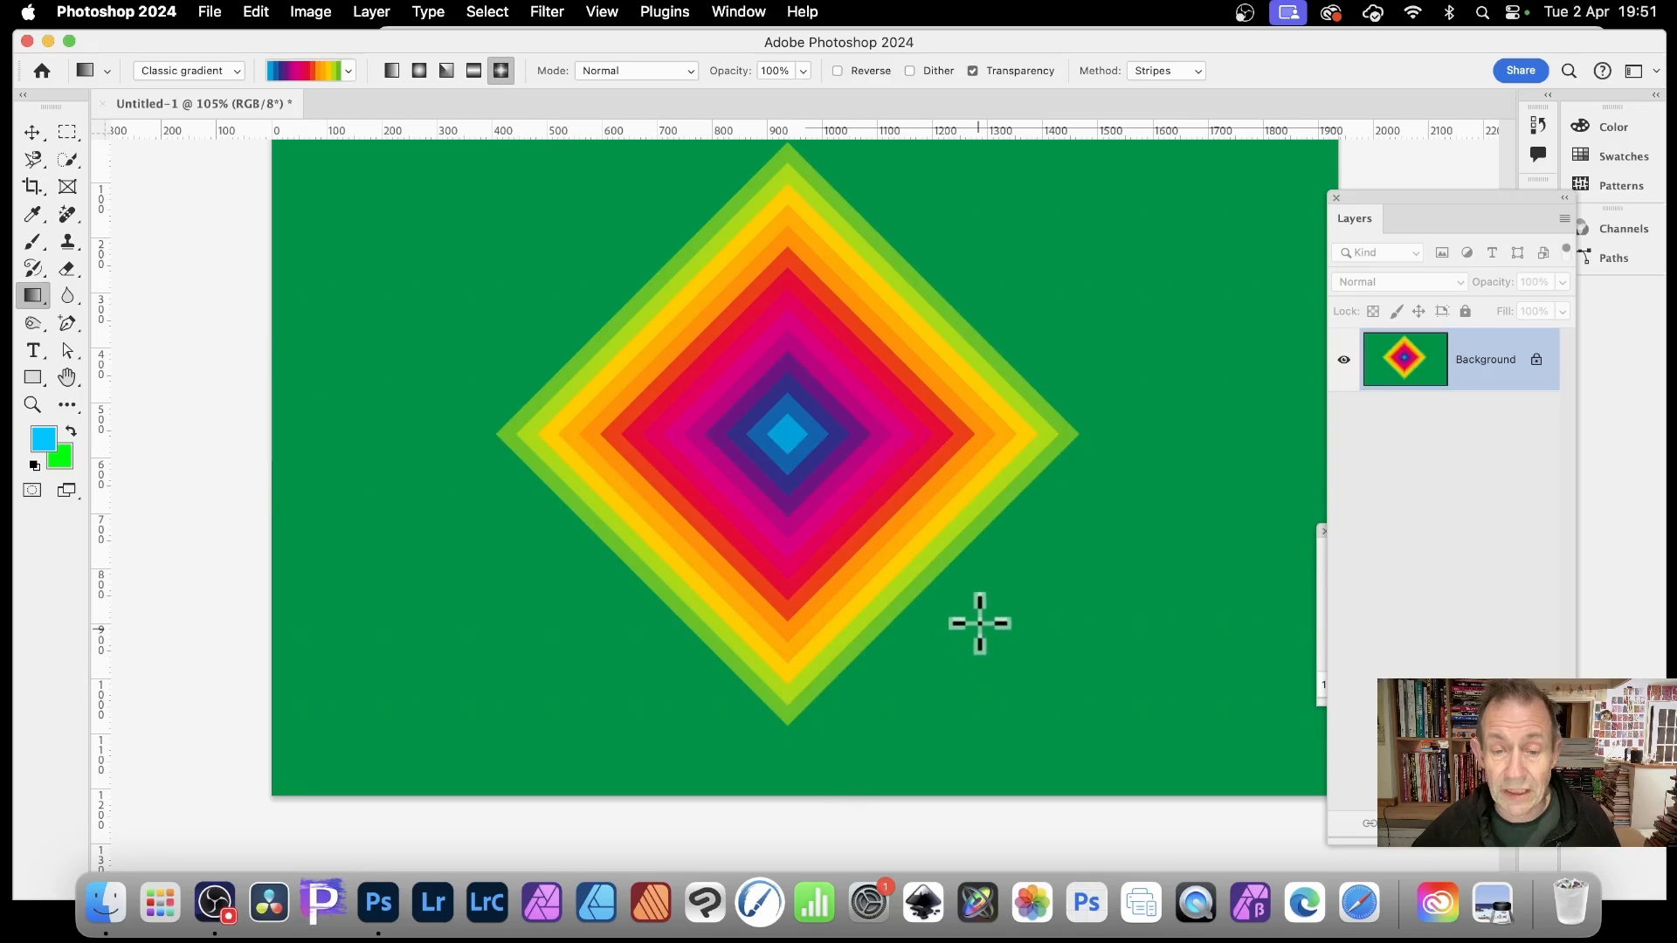
pyautogui.moveTo(798, 850)
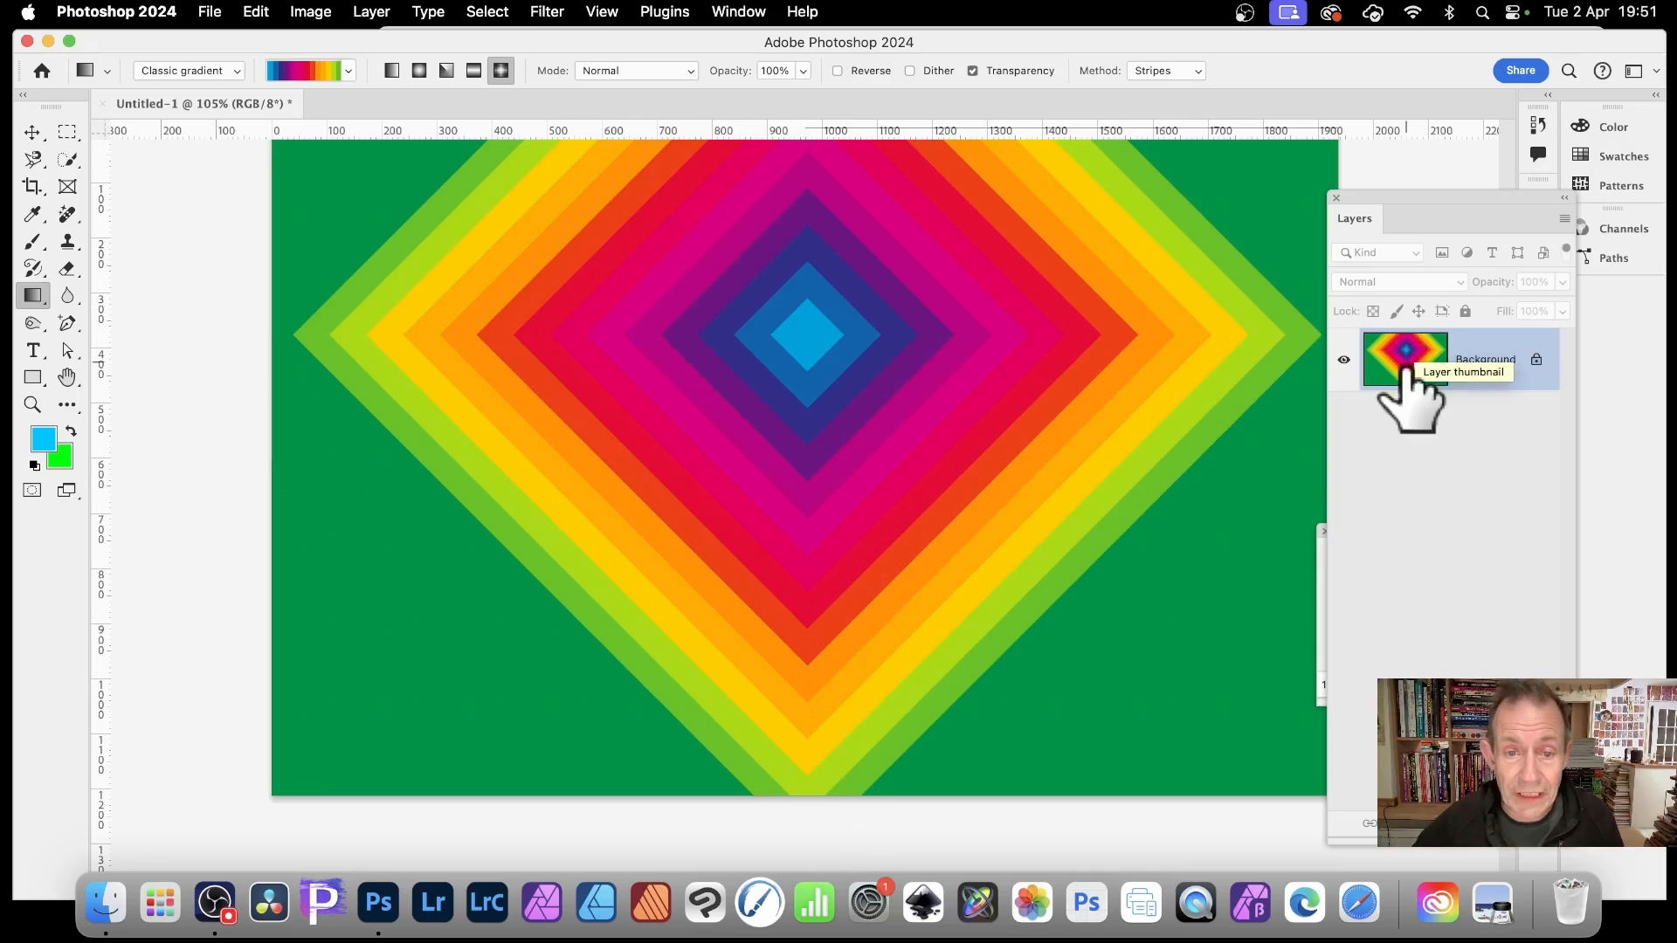
pyautogui.moveTo(1385, 353)
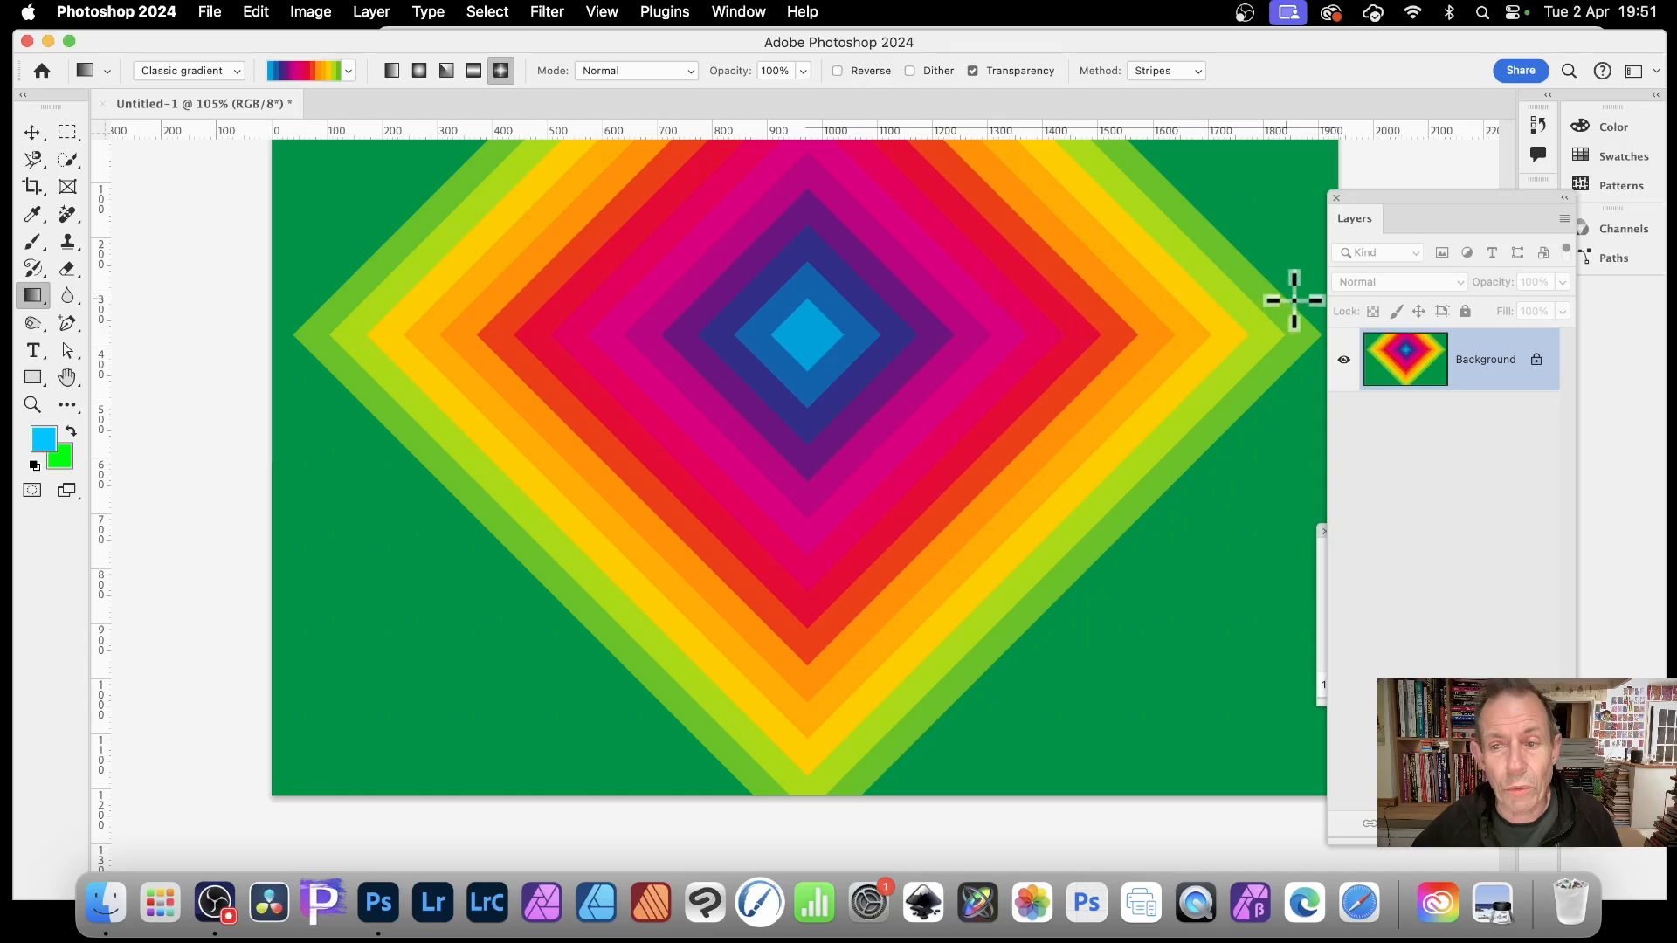
pyautogui.moveTo(952, 433)
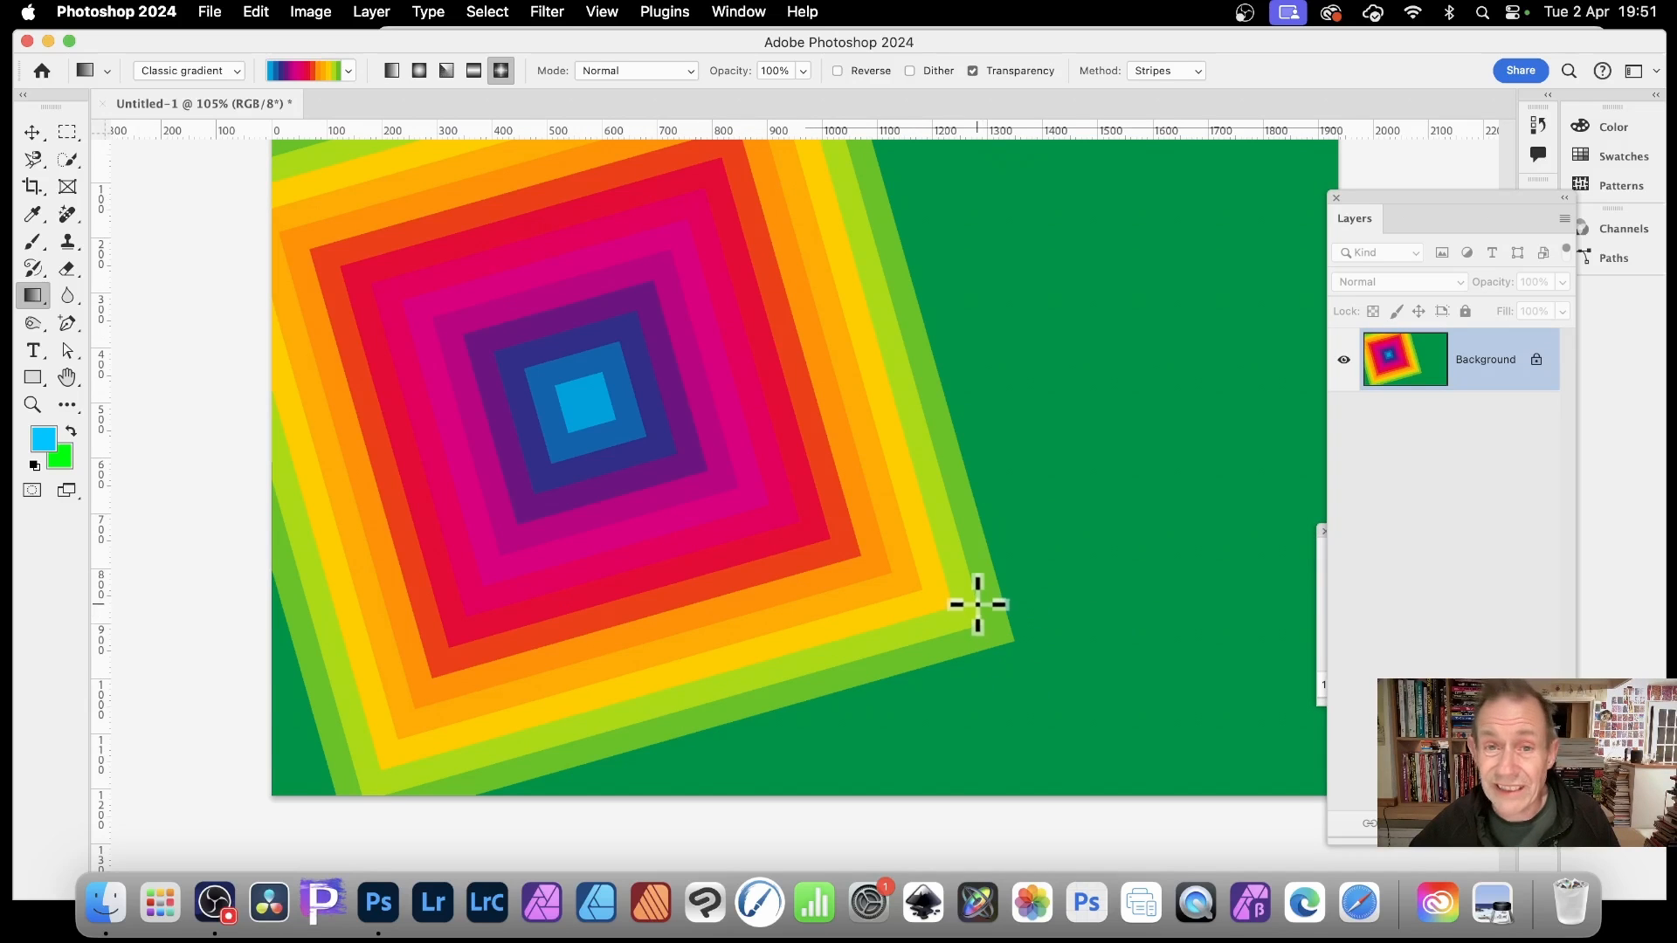
pyautogui.moveTo(993, 534)
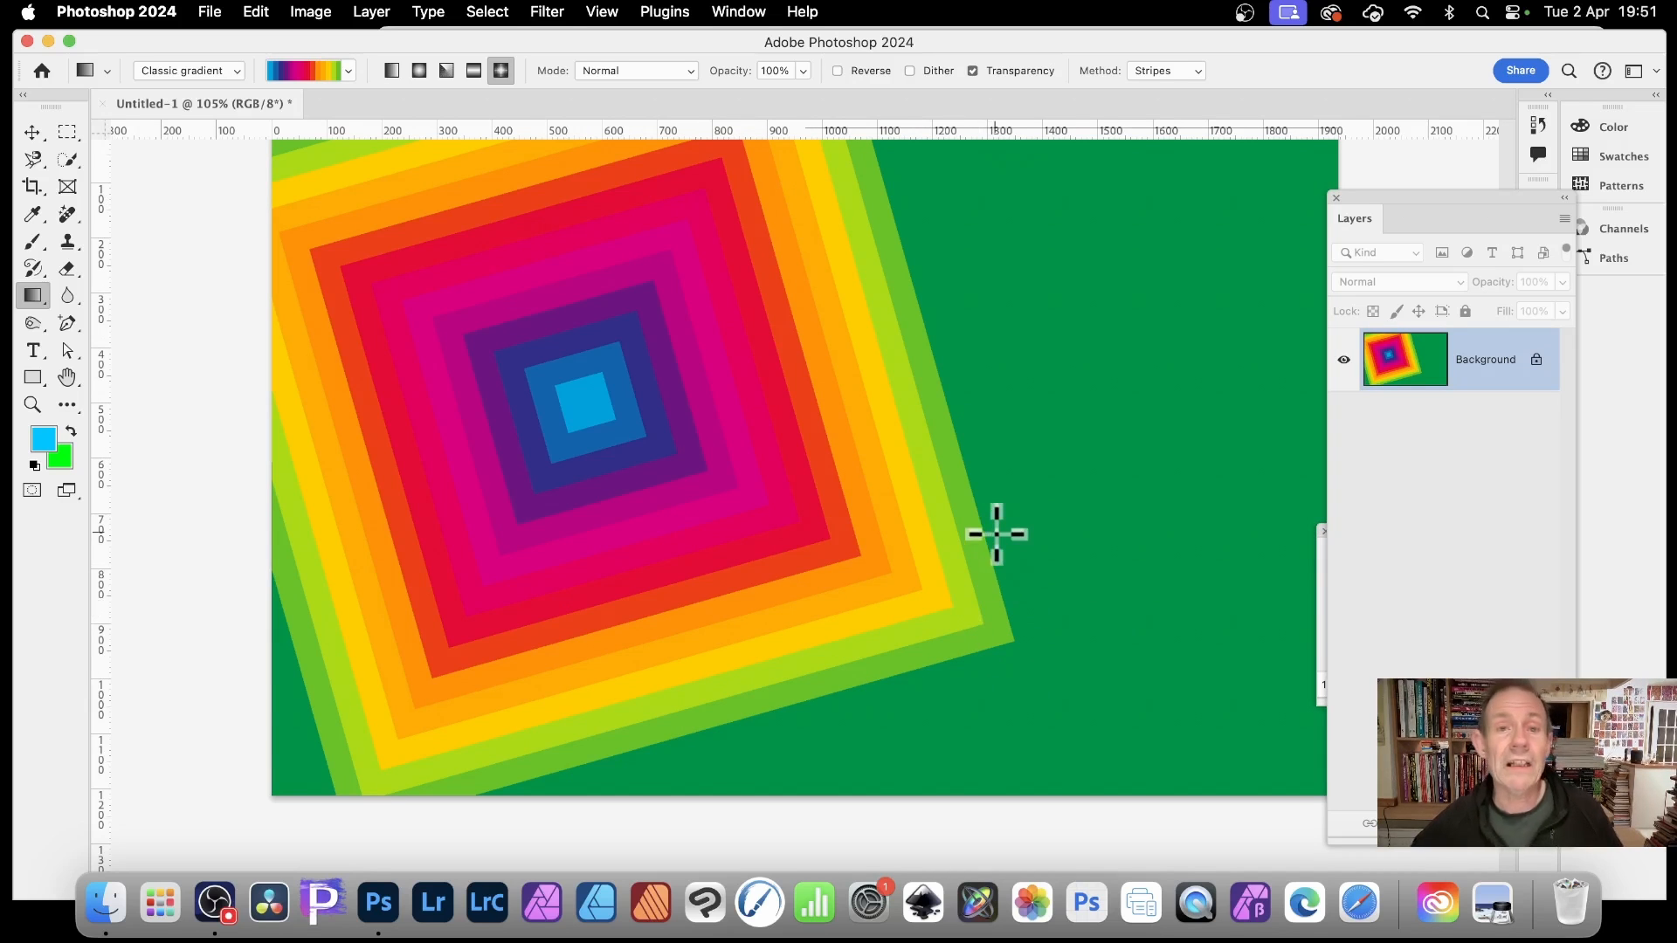
pyautogui.moveTo(1251, 437)
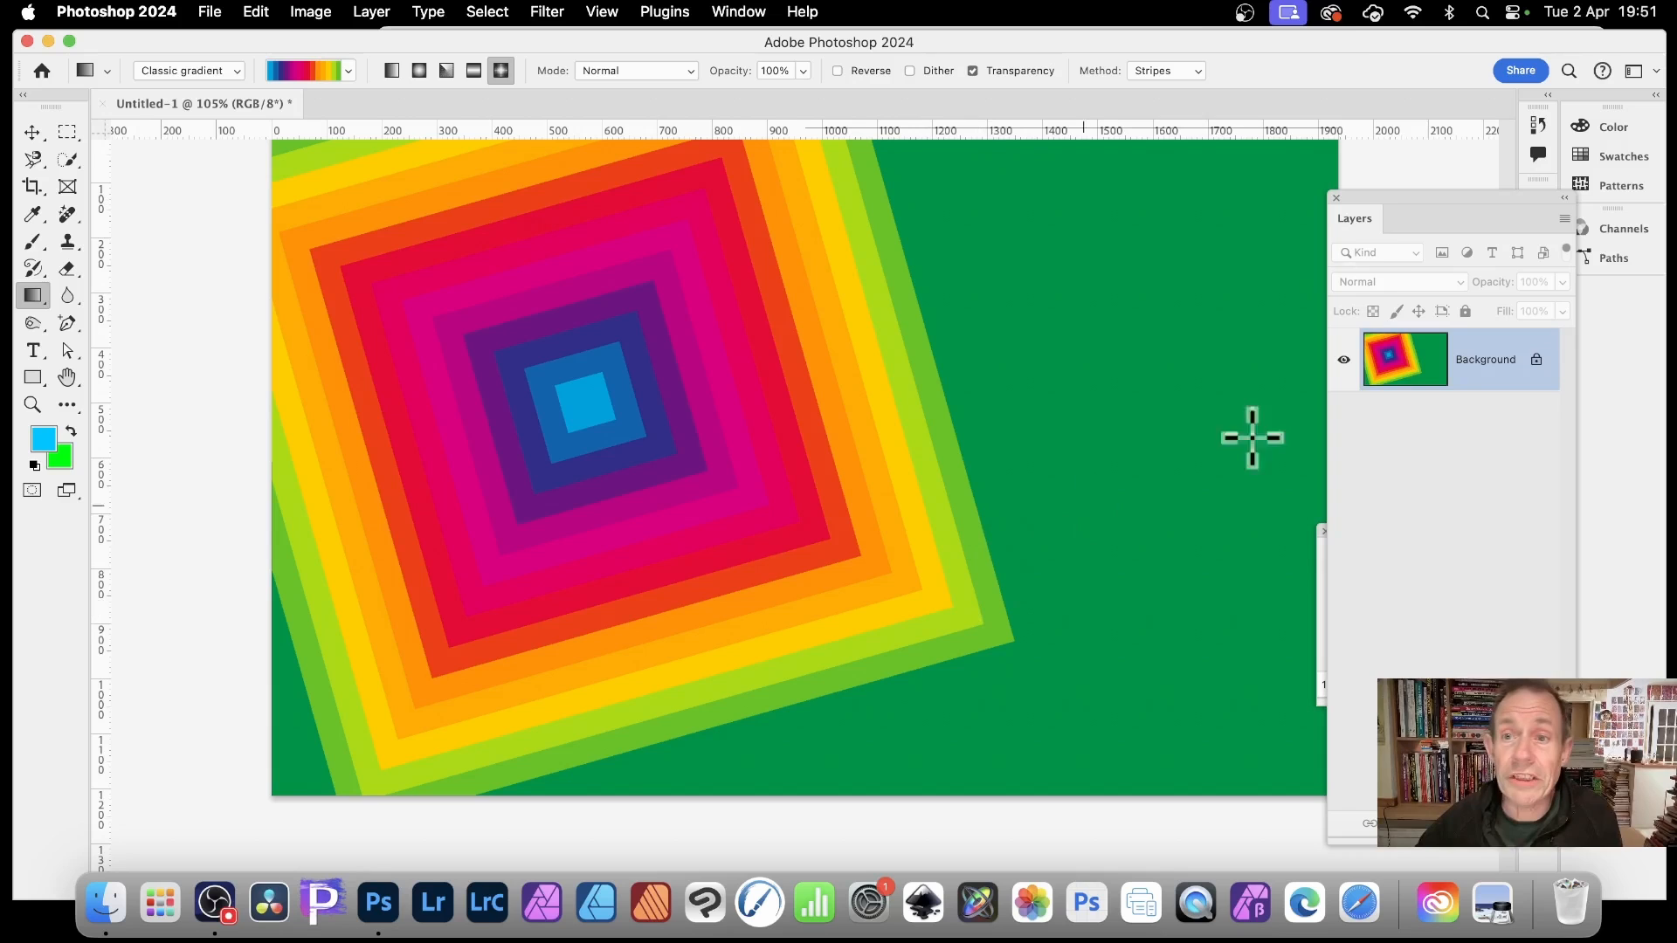
pyautogui.click(1163, 70)
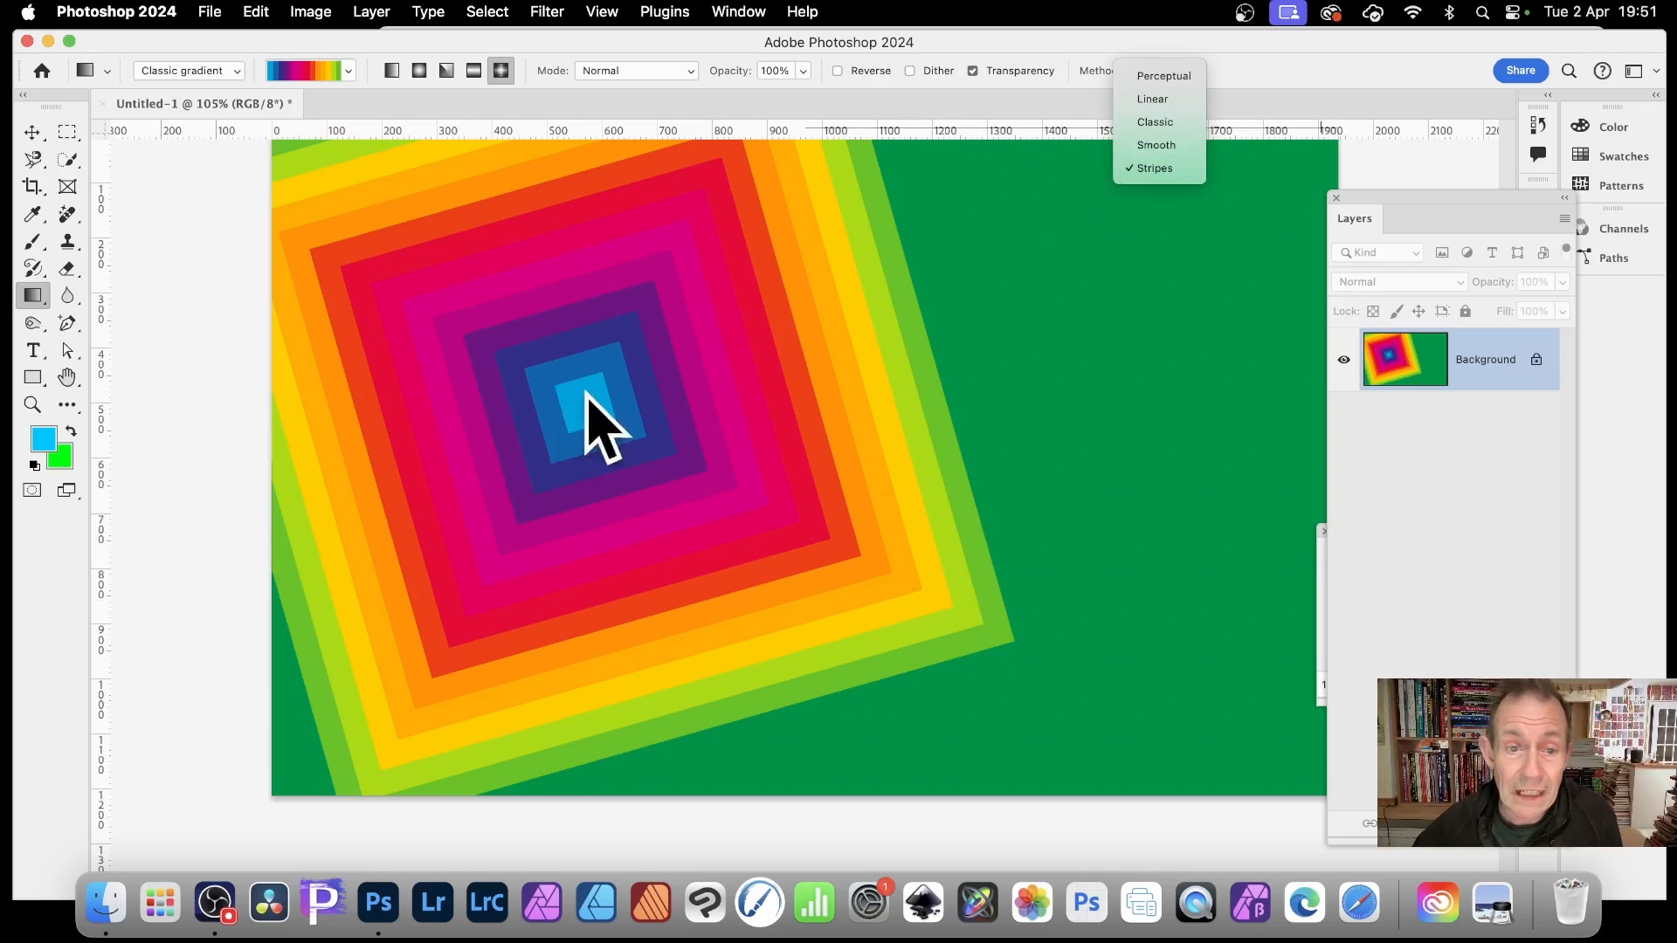
pyautogui.click(1154, 168)
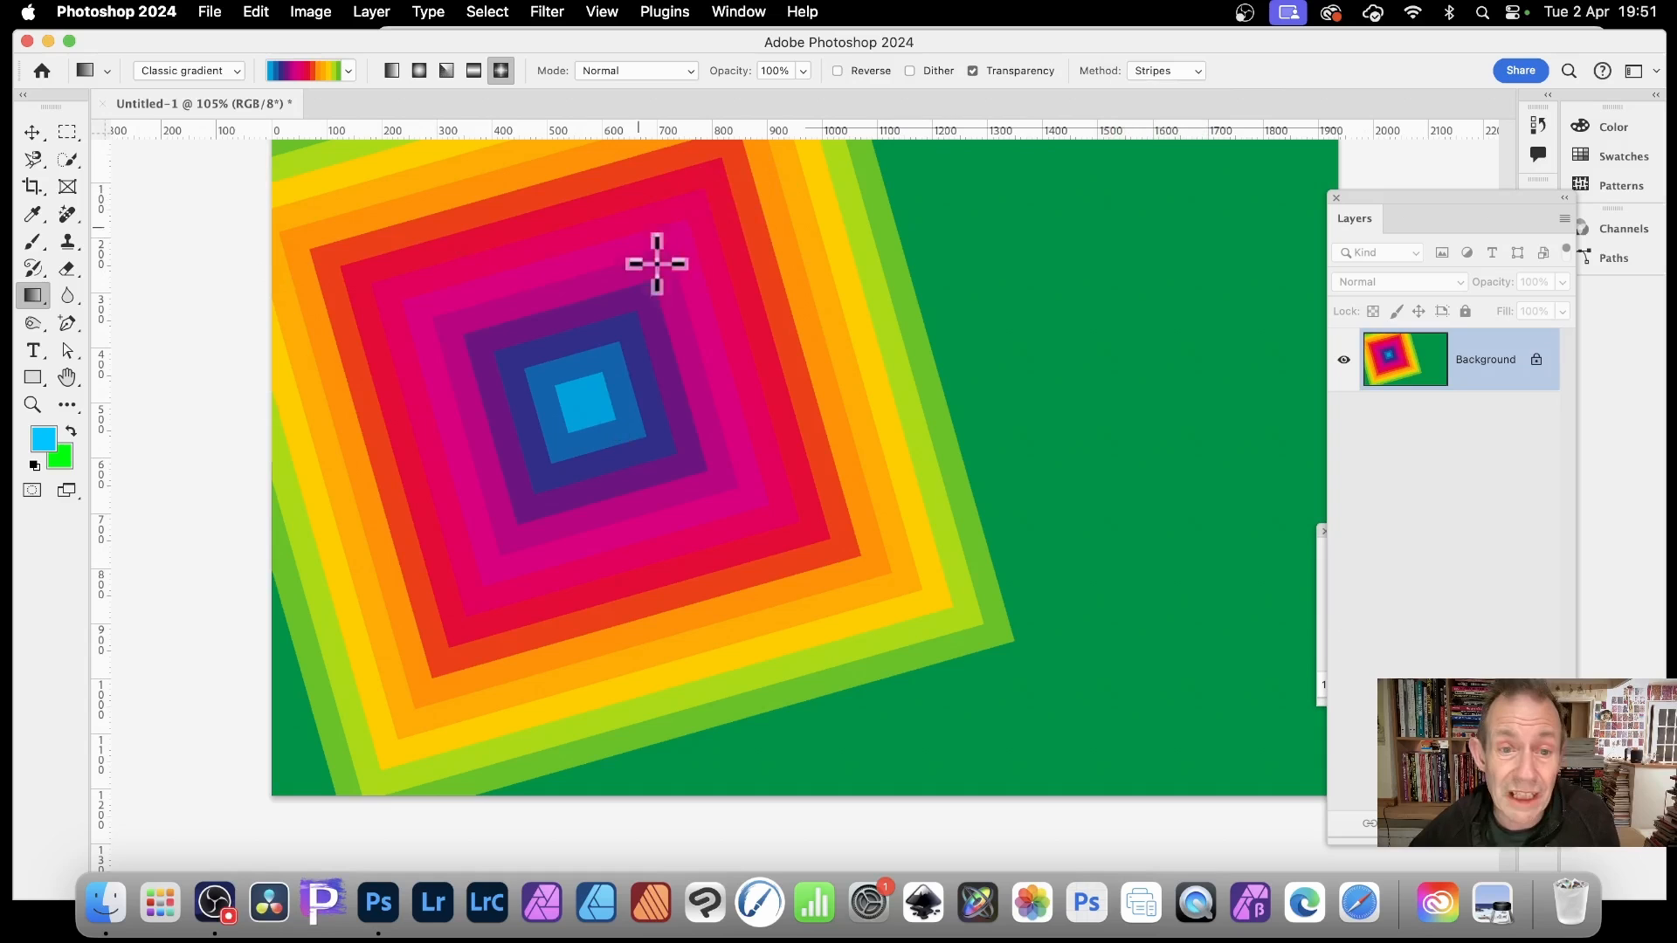
pyautogui.moveTo(395, 361)
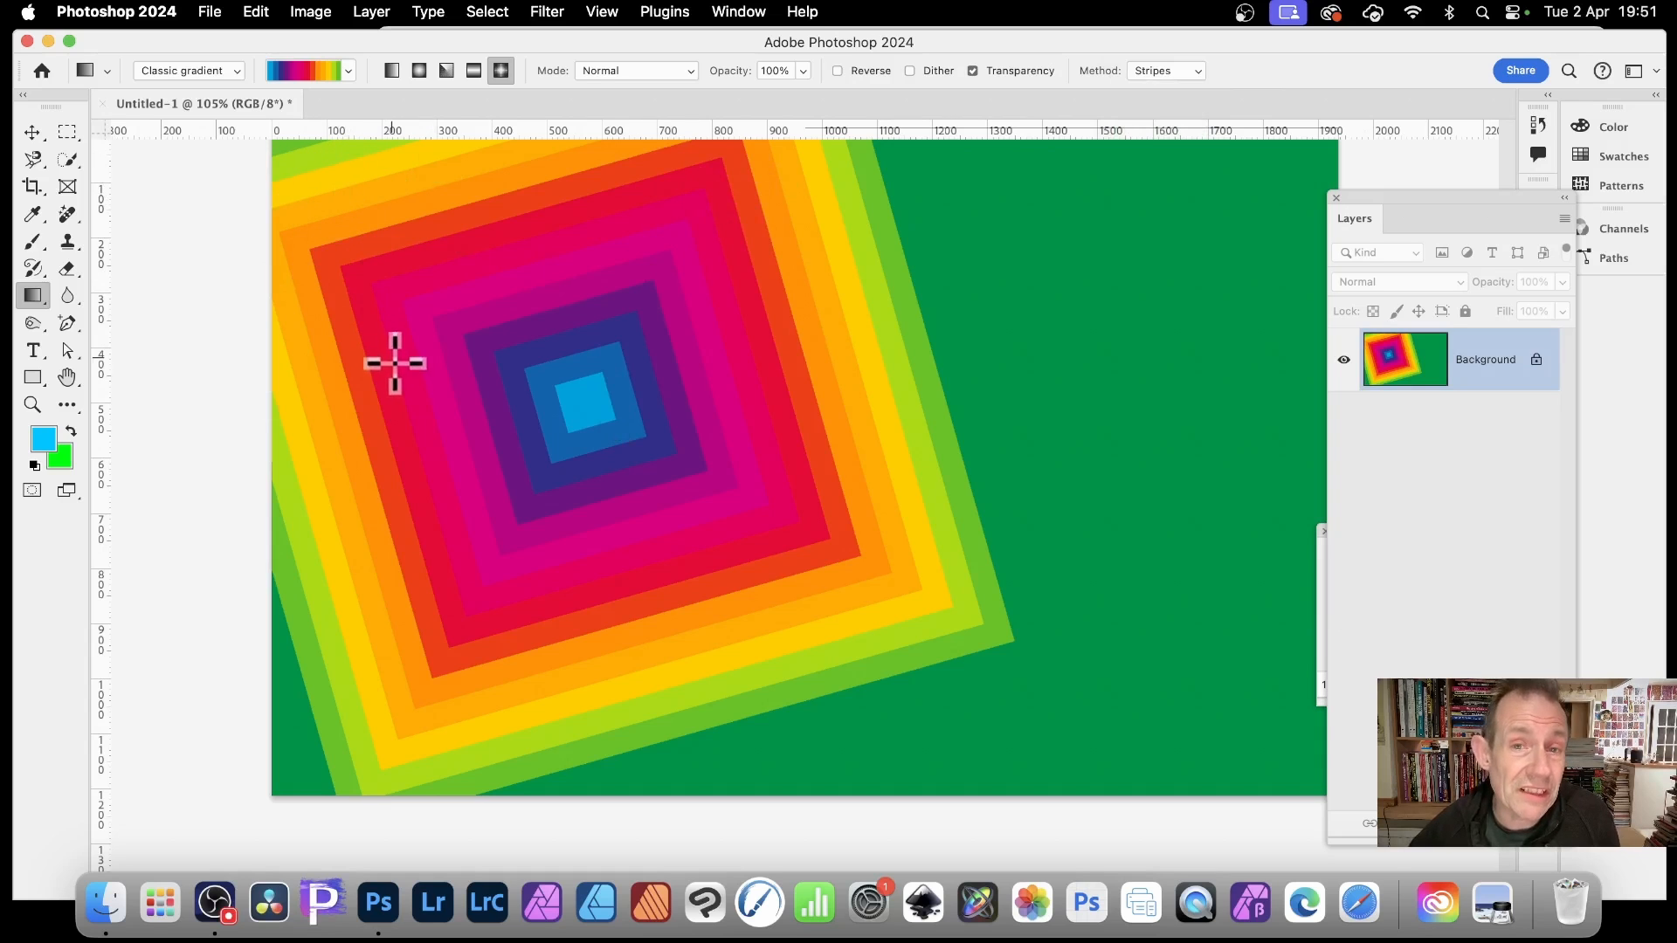
pyautogui.moveTo(465, 316)
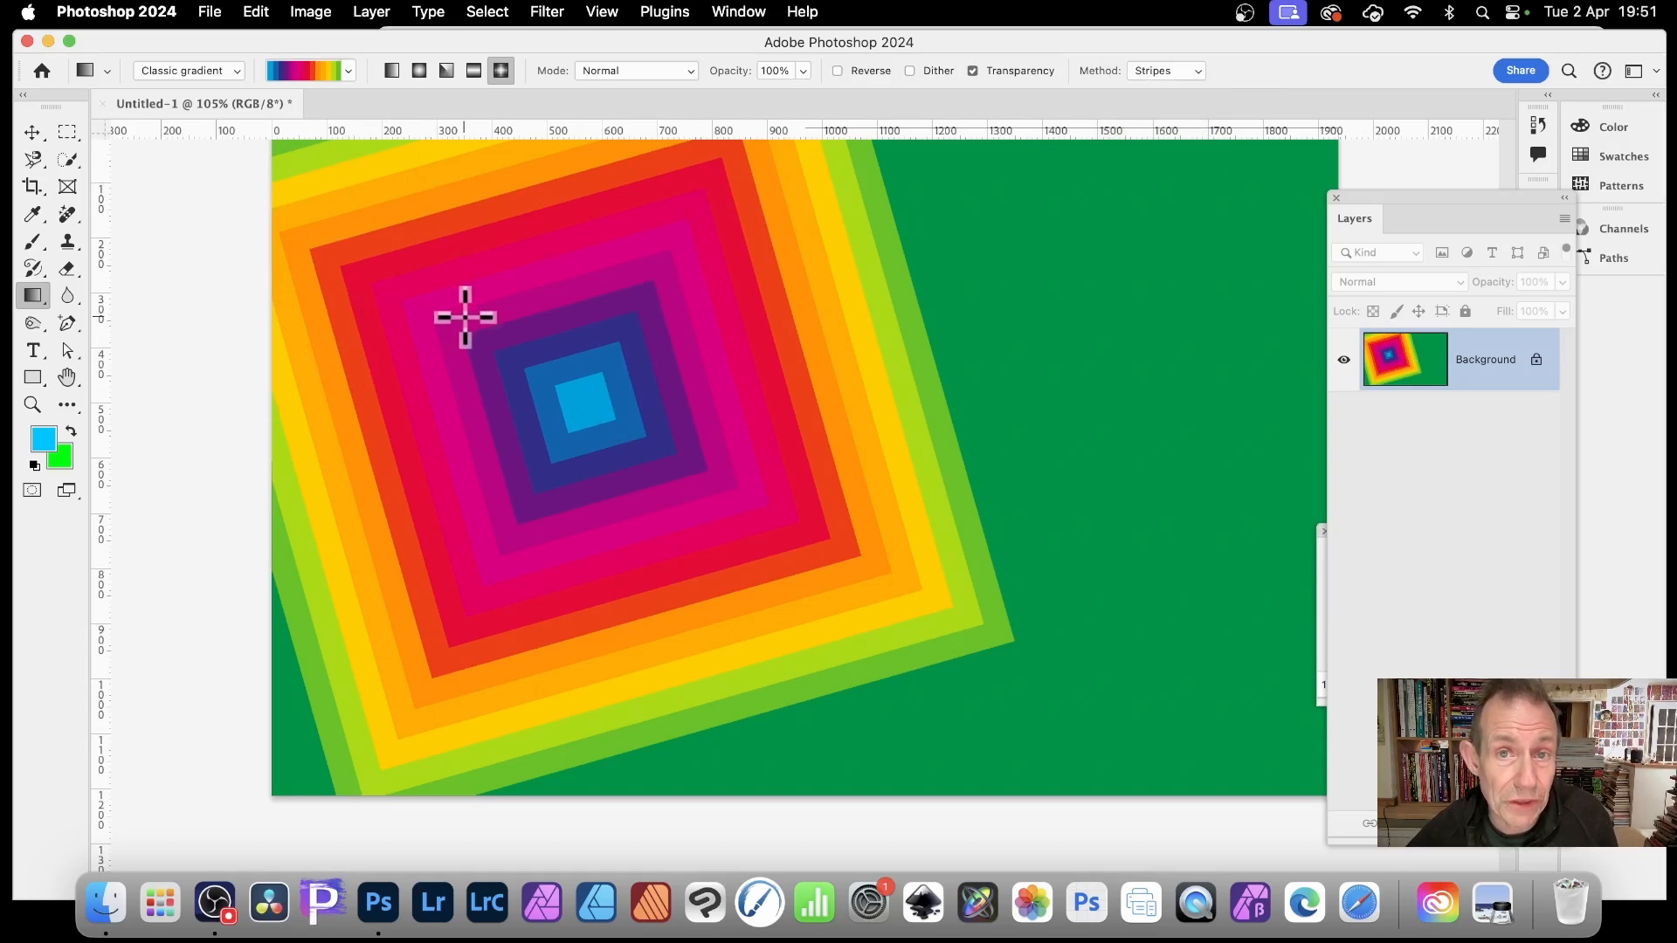